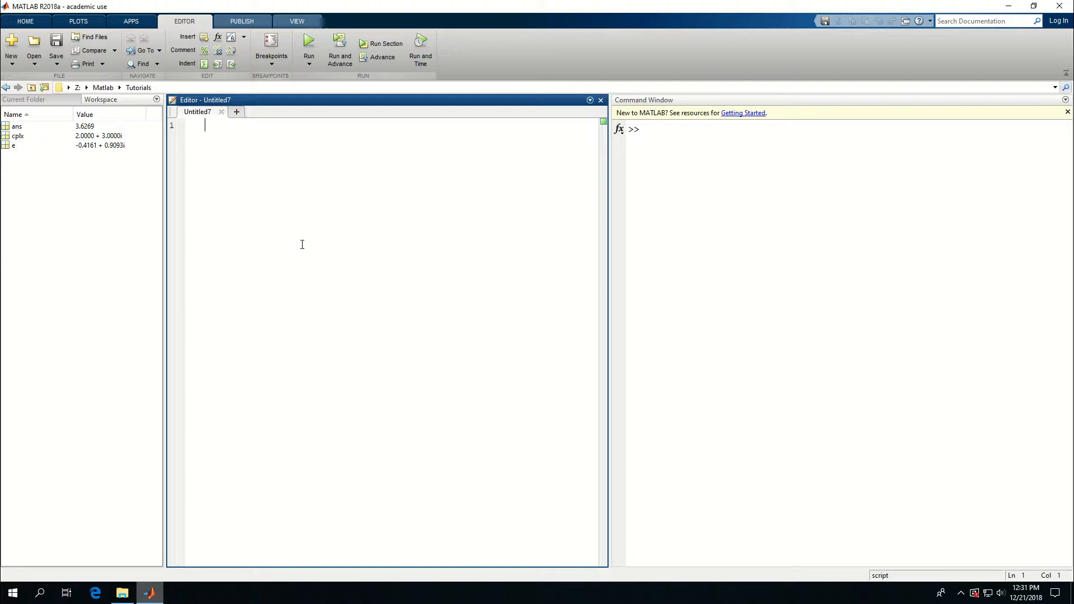
Write the clear/close all/clc line and T = 2; % period = 2 sec on line 2.
text(cler)
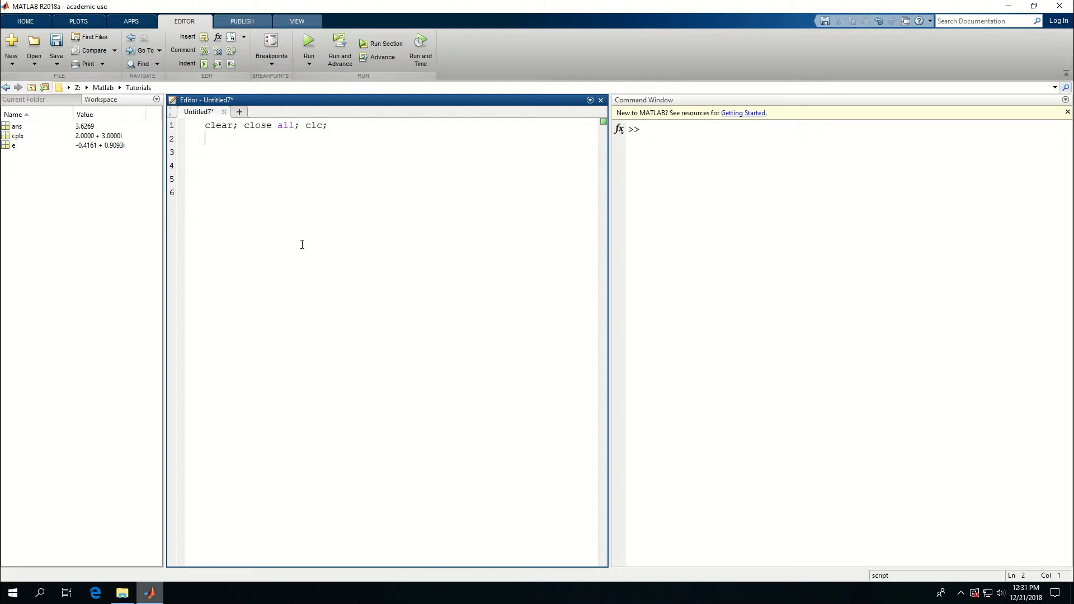
text(T =)
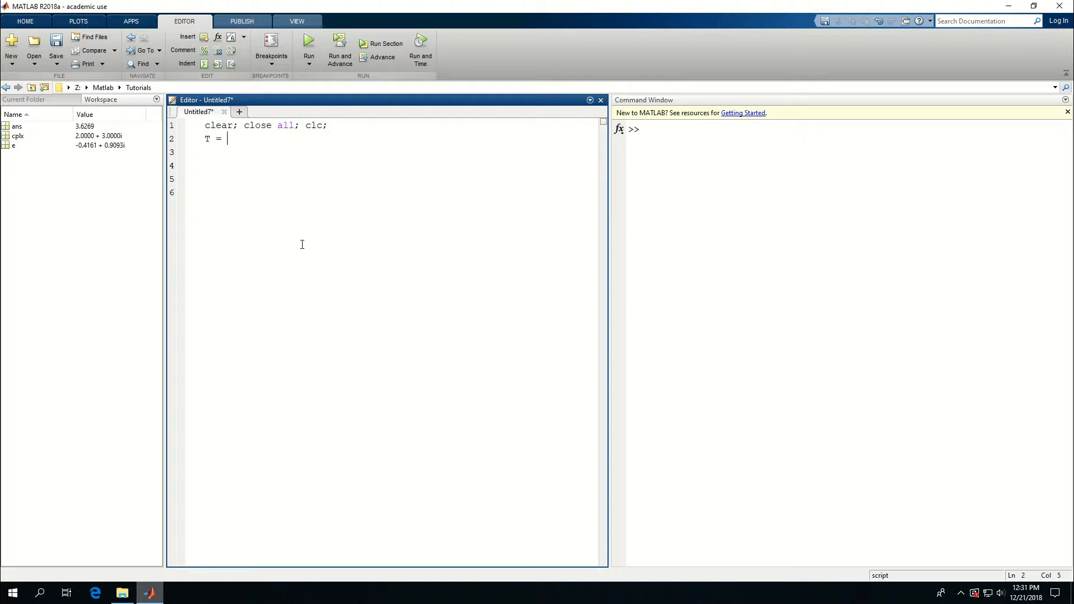
text(2;)
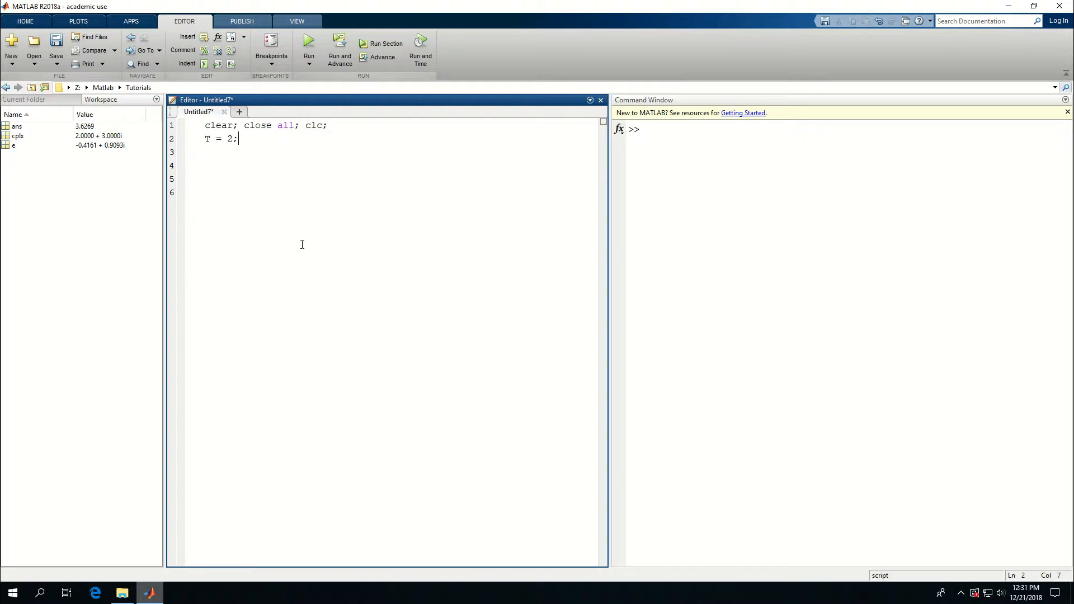
text(% peri)
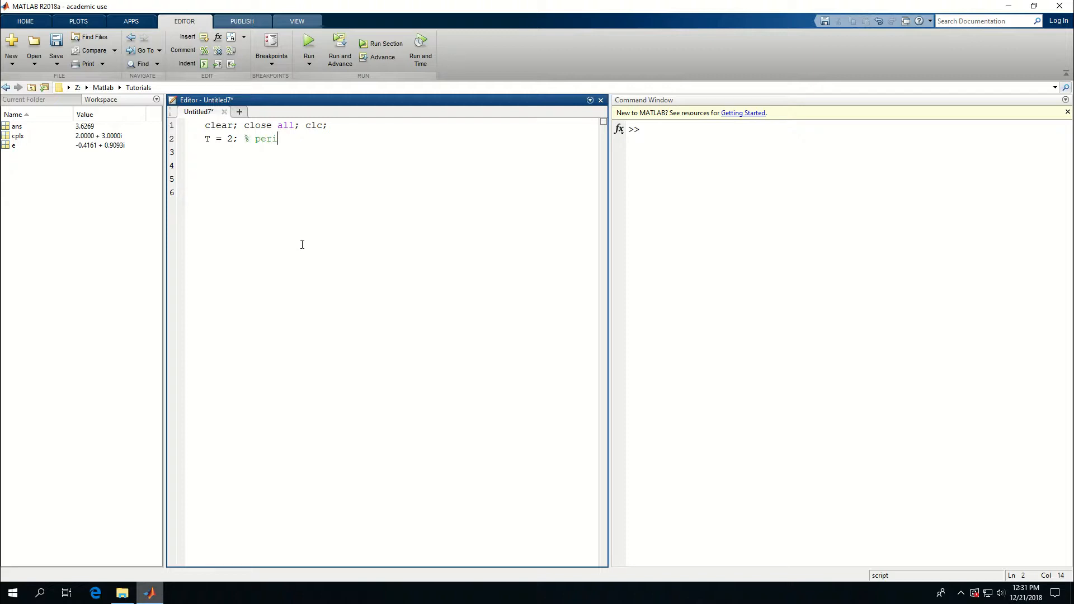
text(od = 2)
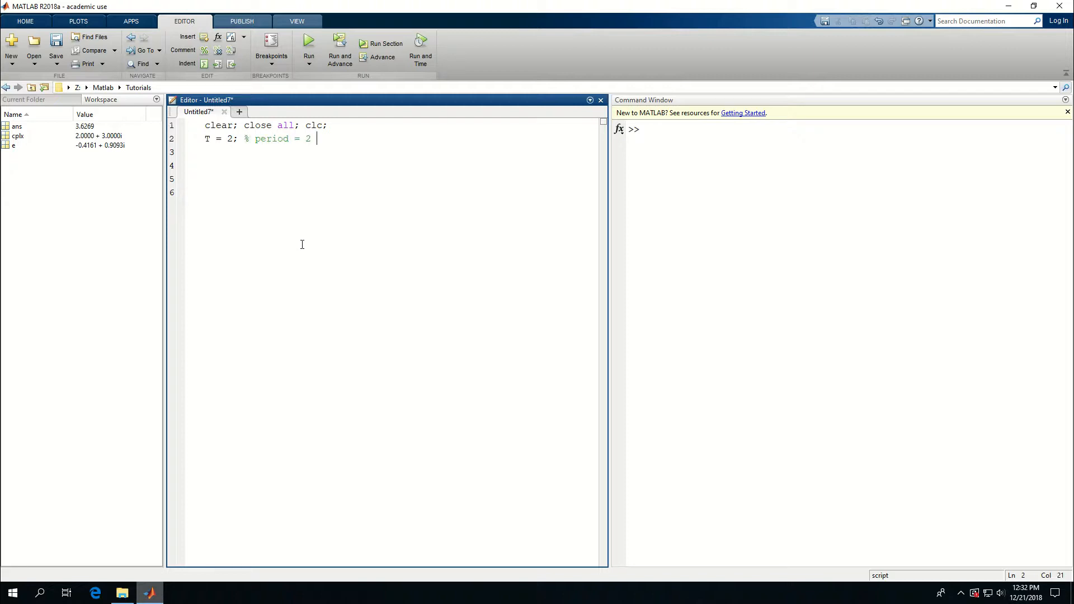
text(sec)
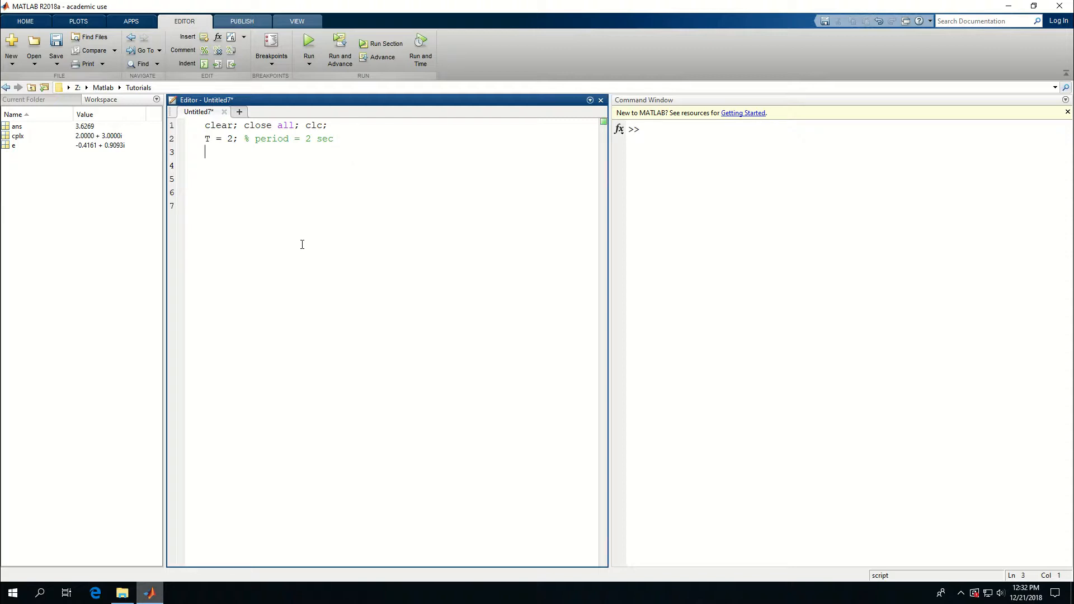
Type t = linspace(0,5,501); as the script's third line.
text(t)
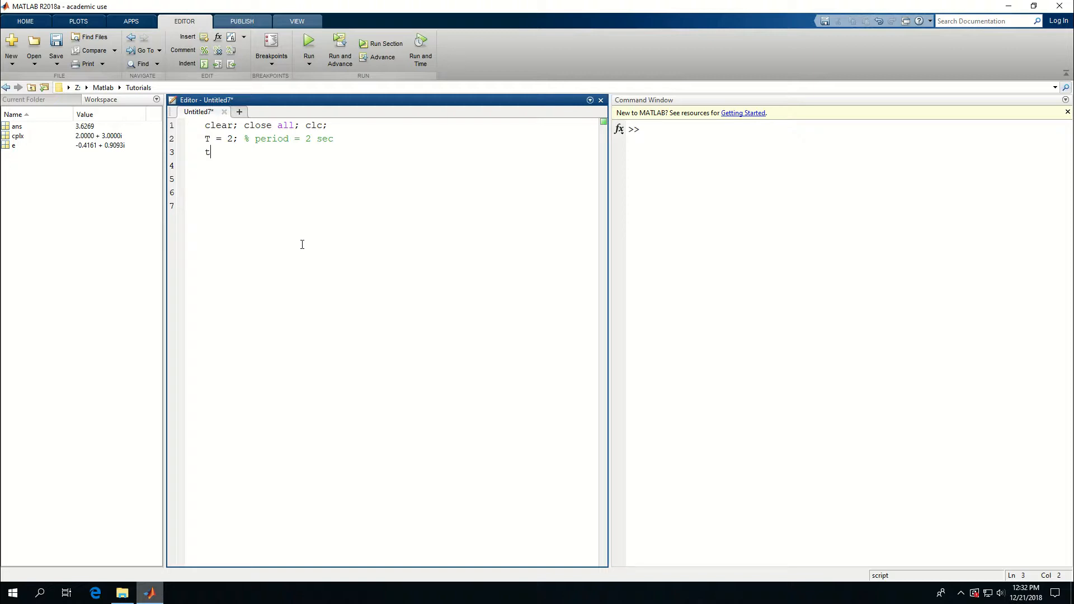
text(=)
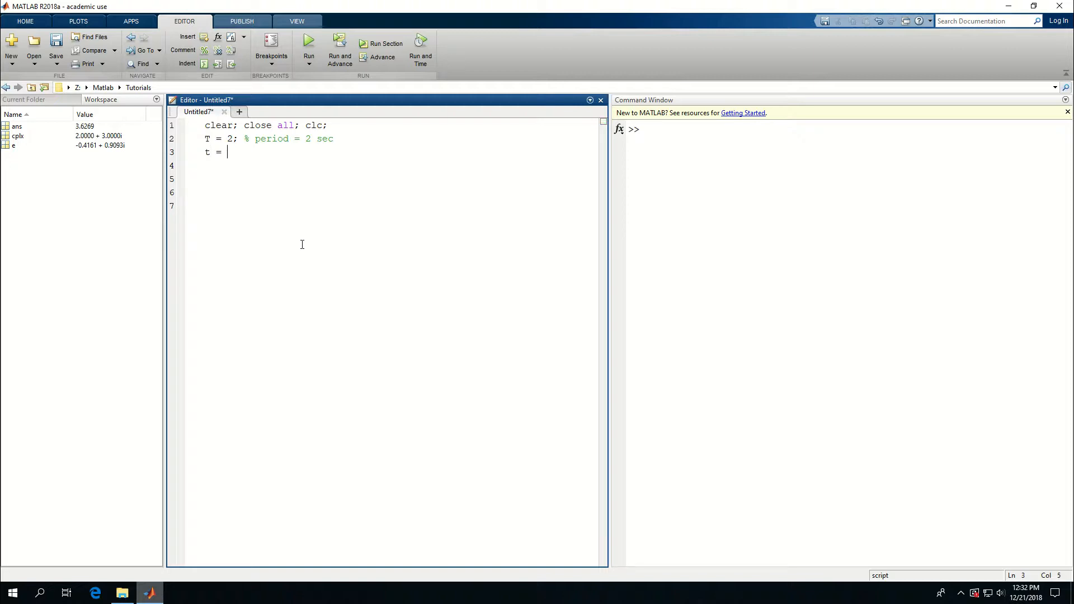
text(linspace)
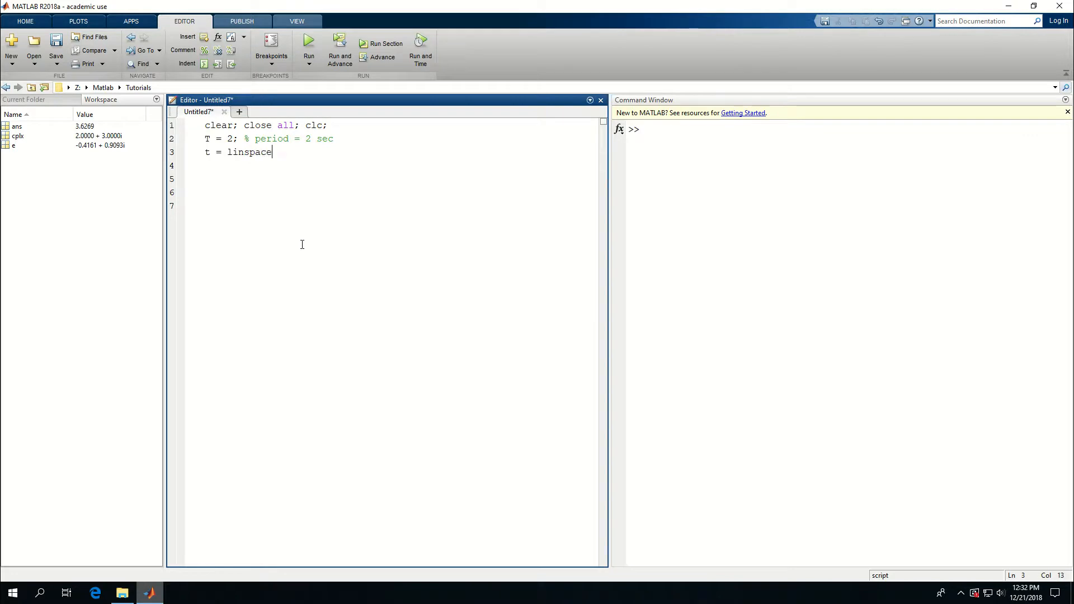
text(()
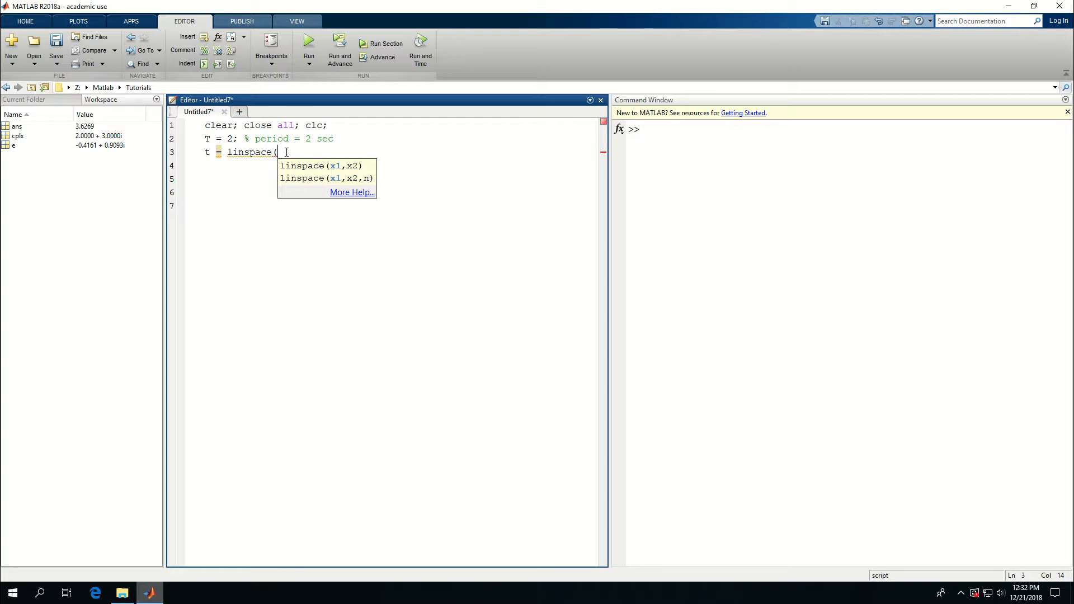
text(0,)
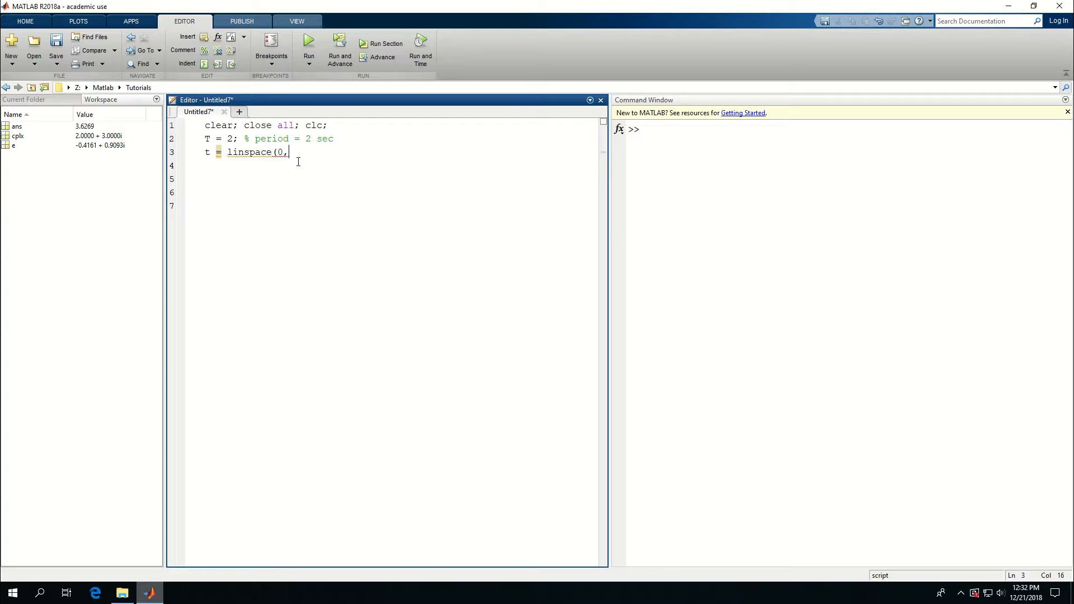
text(,5)
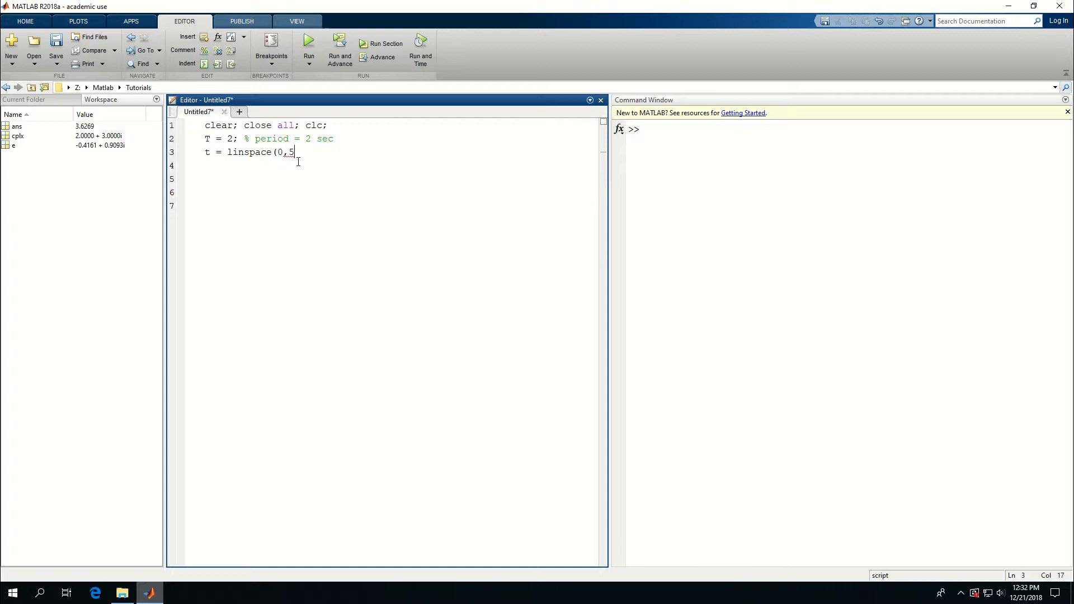
text(,5)
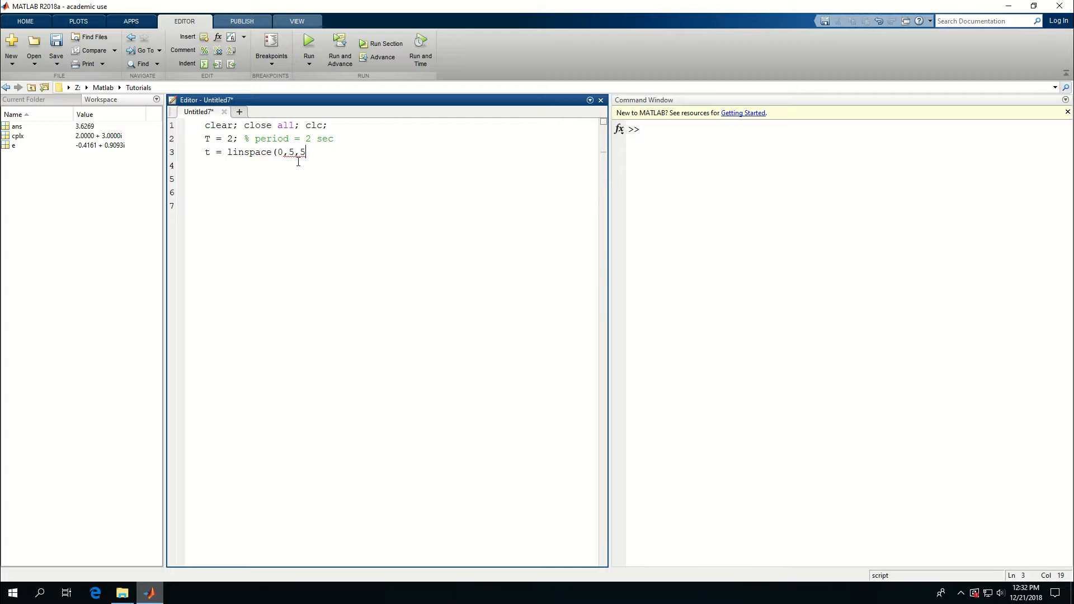
text(00))
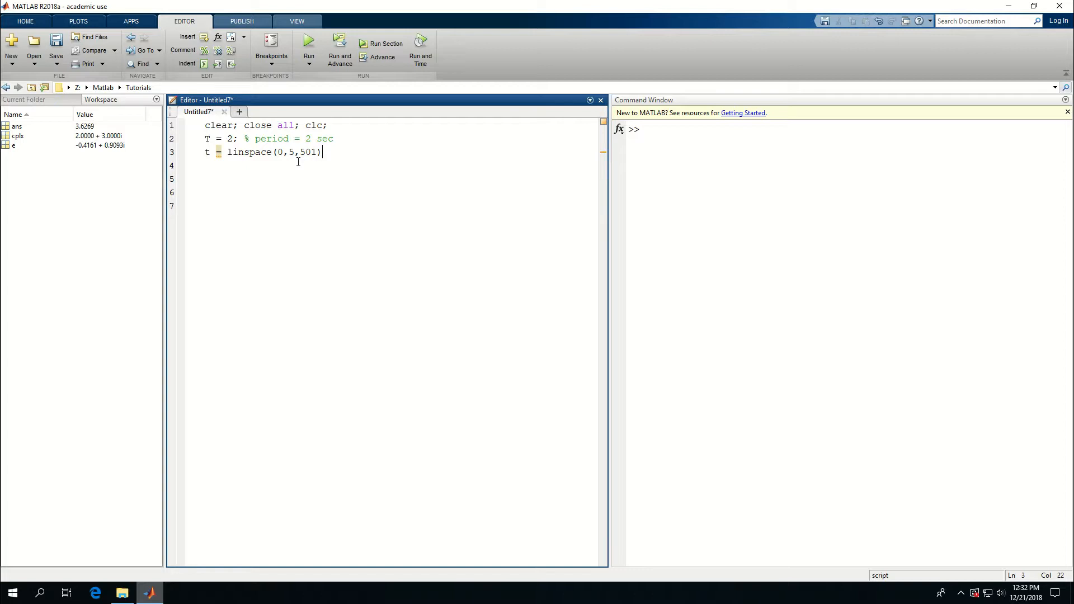
text(;)
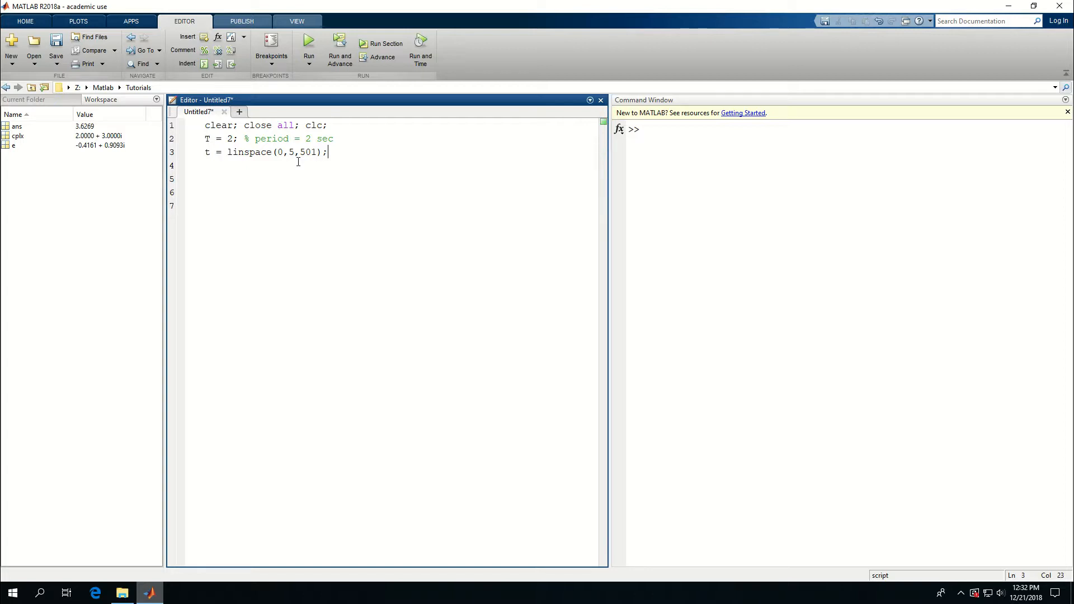
Type x = sin(2 * pi * t / T); as the script's fourth line.
text(x)
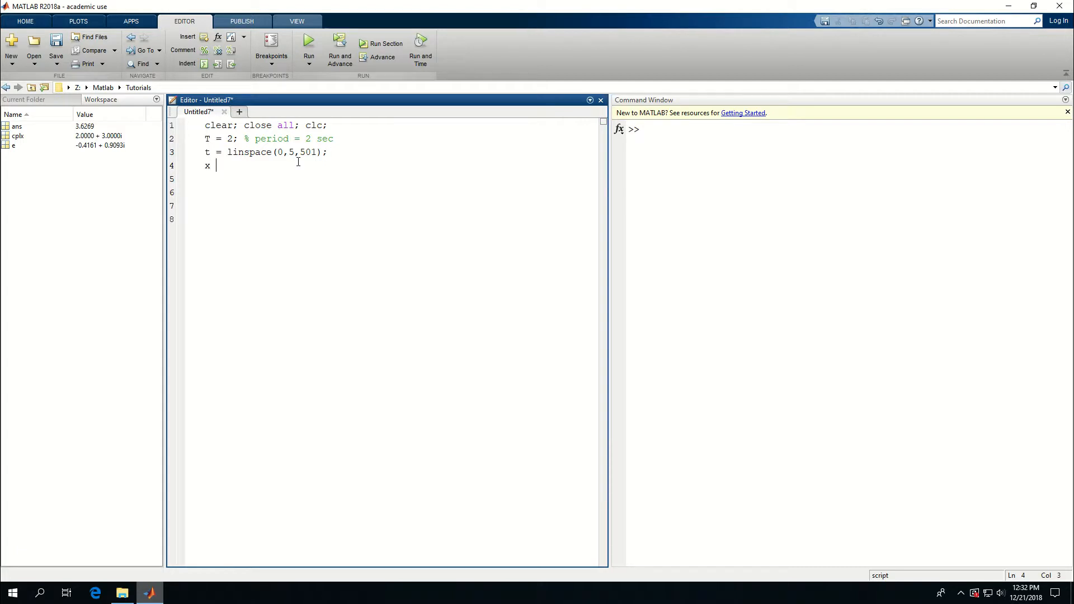
text(=)
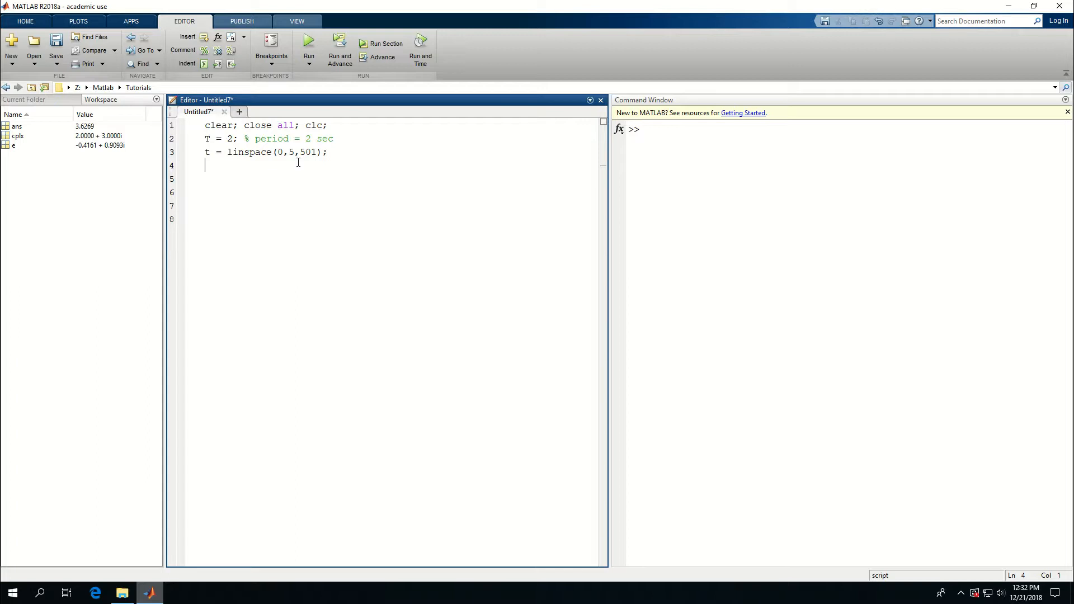
text(f)
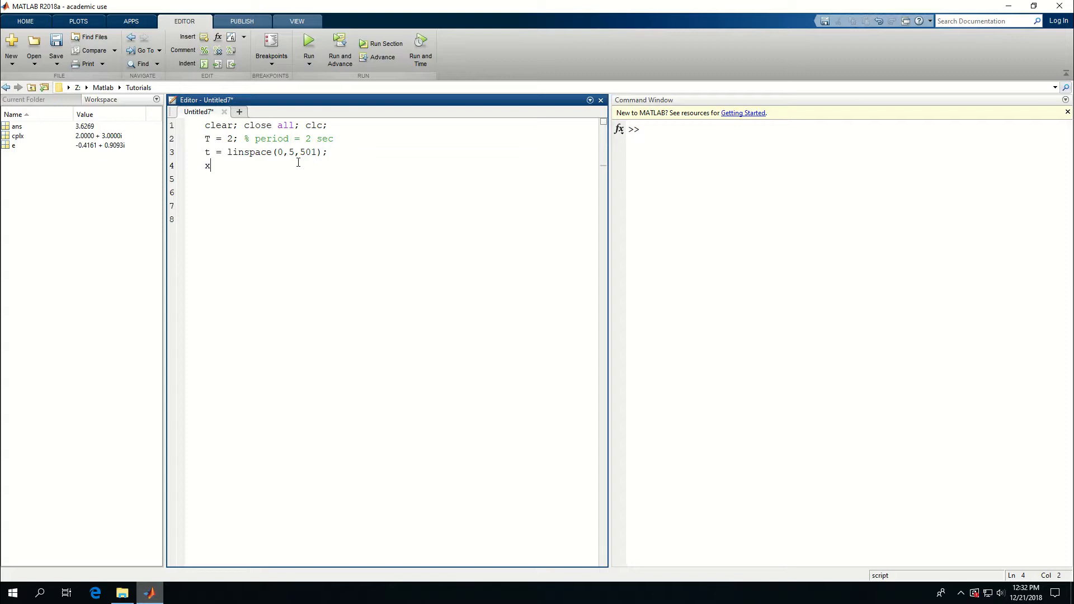
text(= s)
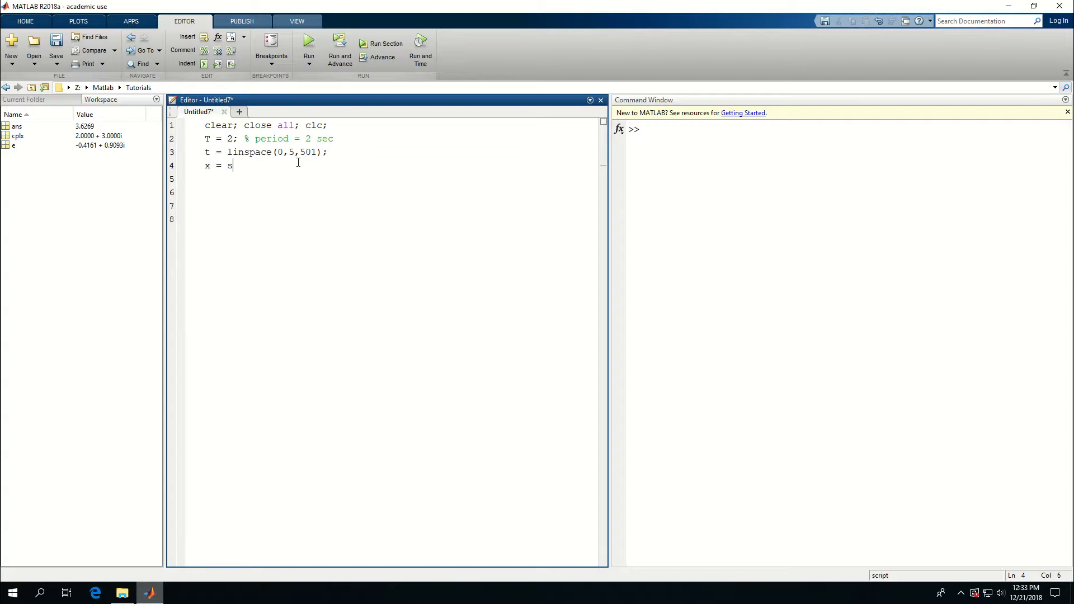
text(in()
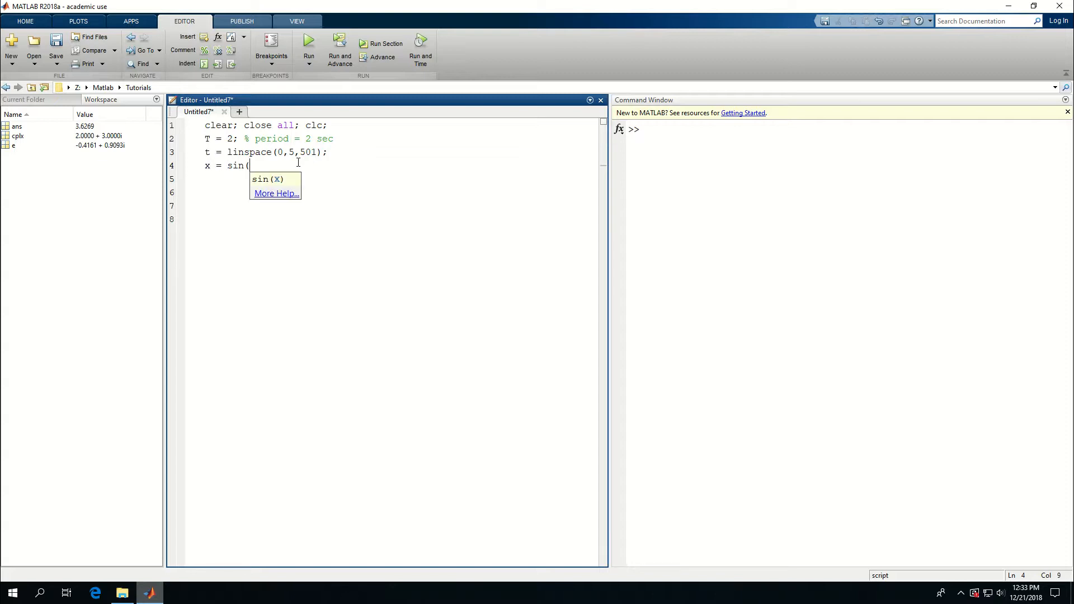
text(2)
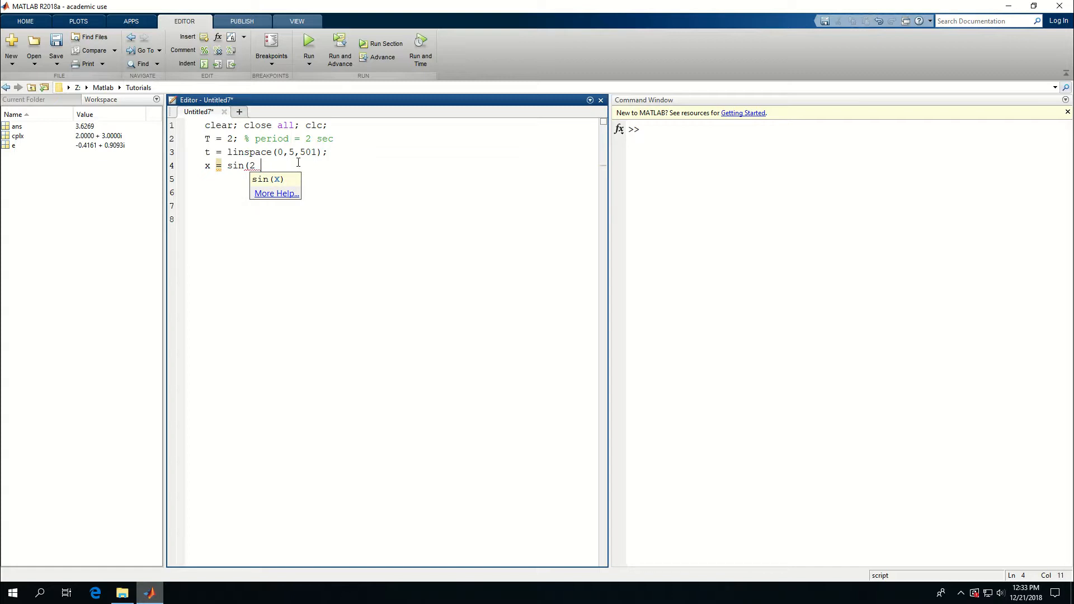
text(* pi *)
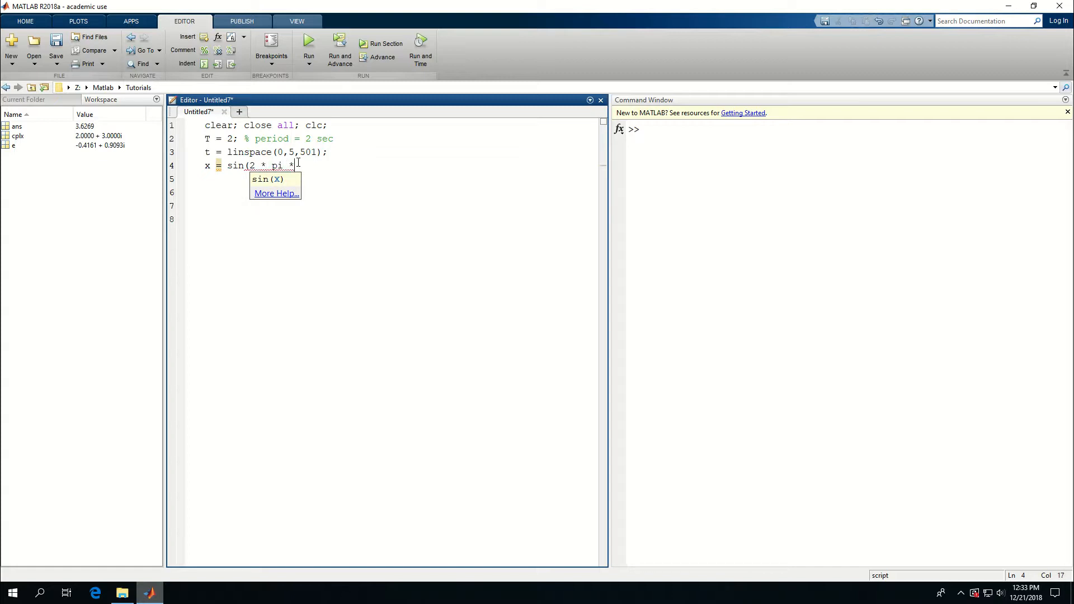
text(t /T)
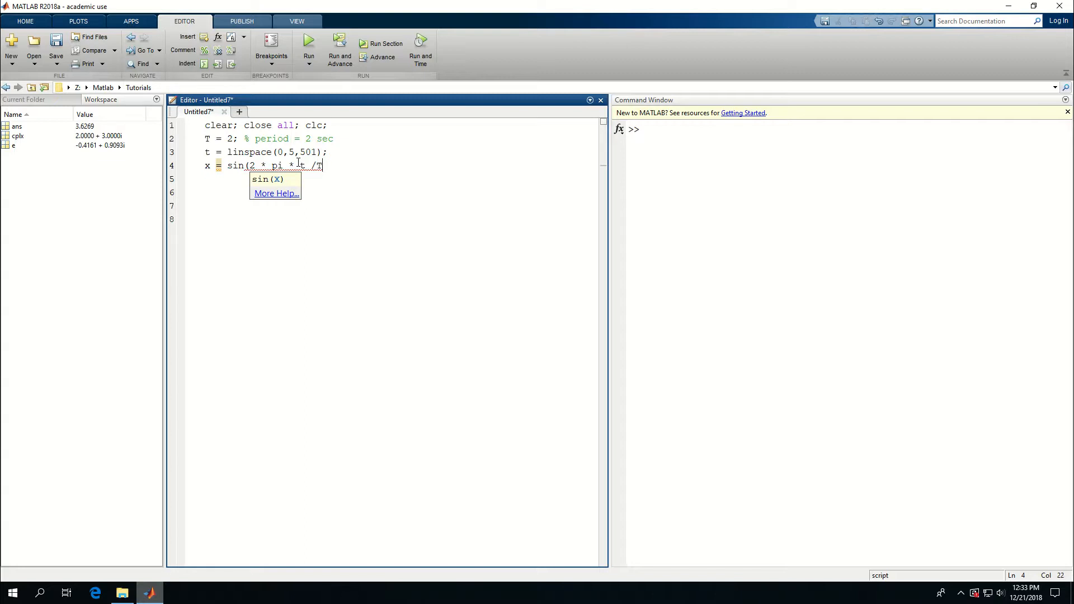
text();)
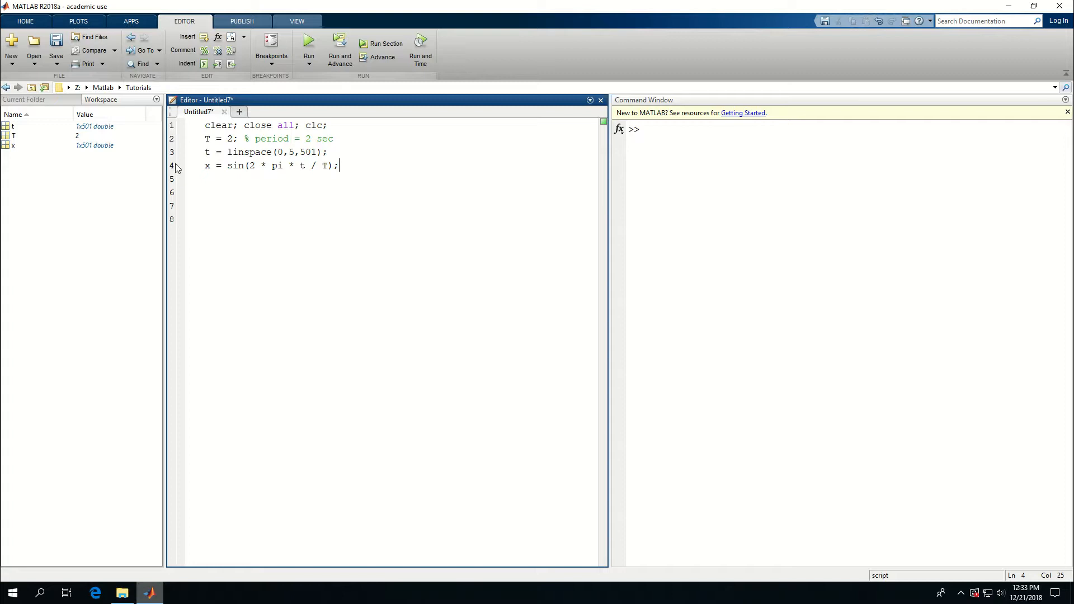
mouse_move(405, 189)
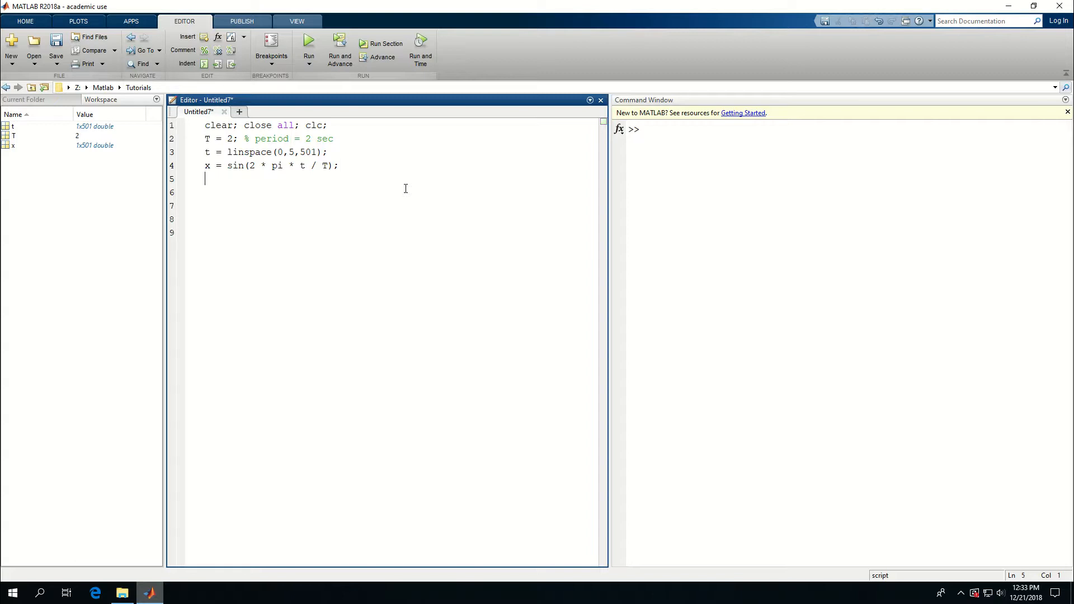
Add plot(t,x) on line 6 and run the script to draw the sine wave.
key(enter)
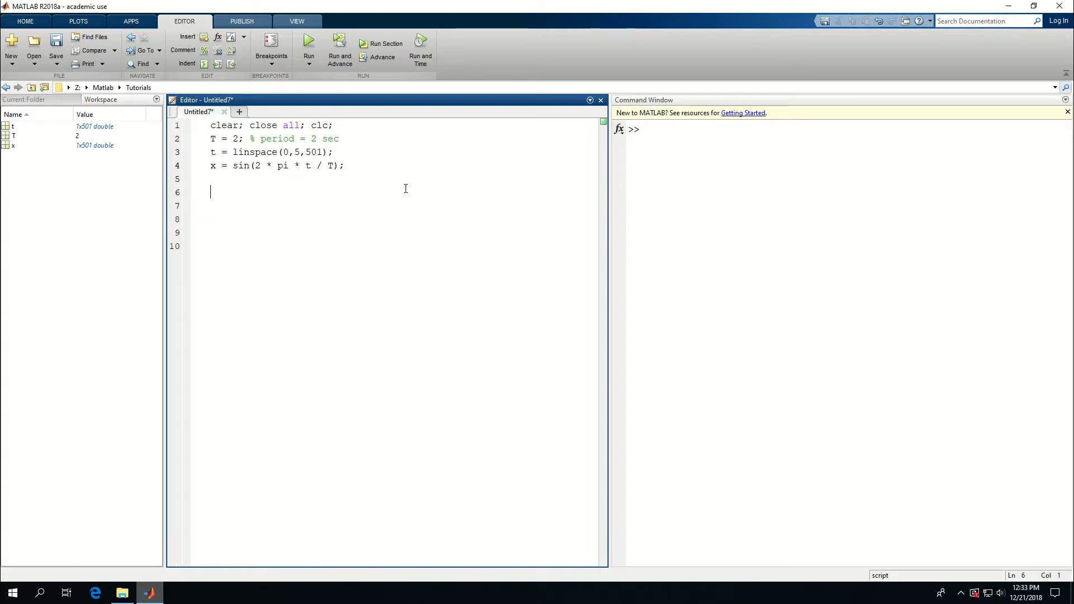
text(plot)
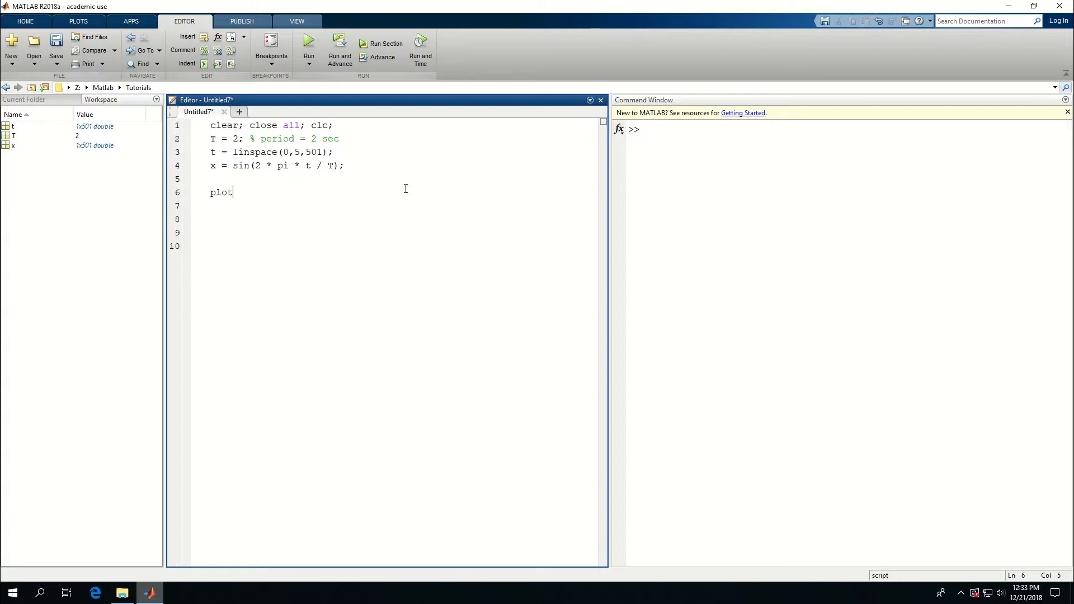
text((t)
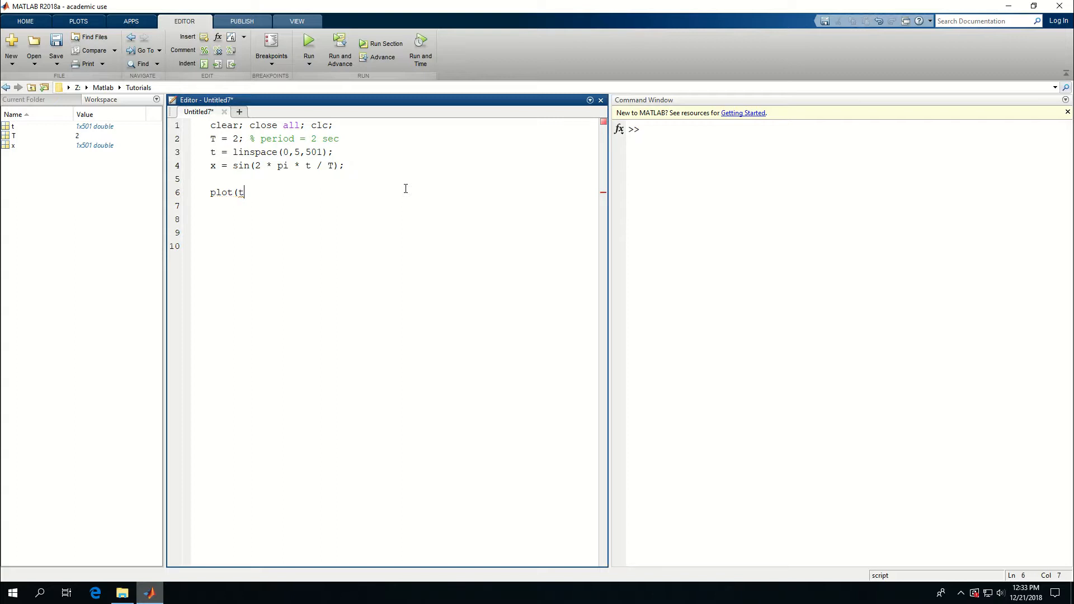
text(,x)
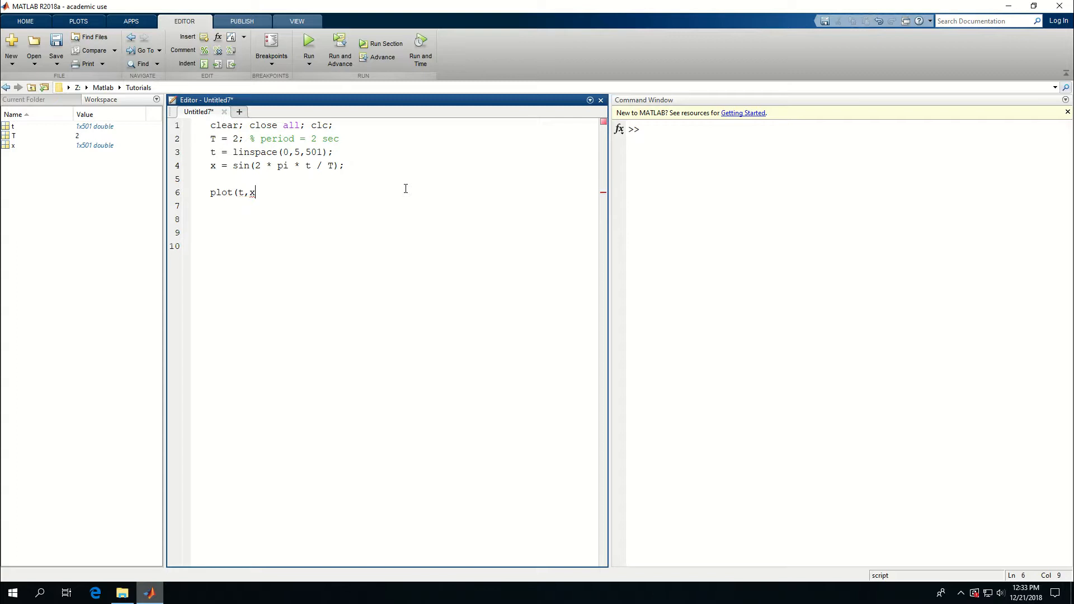
text())
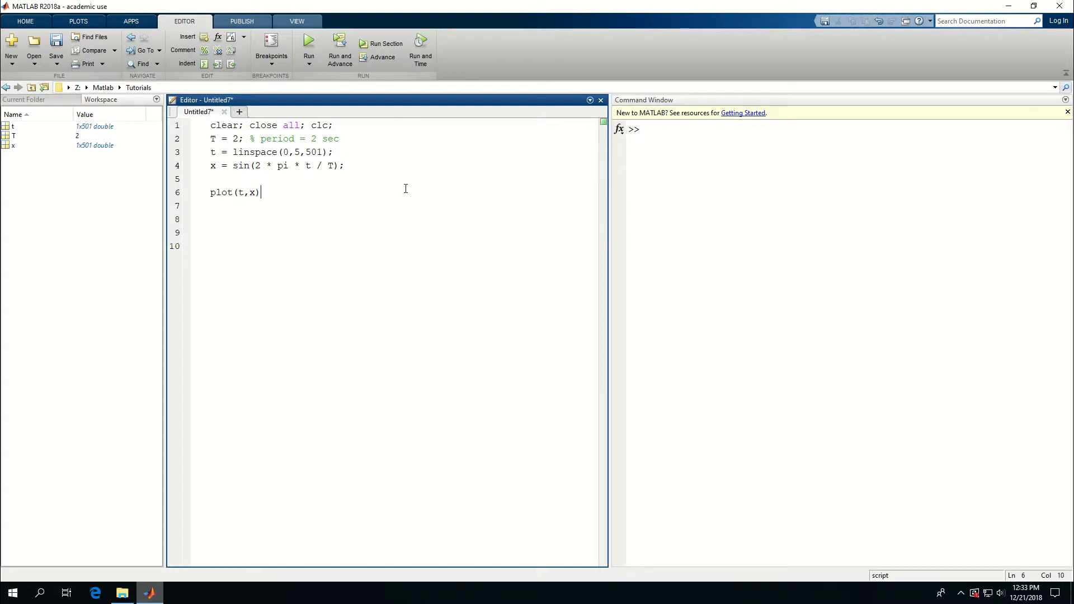
click(308, 43)
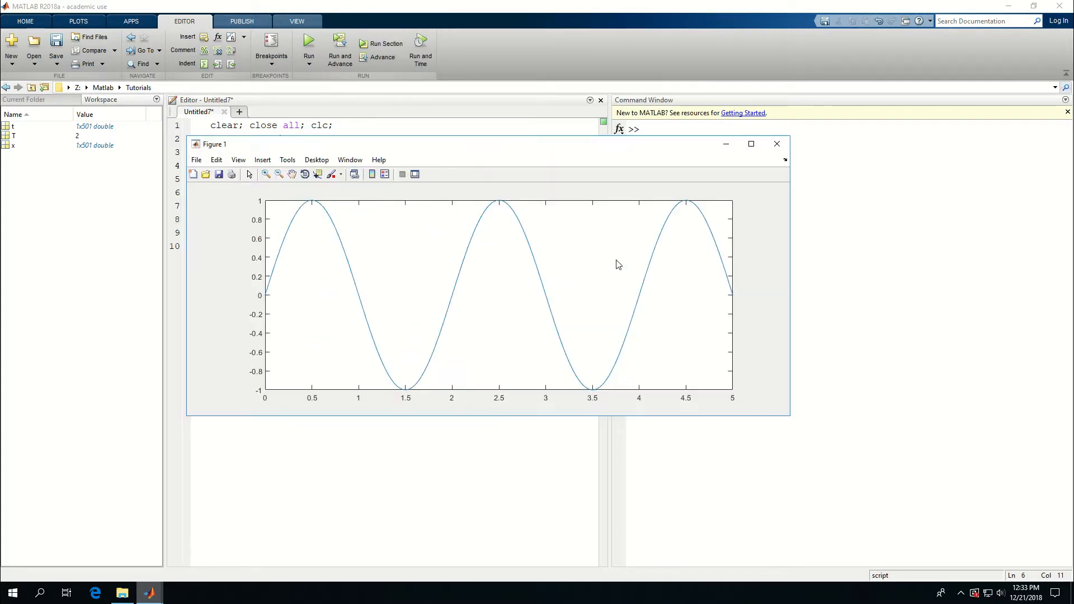
mouse_move(561, 384)
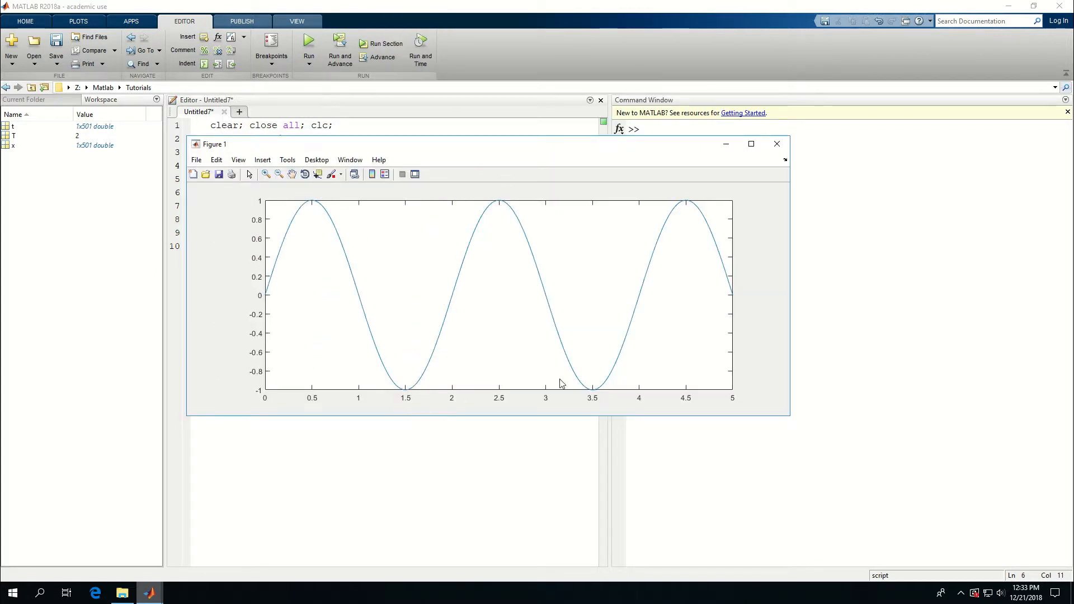
mouse_move(421, 336)
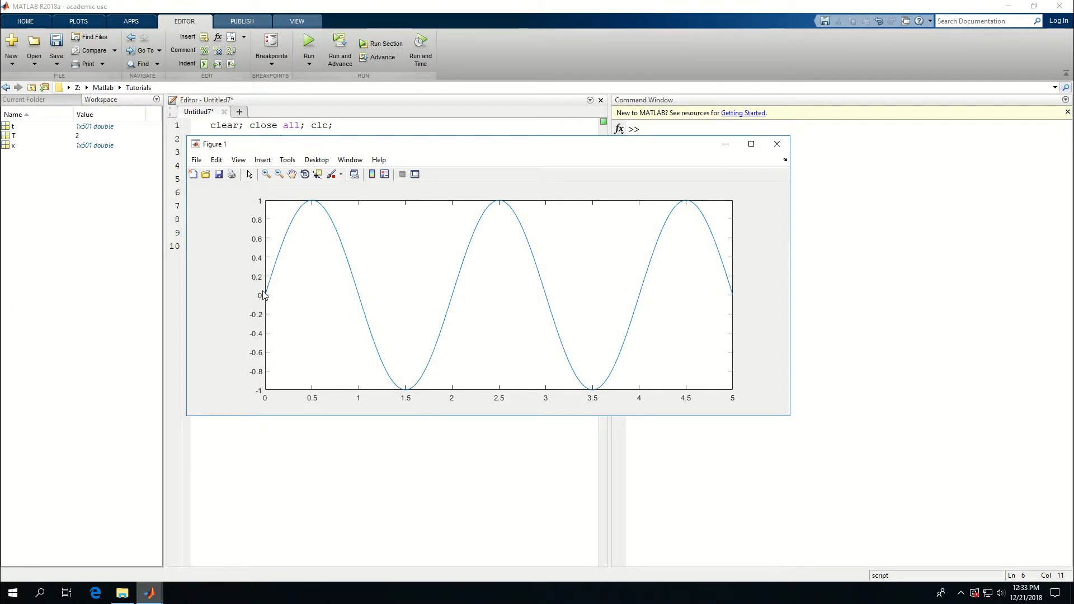
mouse_move(452, 294)
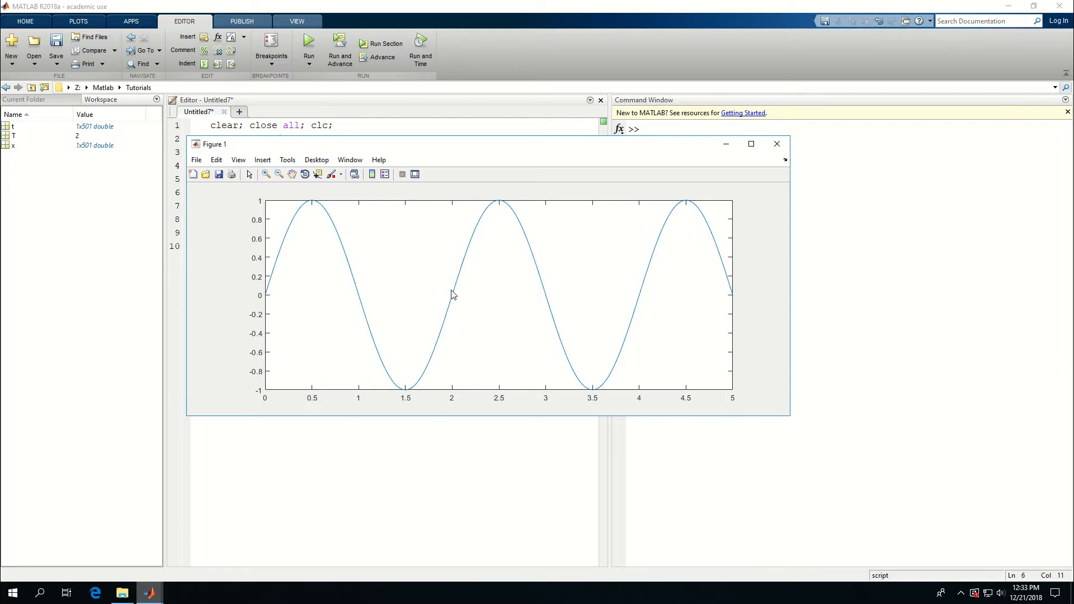
mouse_move(664, 210)
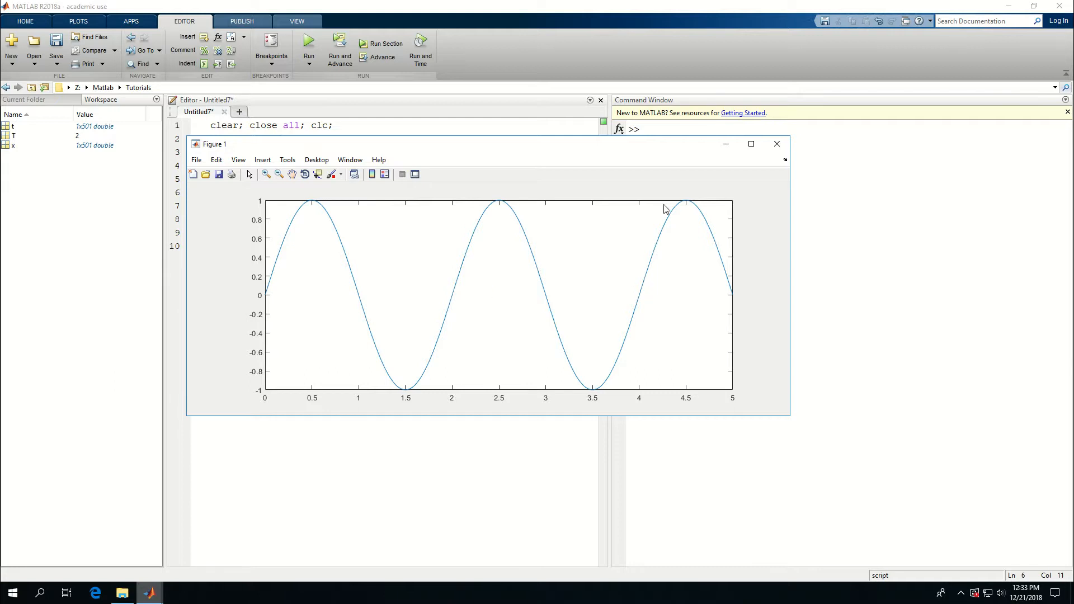
mouse_move(729, 376)
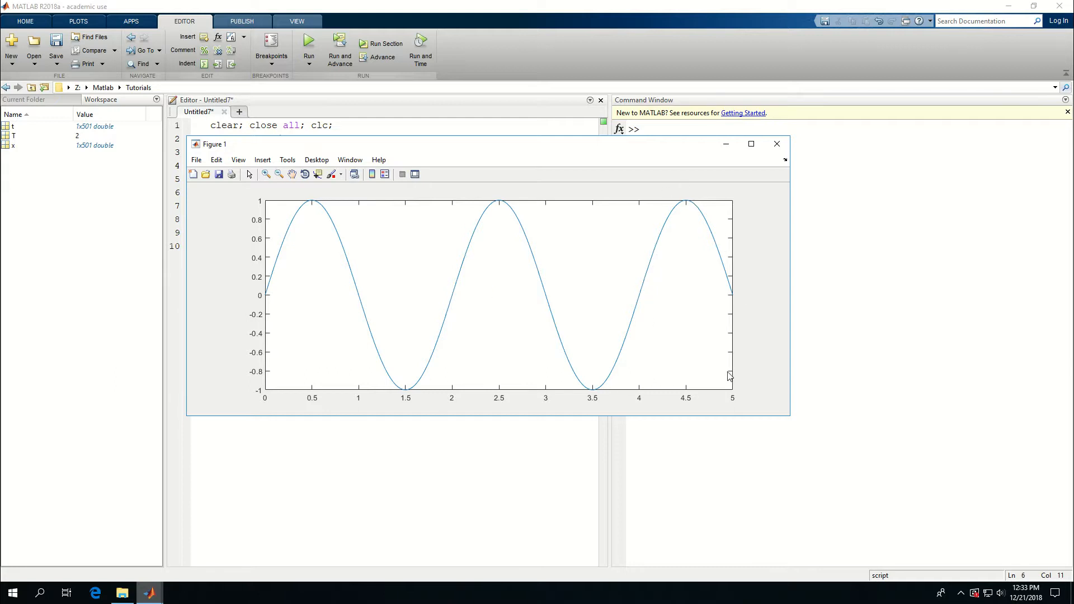
mouse_move(269, 286)
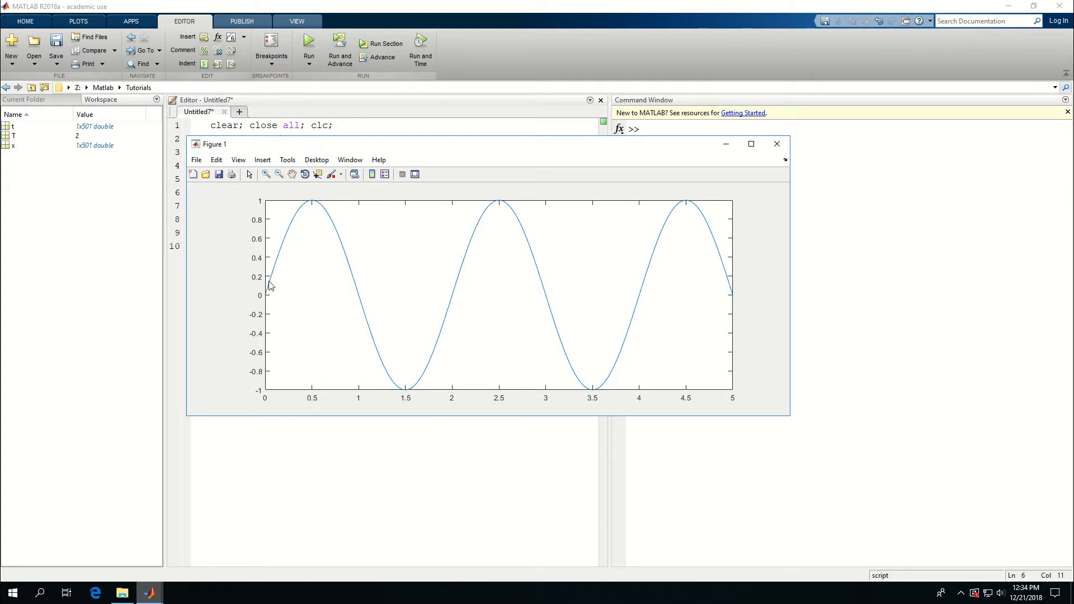
mouse_move(269, 290)
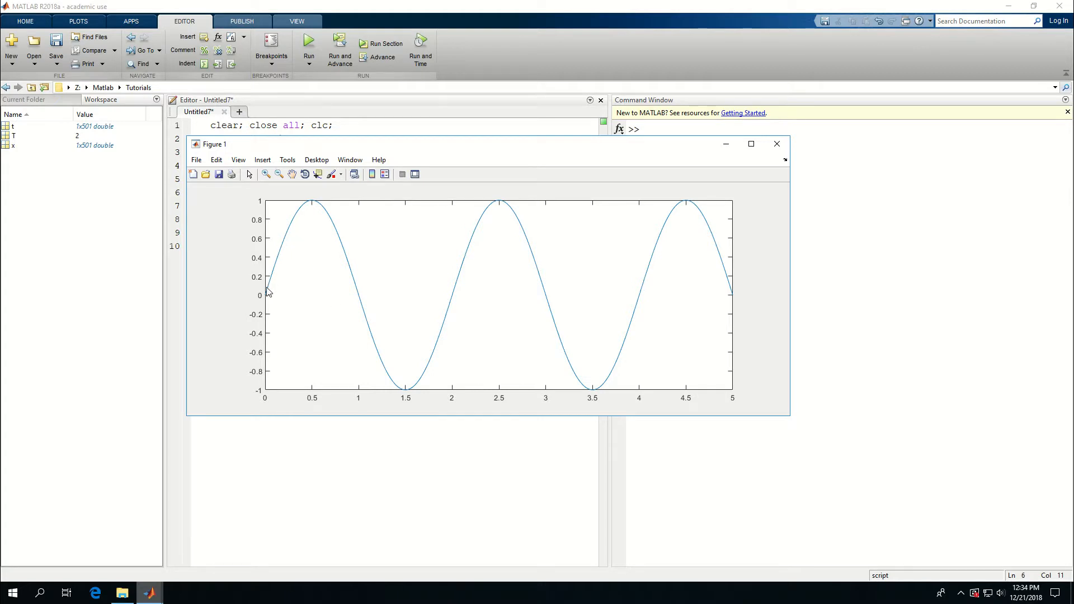
mouse_move(735, 209)
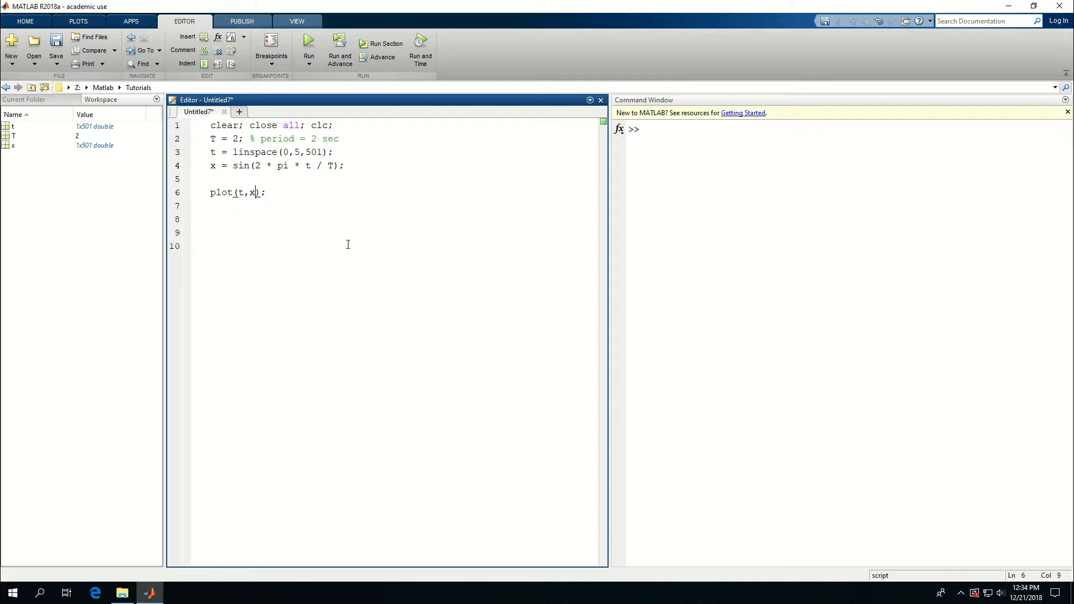
key(enter)
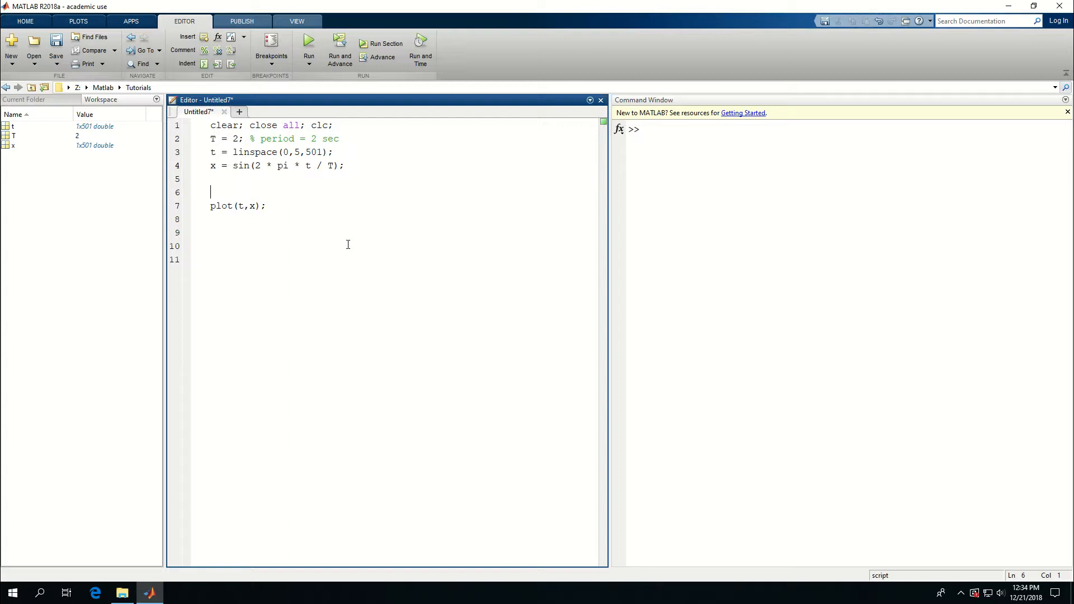
text(figure()
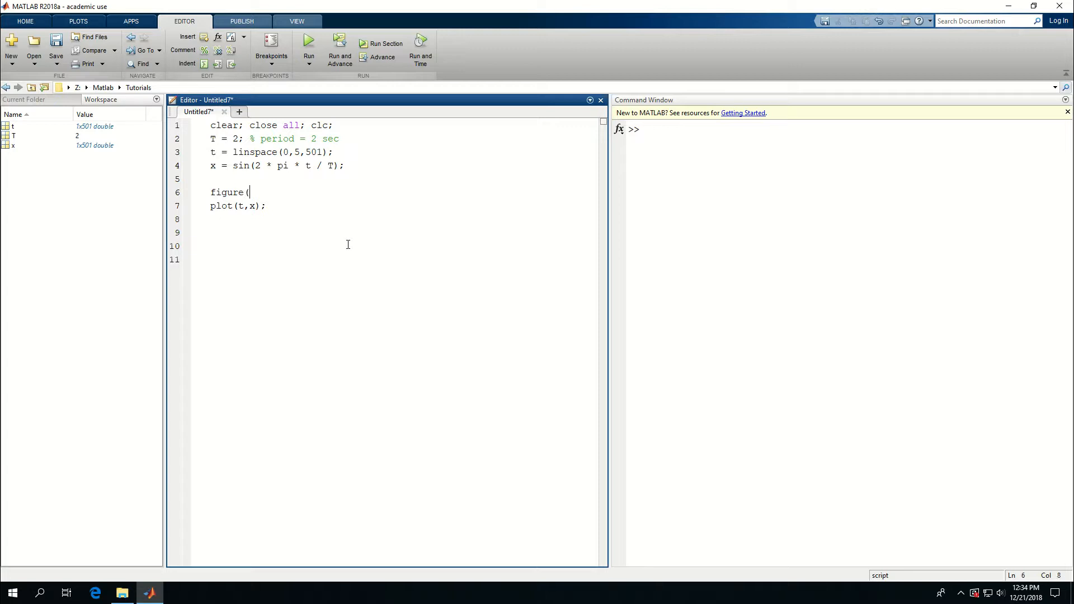
text(')
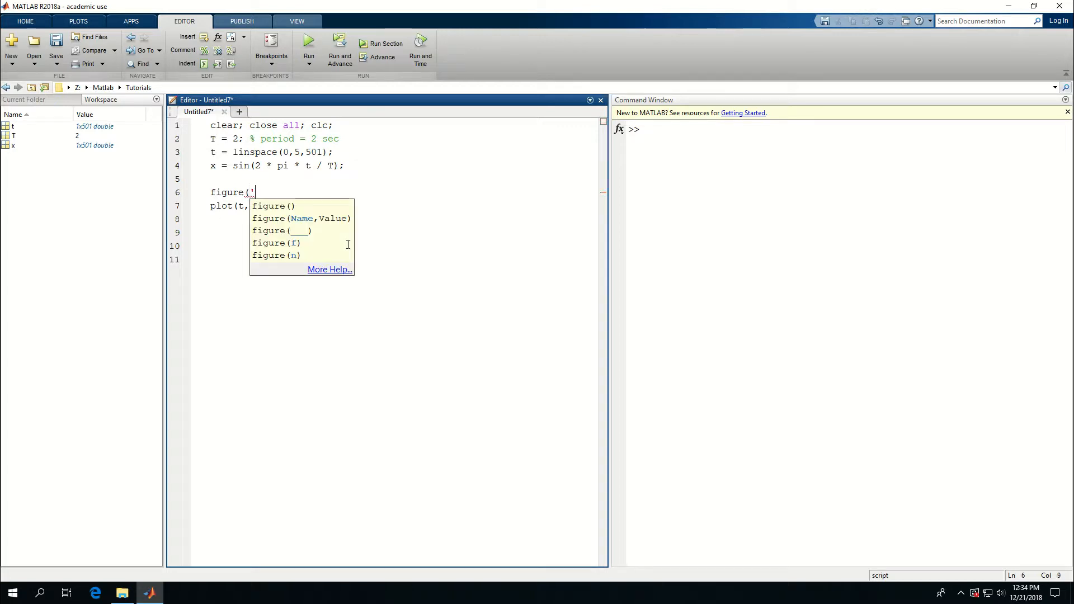
text(Postion)
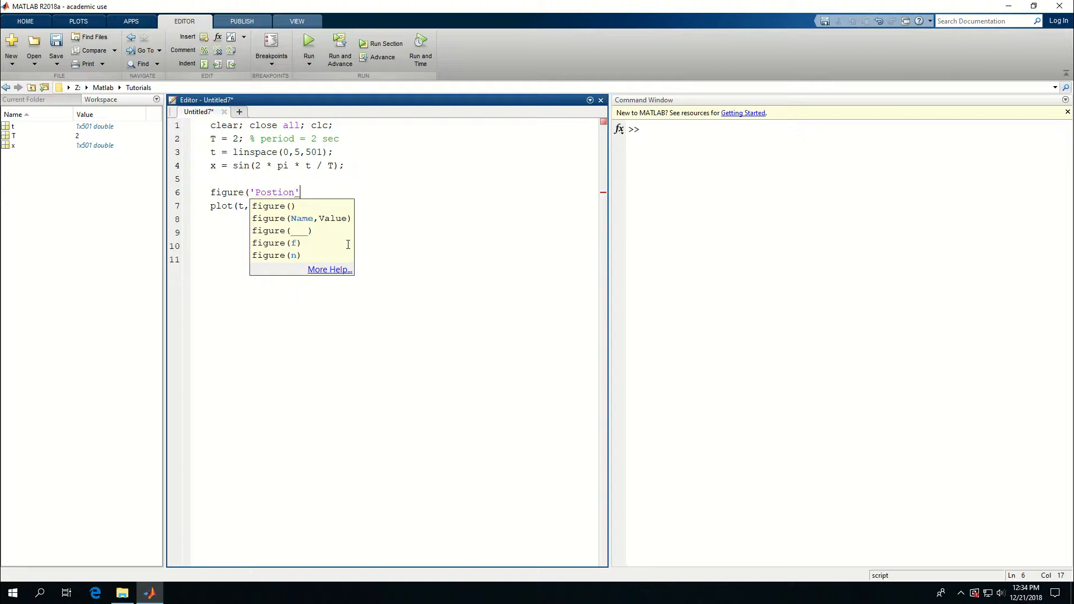
text(,[]))
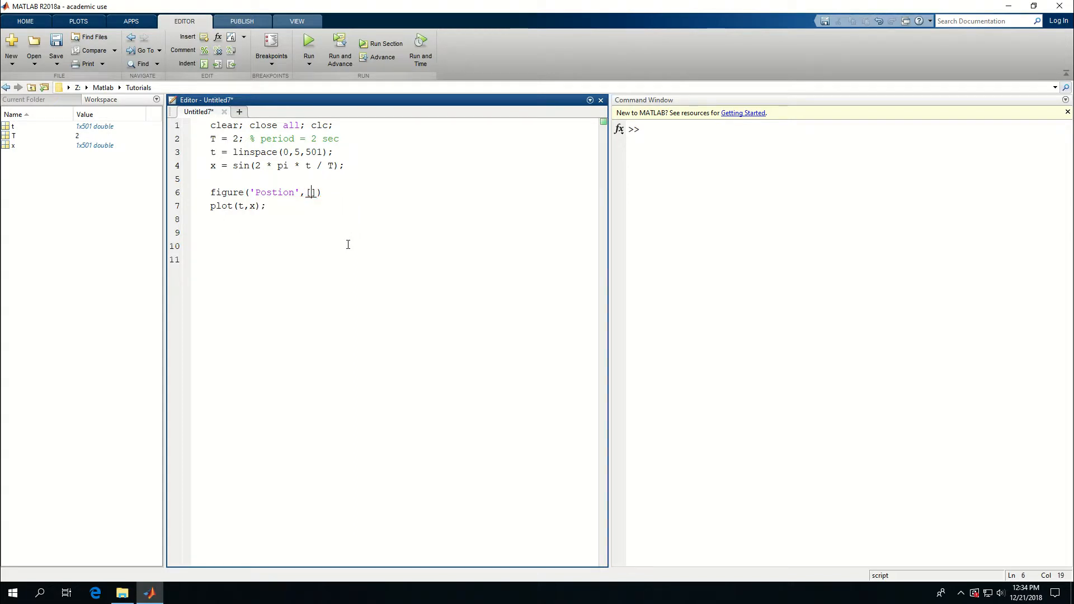
text([)
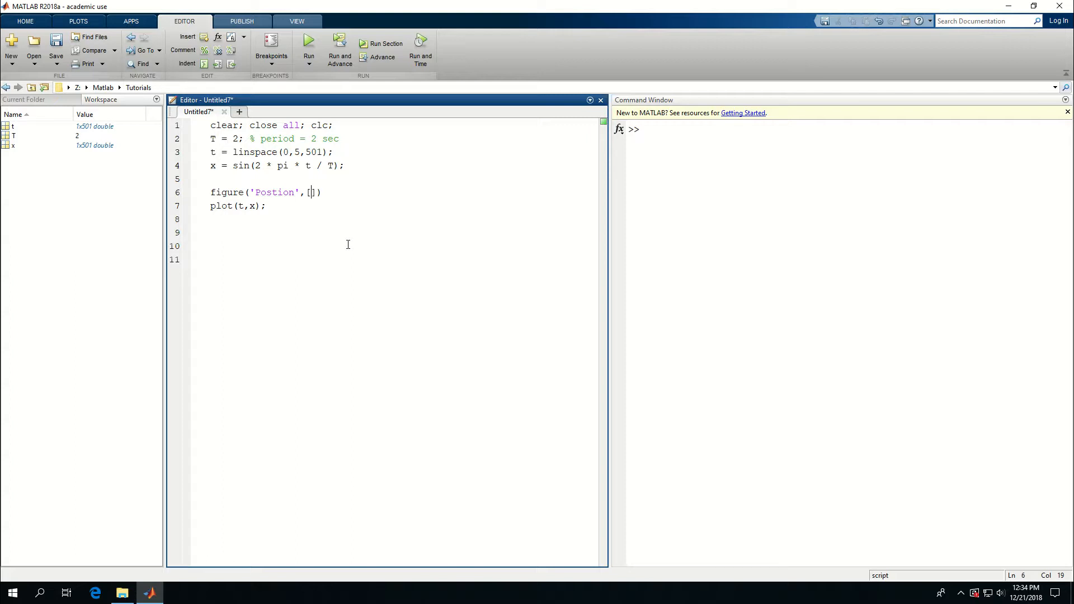
text(100 100)
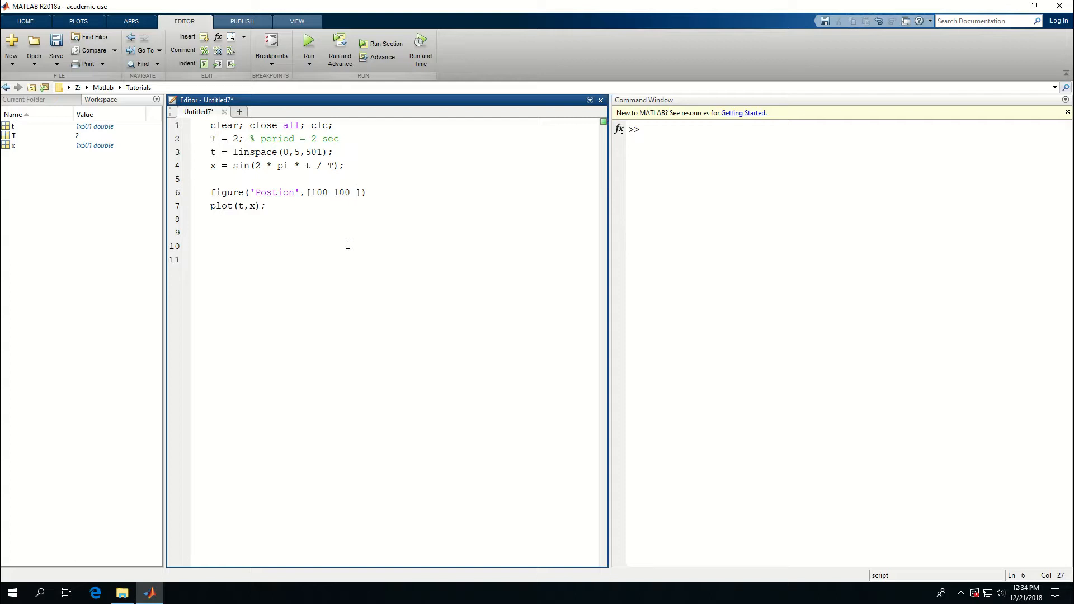
text(8)
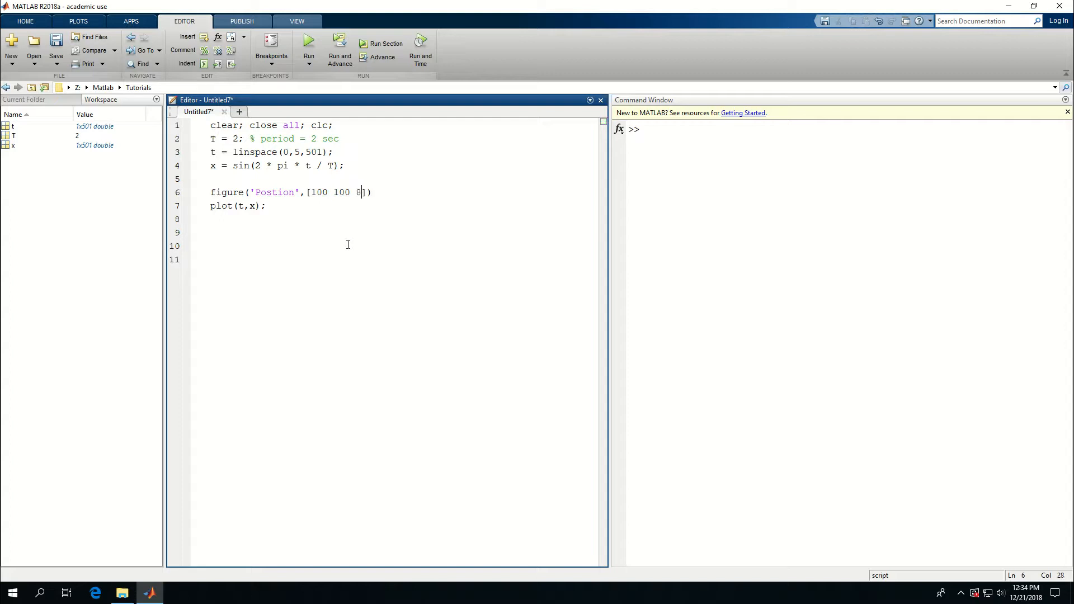
text(00)
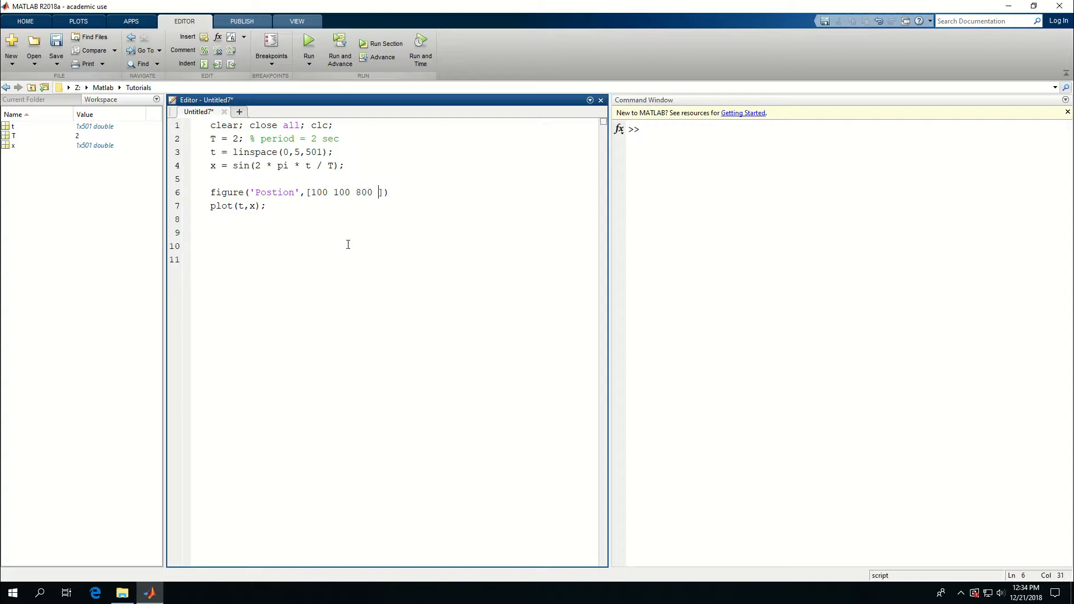
text(600)
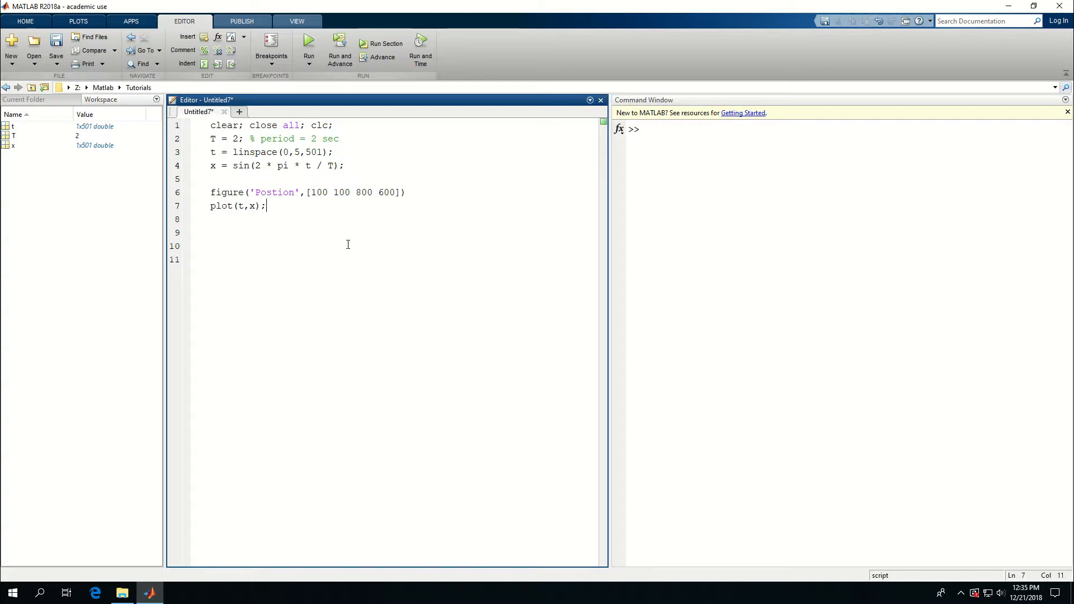
Run the script, fix the misspelled Position property, rerun, and close the figure.
click(308, 48)
text(i)
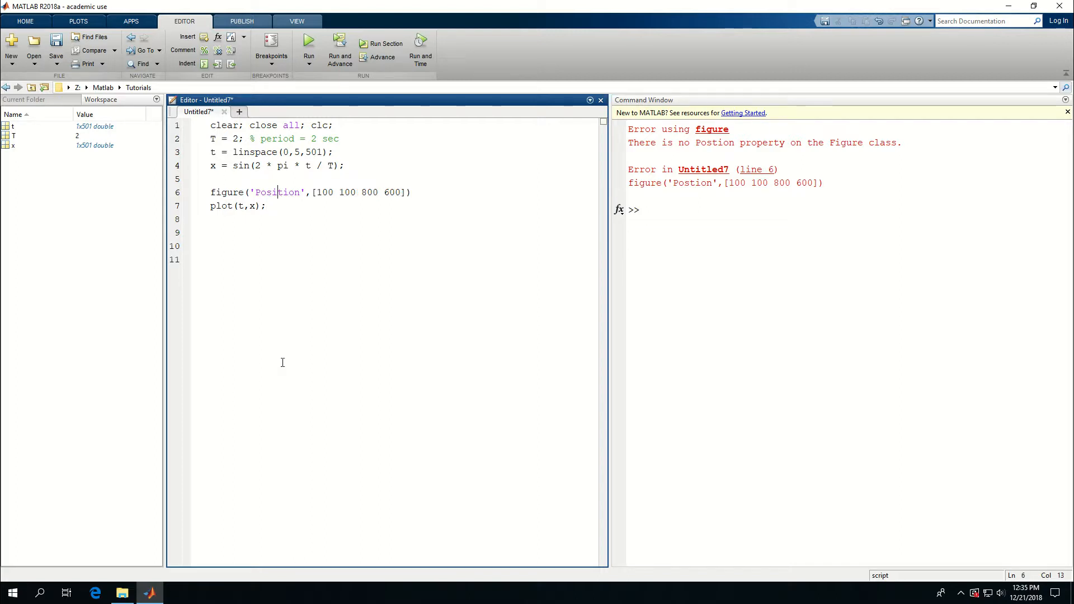
click(309, 43)
text(5)
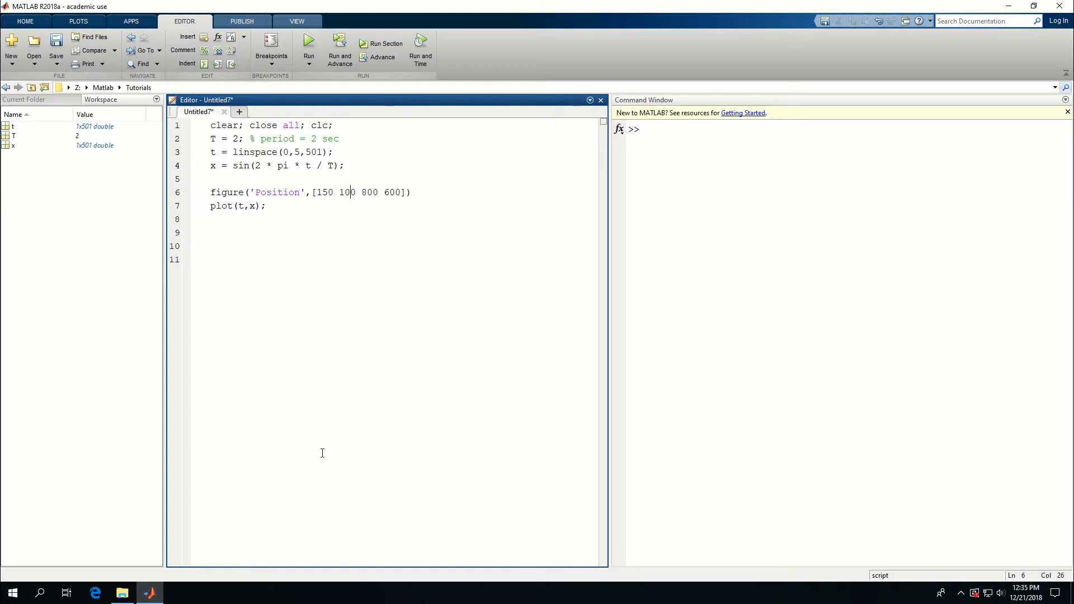
click(307, 43)
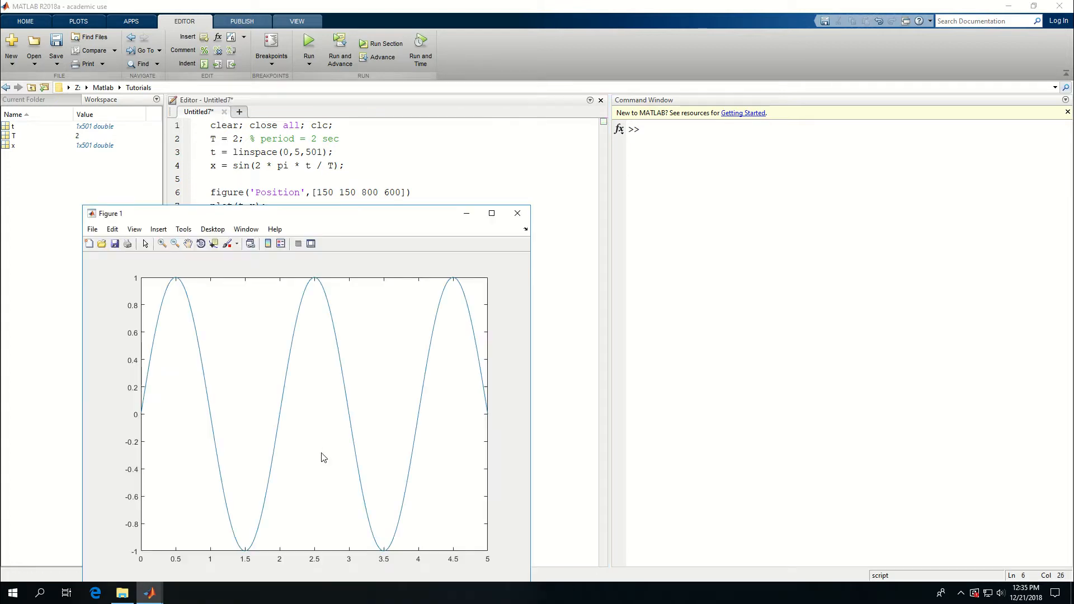
mouse_move(266, 270)
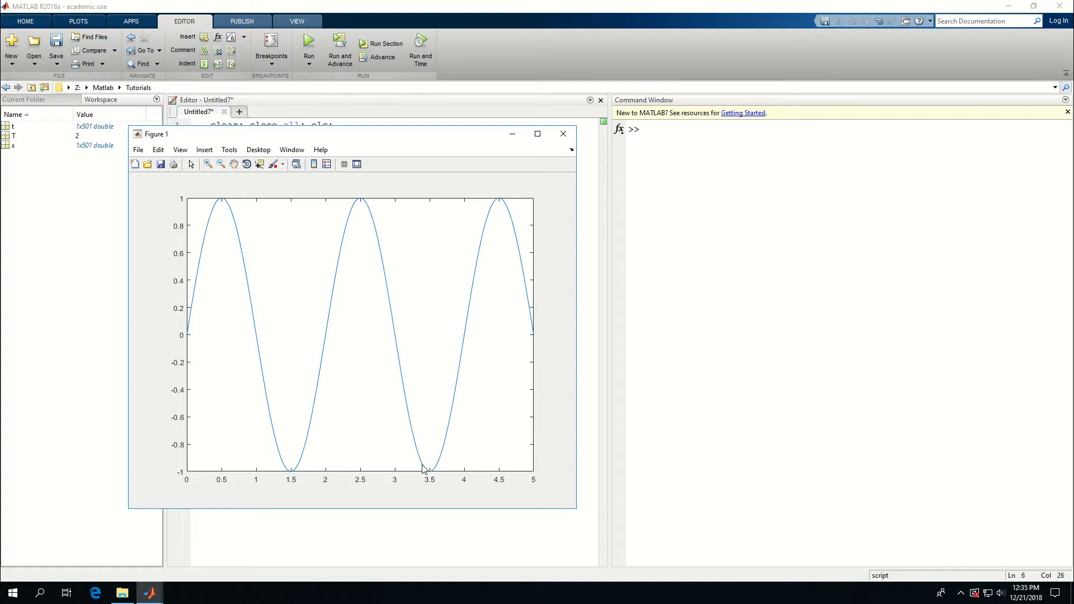
mouse_move(554, 169)
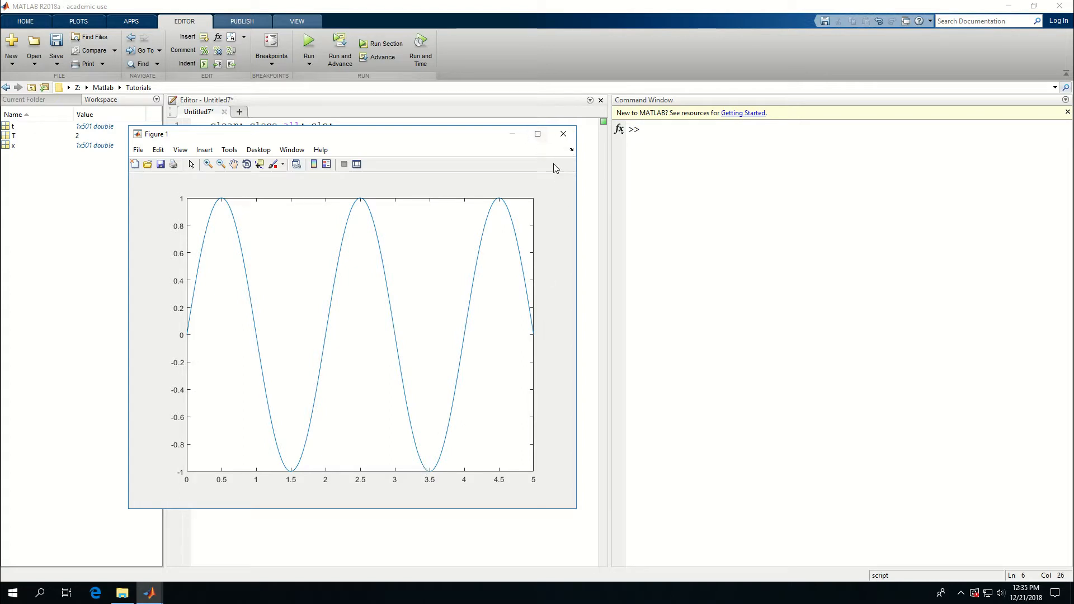
click(562, 133)
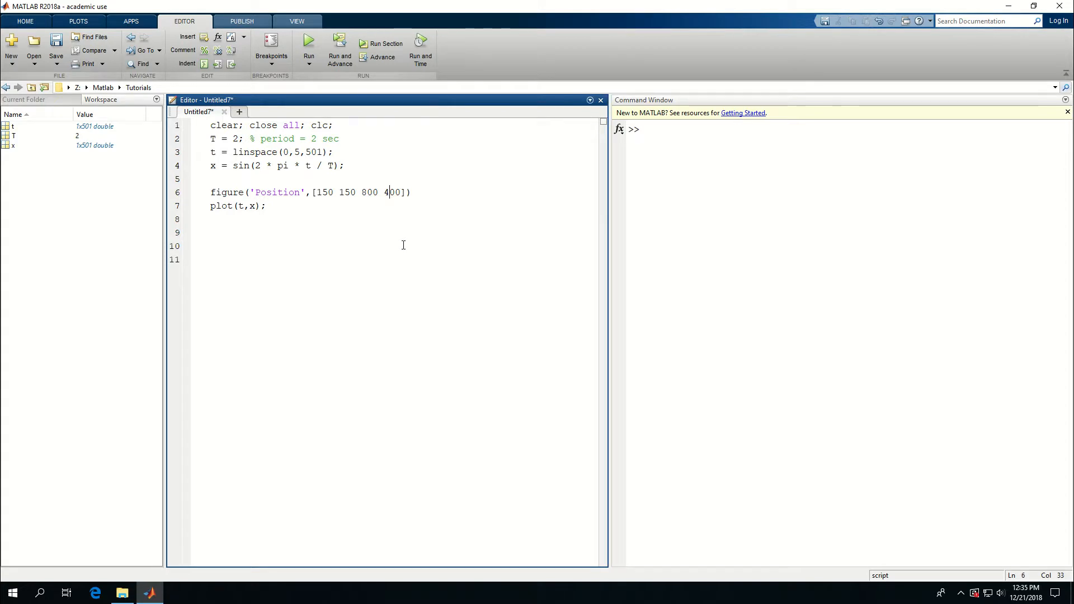
Bring the sine plot figure forward, move it over the script, and close it.
click(309, 43)
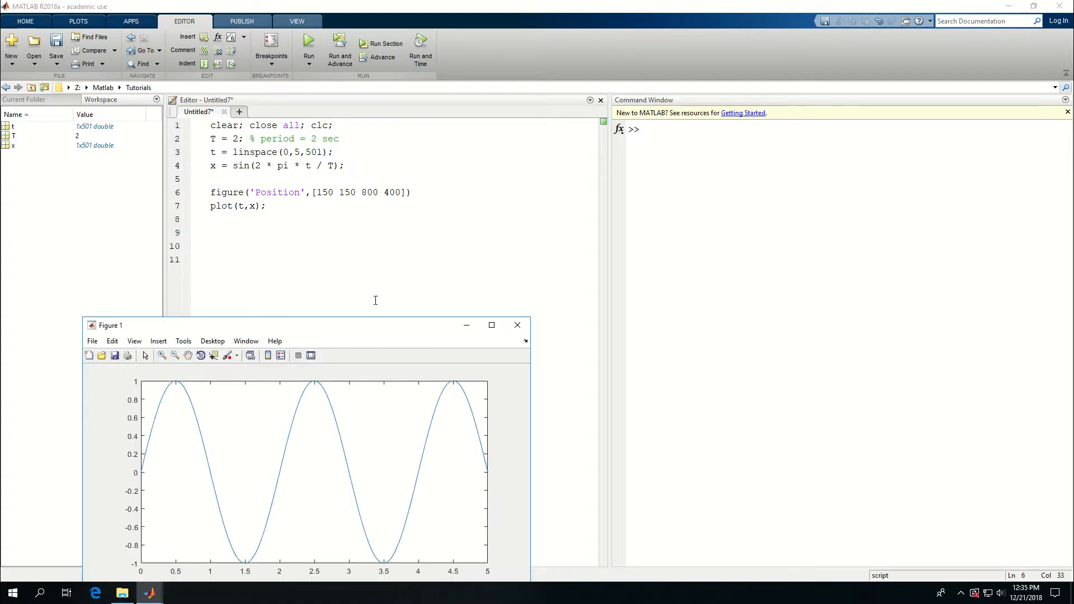
drag(109, 326, 235, 208)
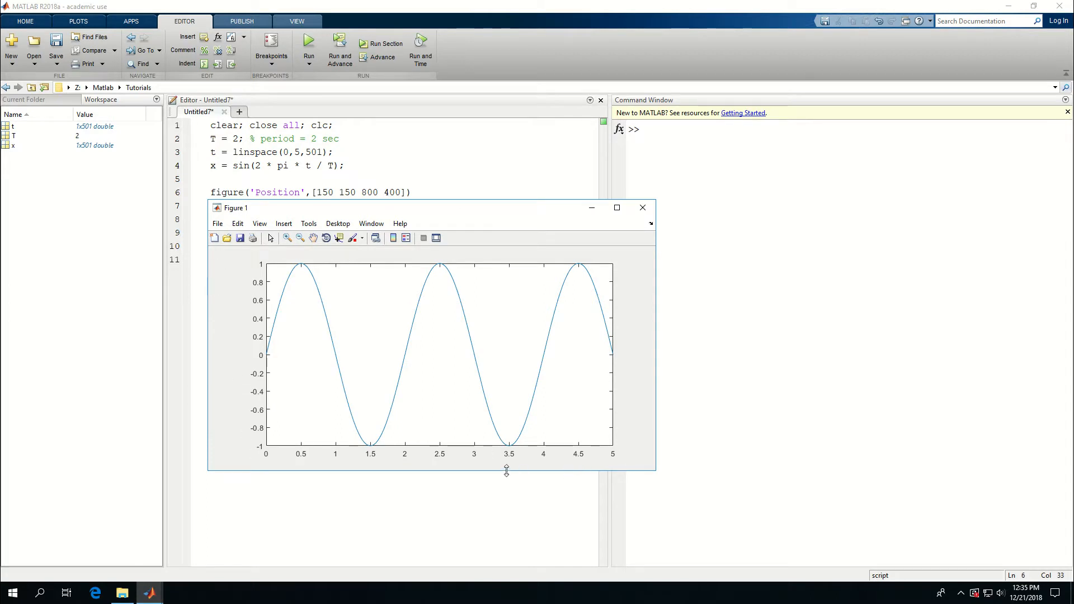
mouse_move(448, 467)
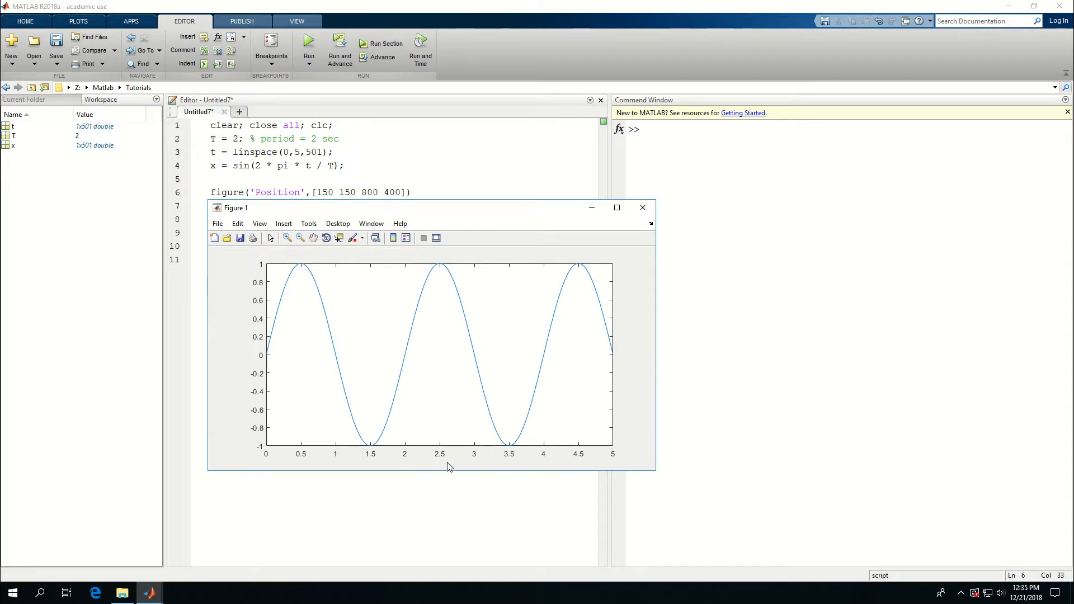
mouse_move(408, 465)
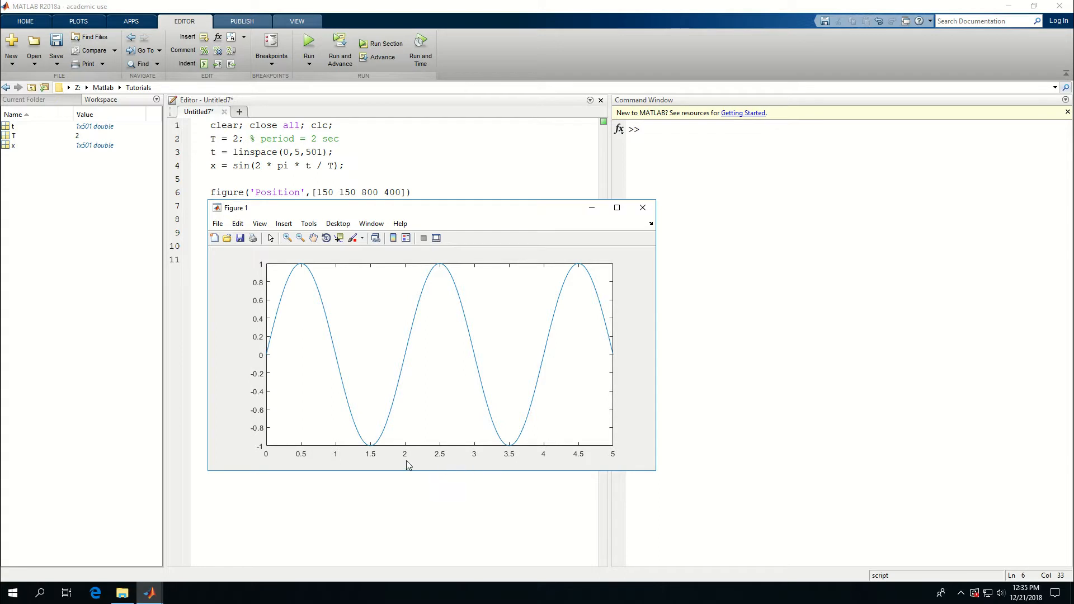
mouse_move(621, 229)
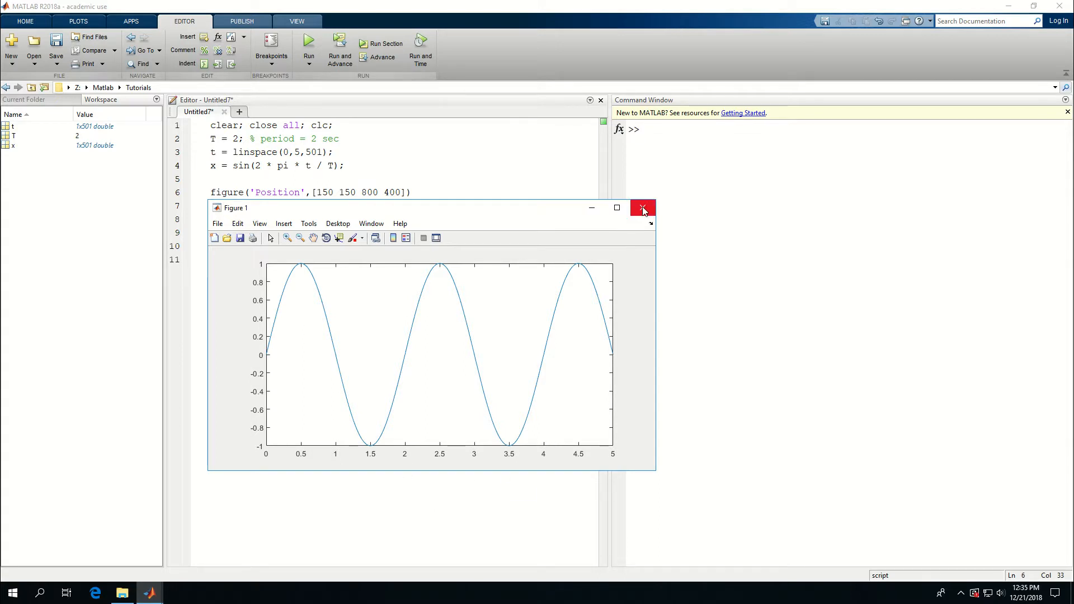
click(641, 208)
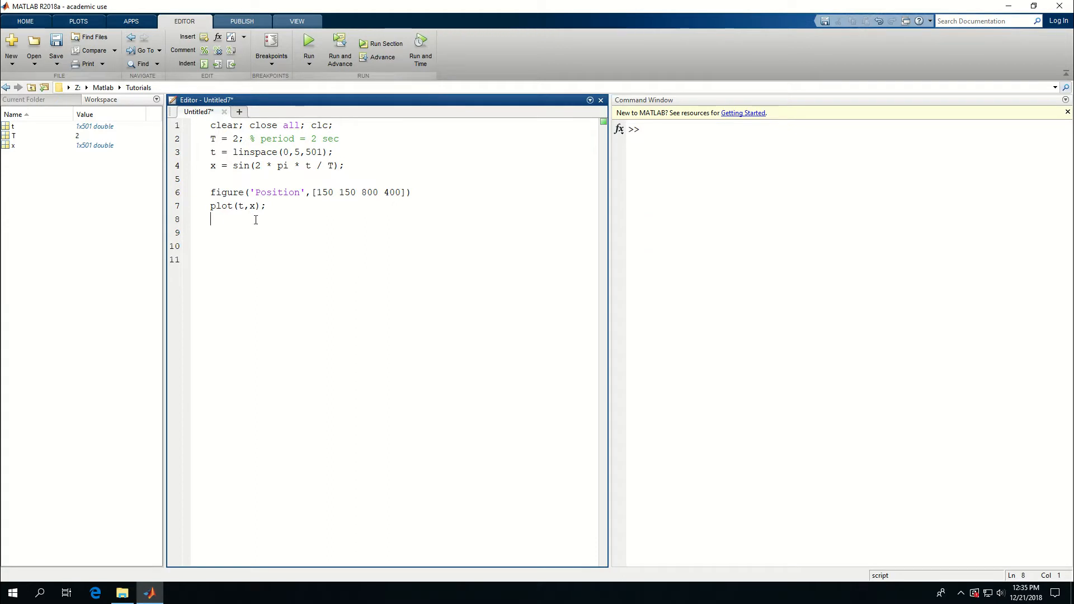
Add the x-axis label line xlabel('time (sec)') after the plot command.
text(xla)
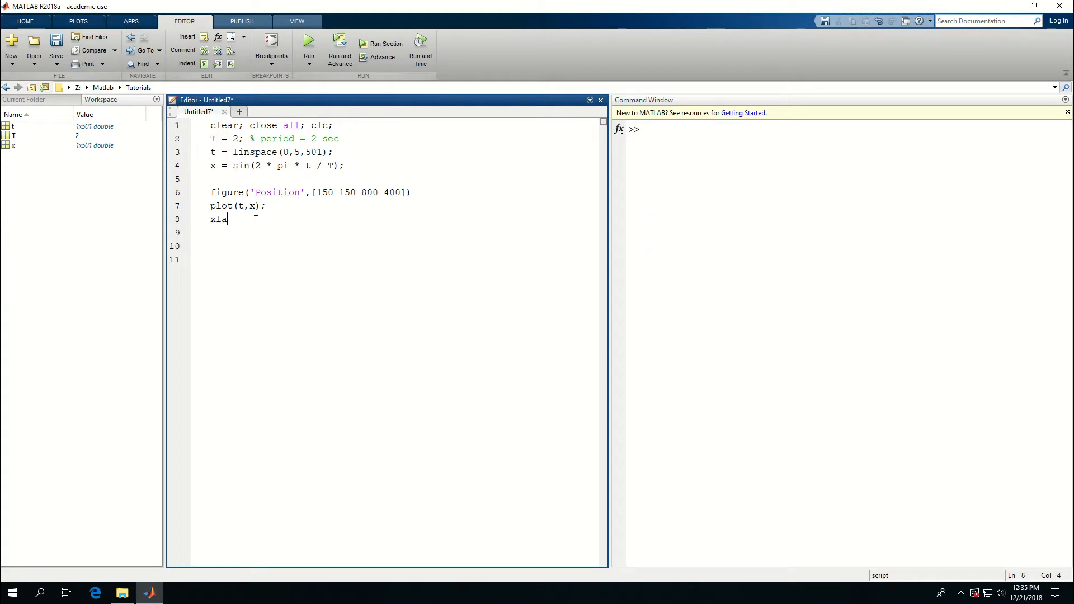
text(bel()
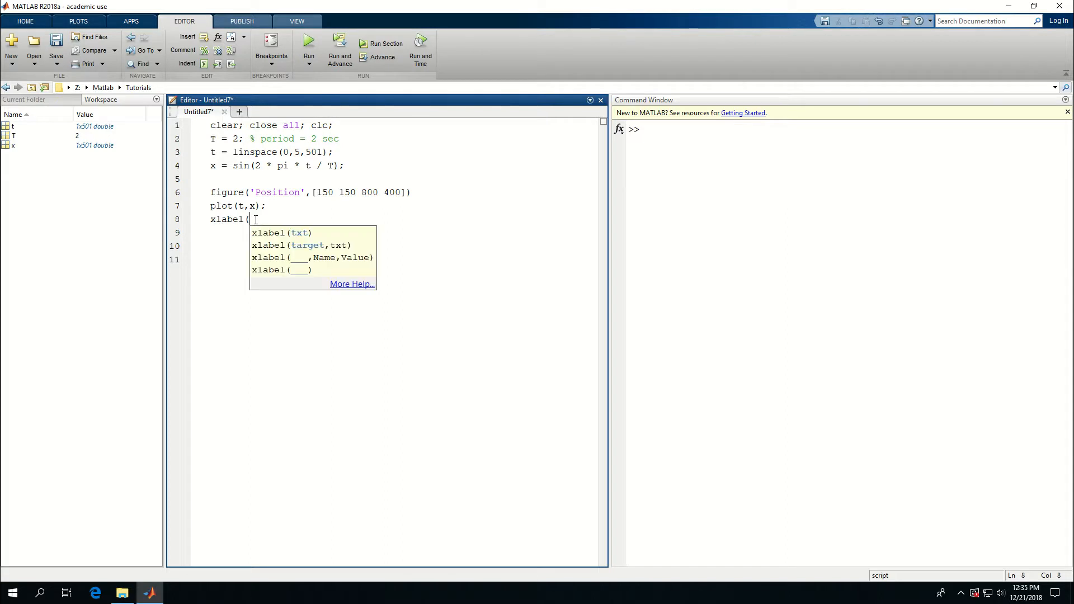
text('ti)
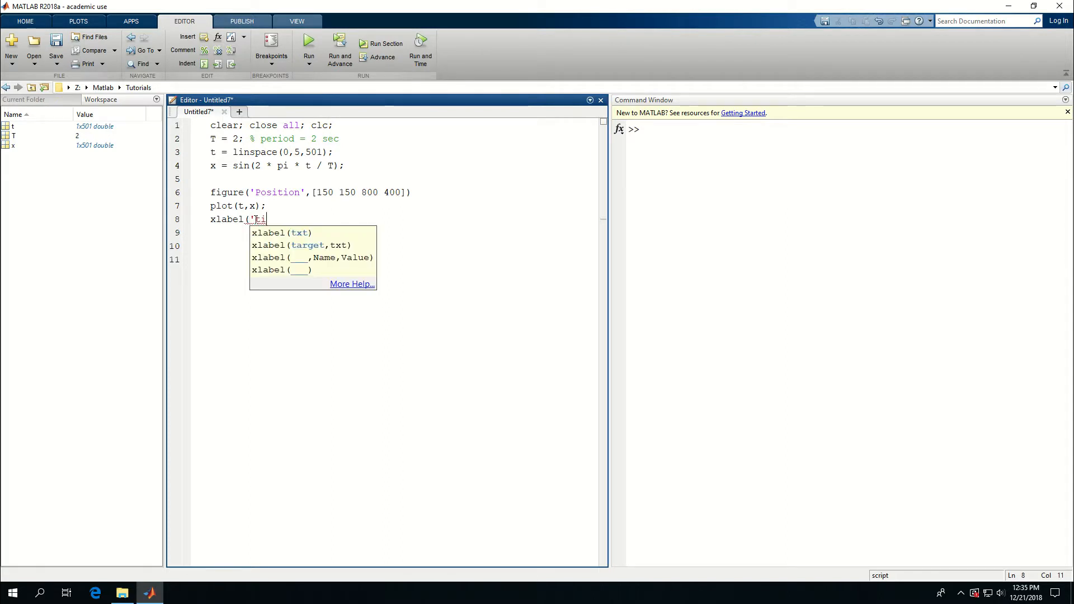
text(ime (se)
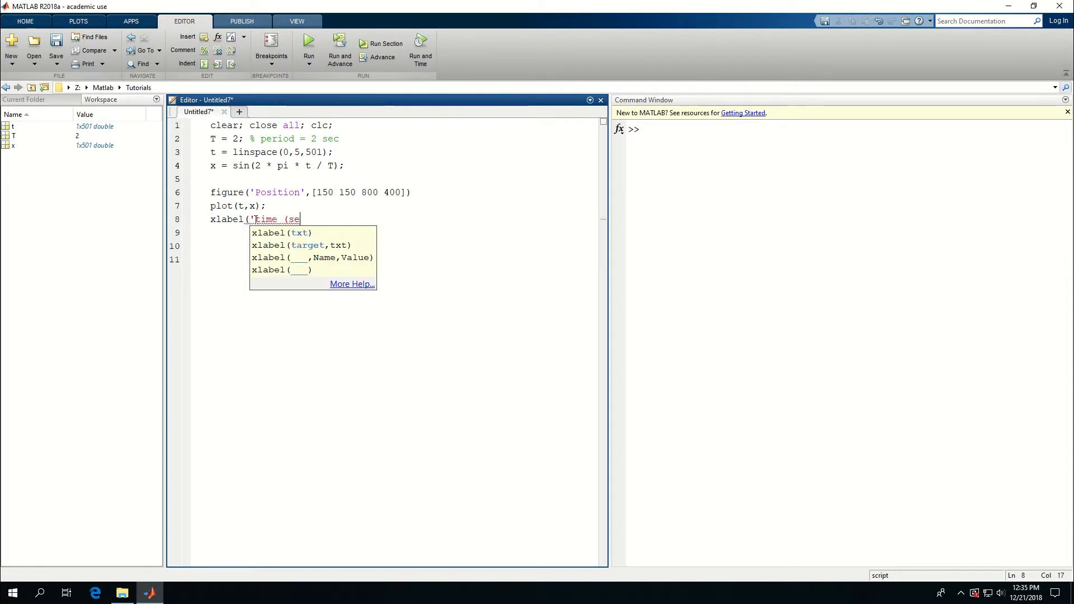
text(c)')
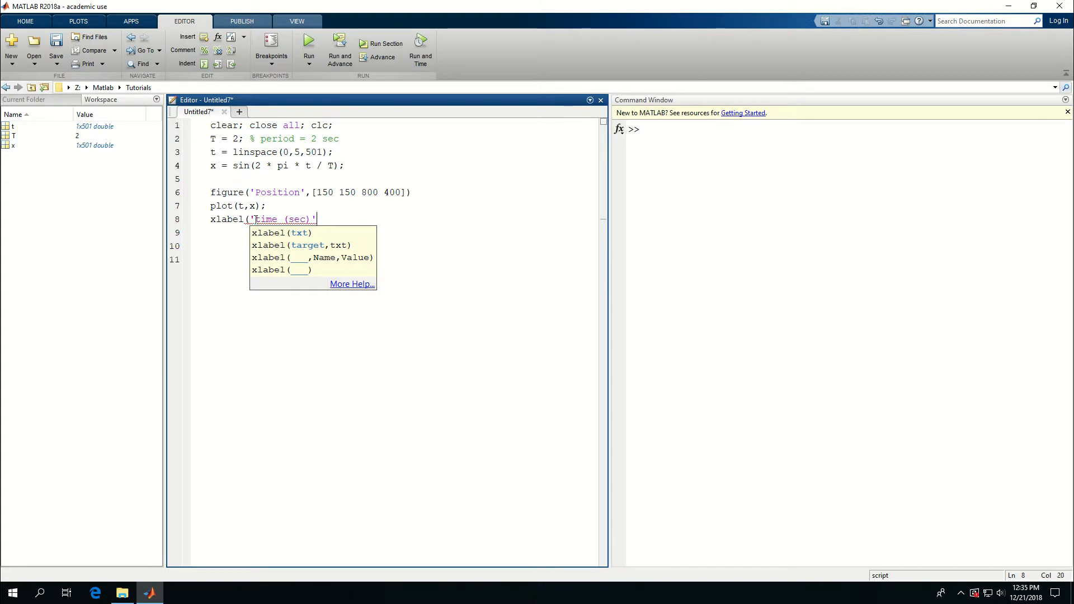
Add ylabel('disp (m)'); and grid on; on the following lines.
key(enter)
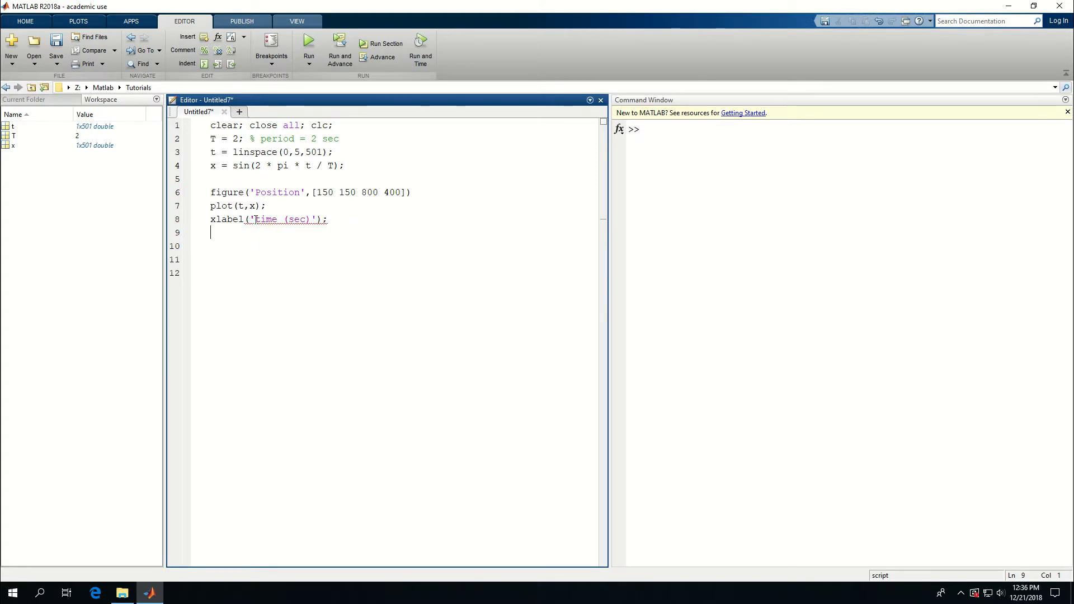
text(ylabel)
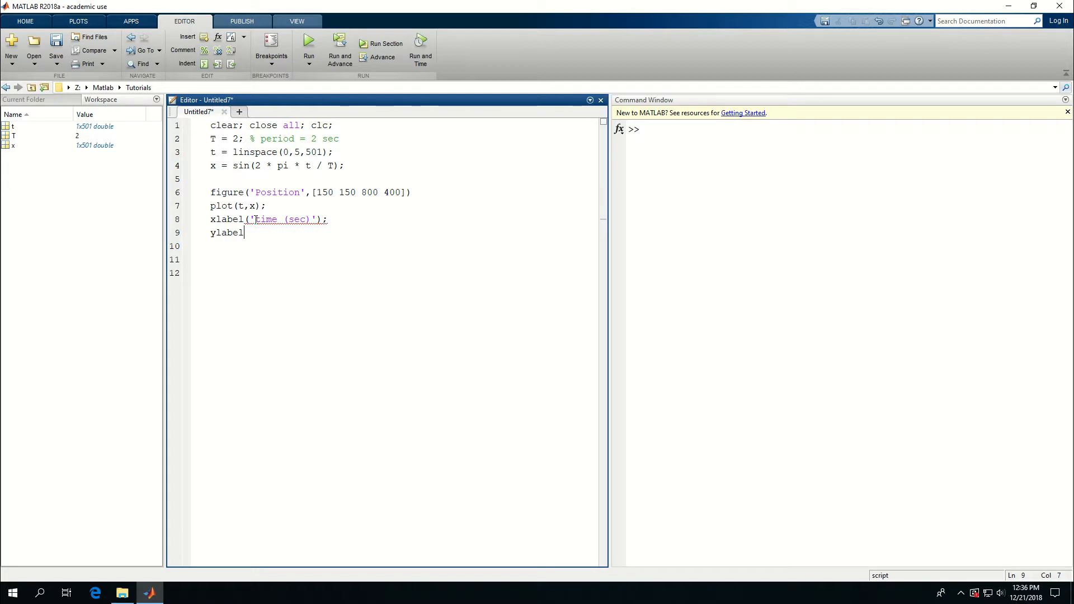
text((')
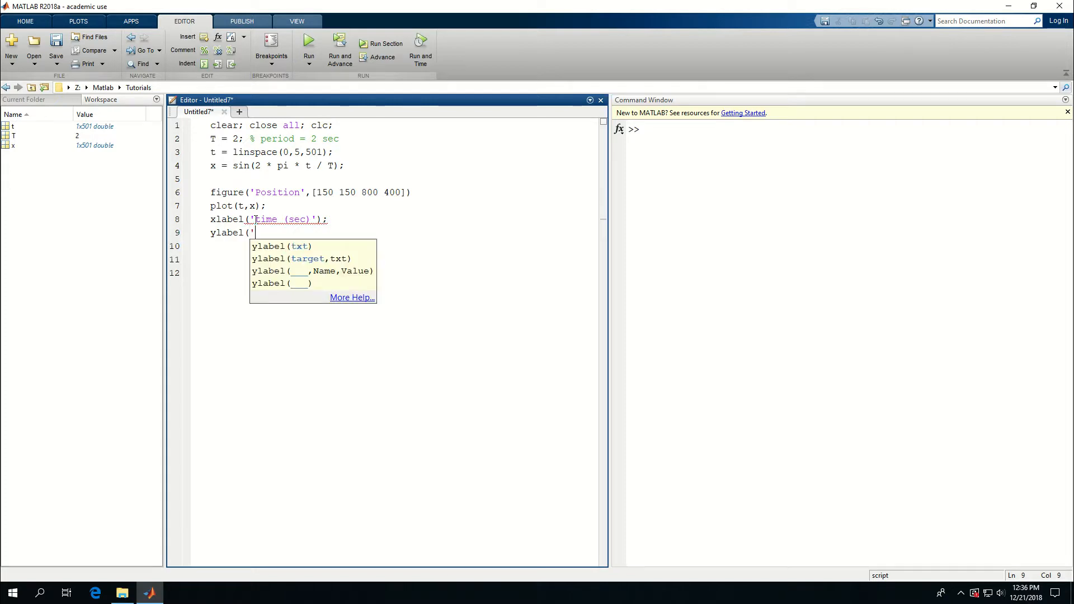
text(disp)
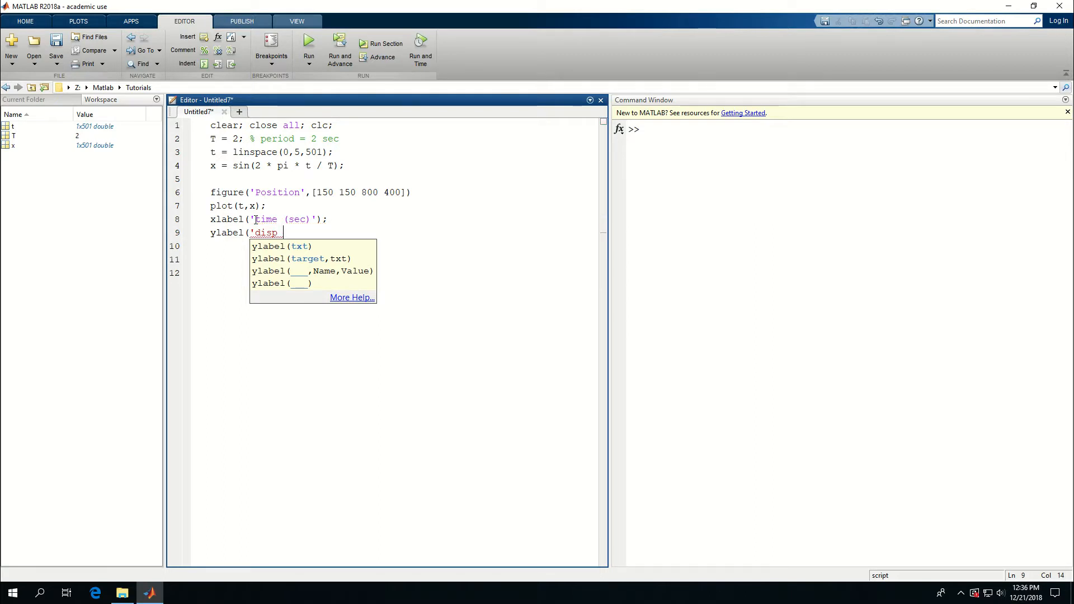
text((m)
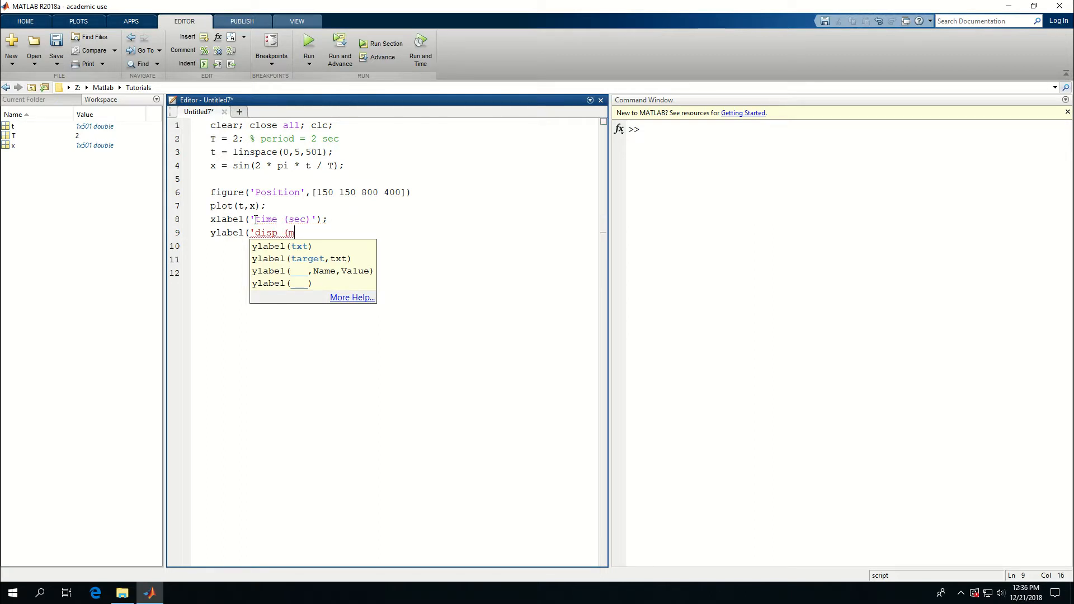
text(m)'))
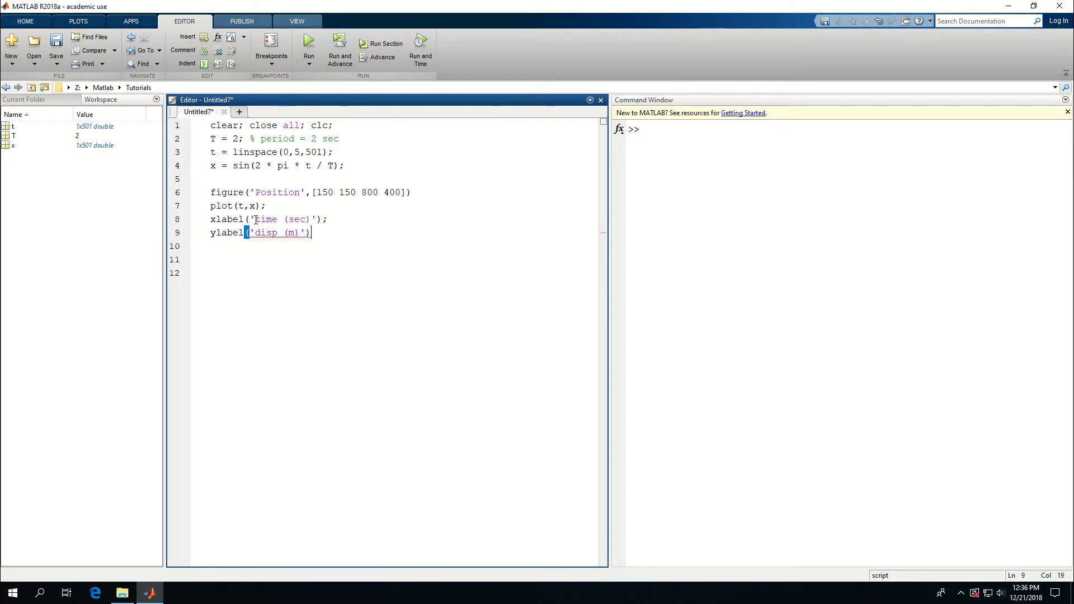
text(;)
click(403, 245)
text(gr)
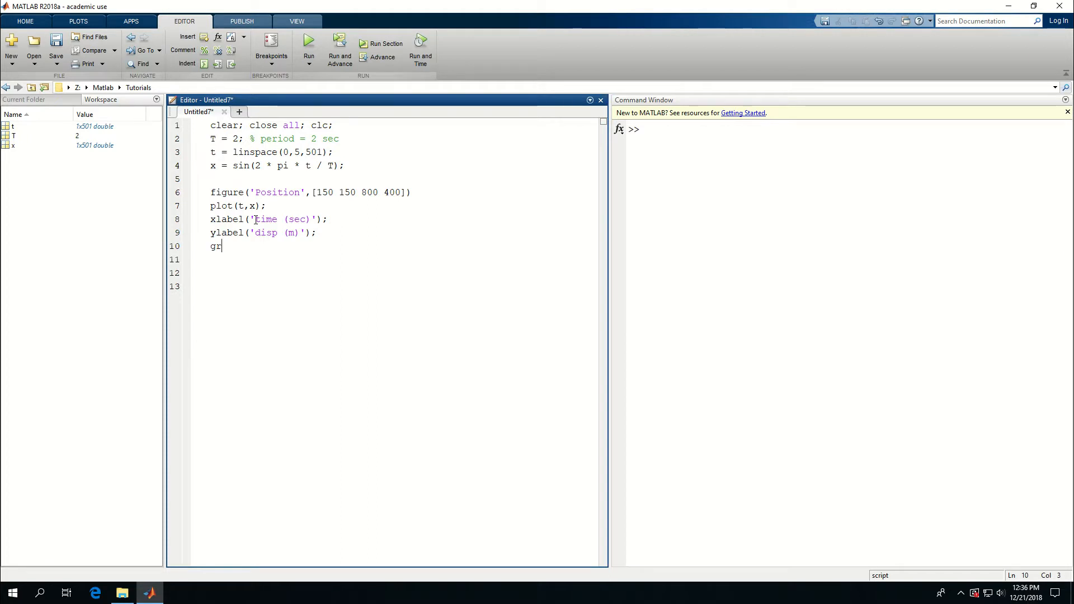
text(id)
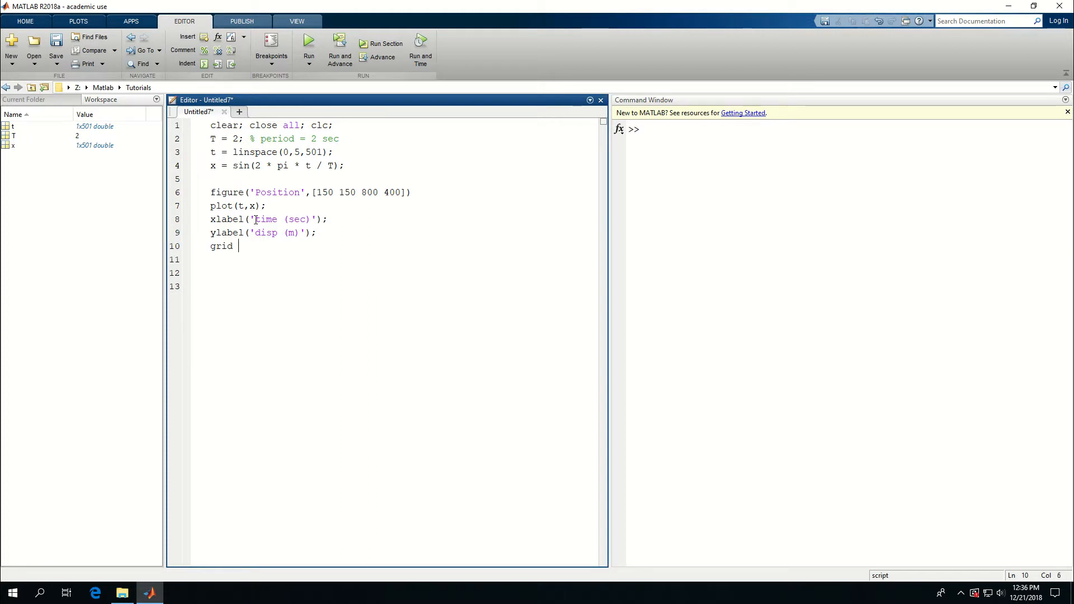
text(on;)
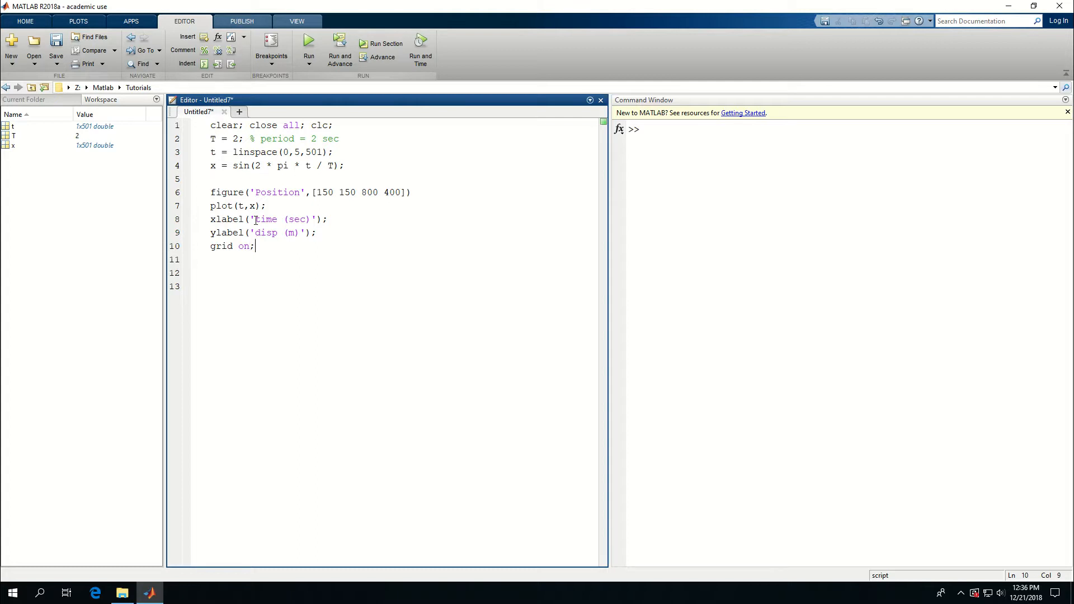
Run the script to view the labelled plot, close it, and start line 11 with set.
click(308, 41)
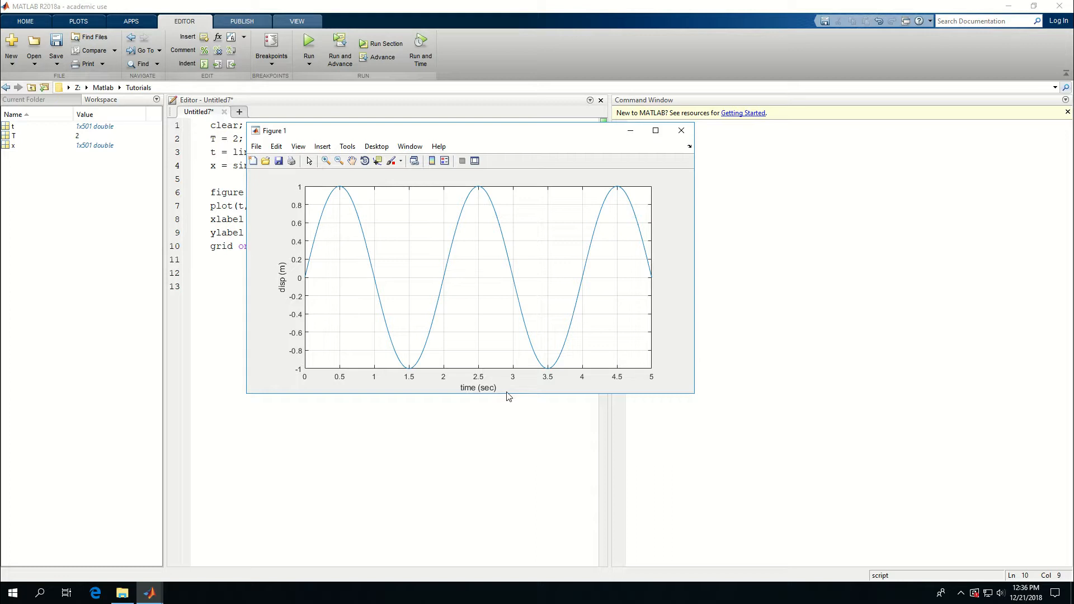
mouse_move(430, 191)
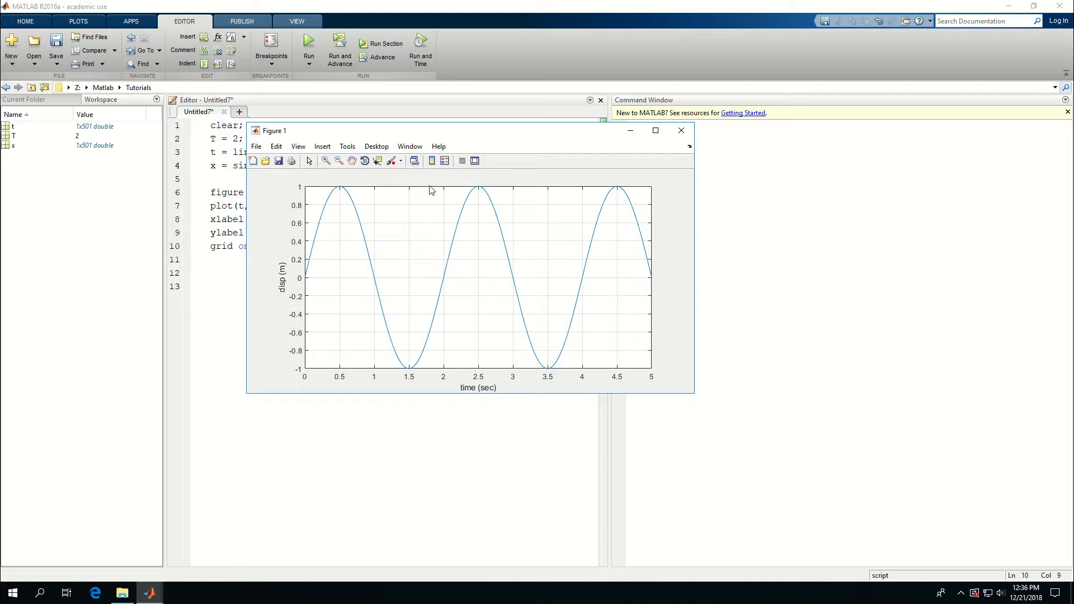
mouse_move(384, 268)
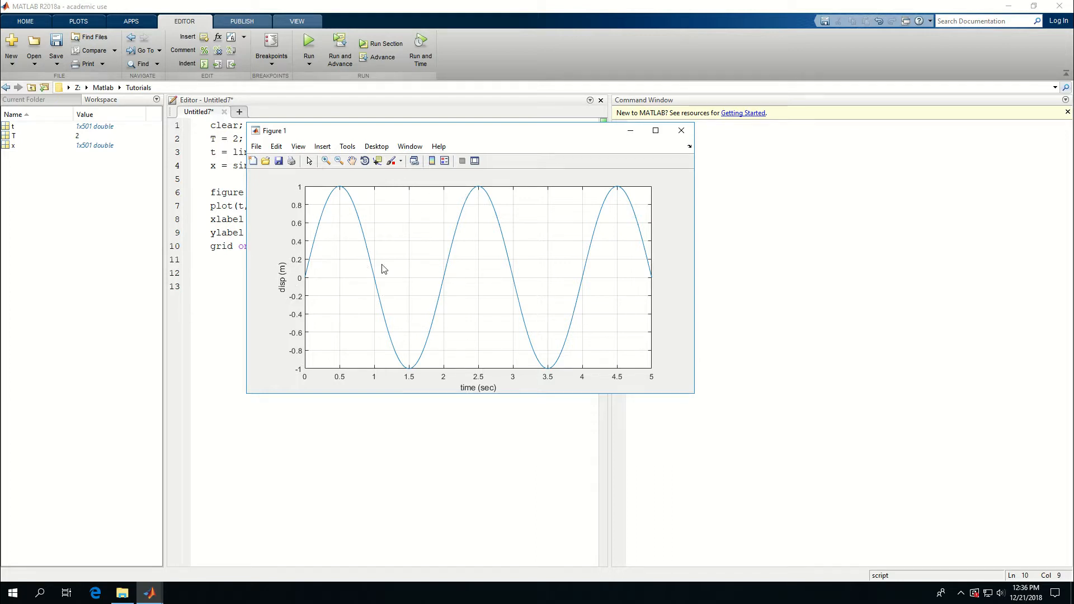
click(680, 131)
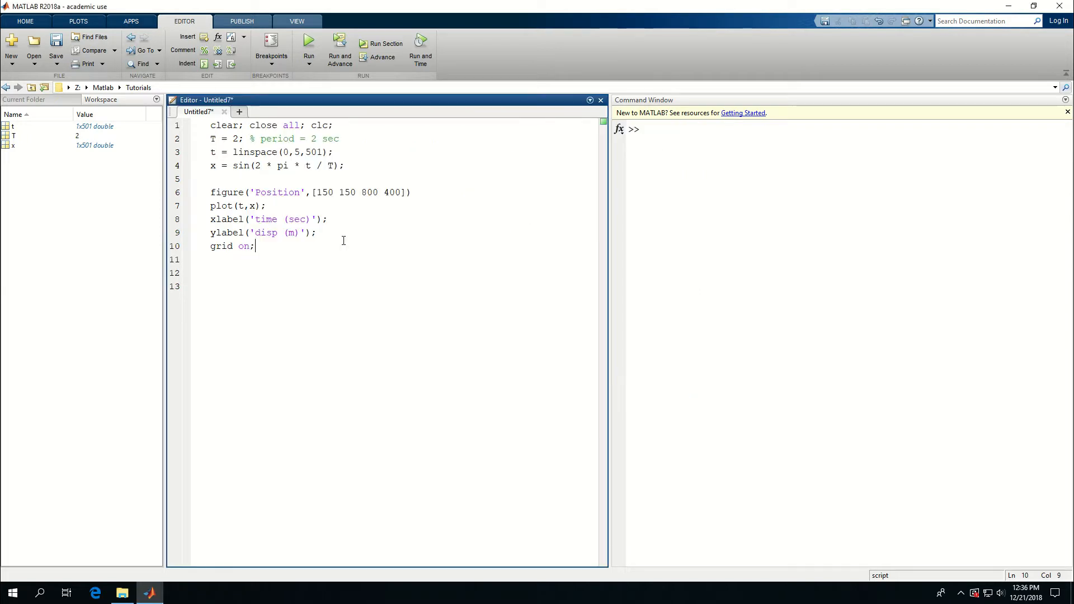
click(255, 232)
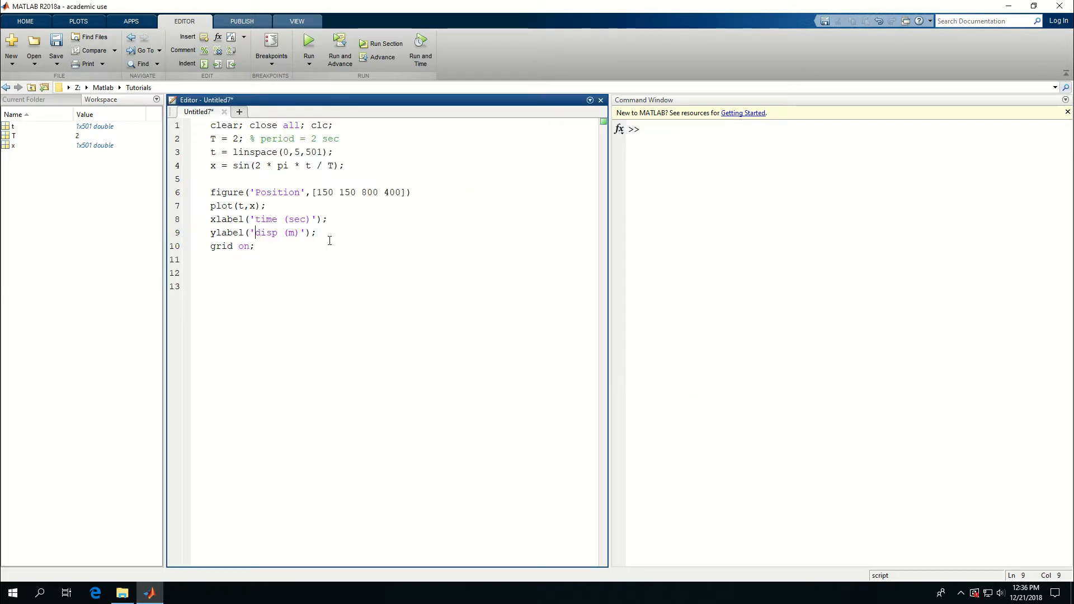
click(255, 220)
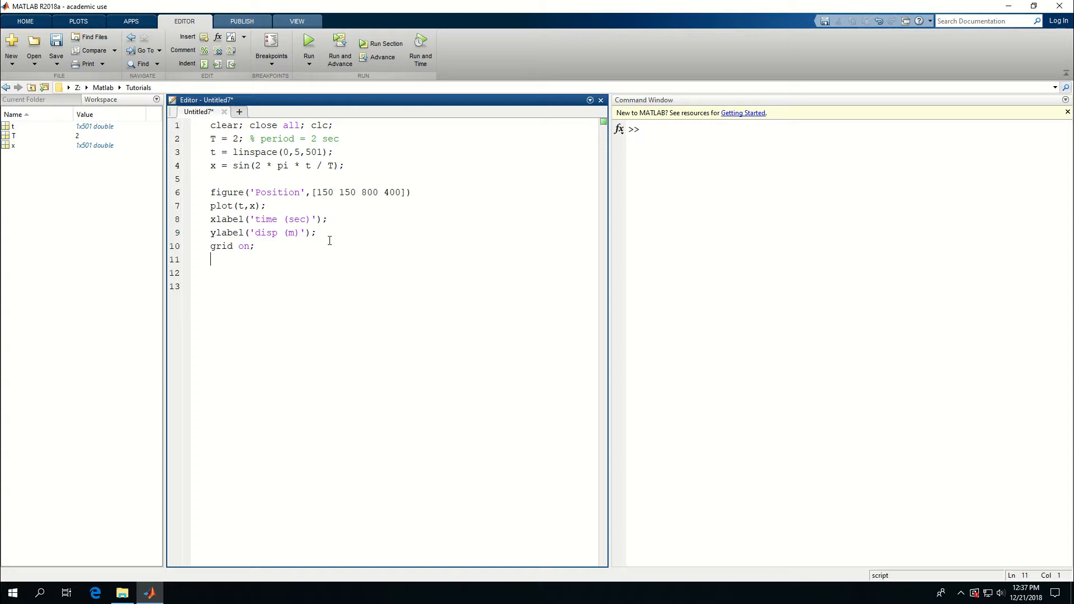
text(set)
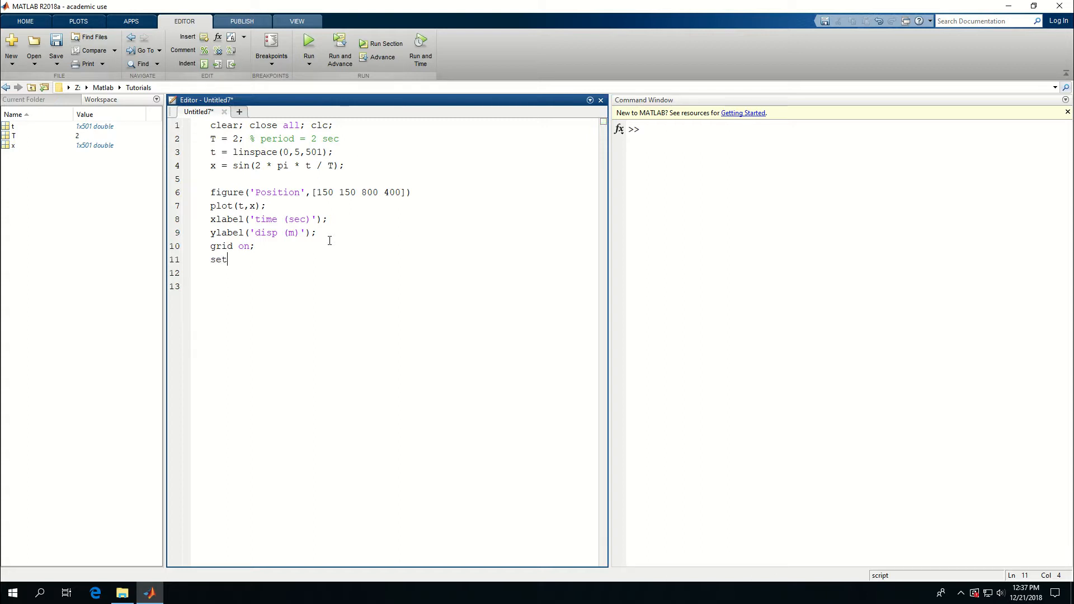
Extend line 11 to set(gca, then rerun the script and close the figure.
text((gca)
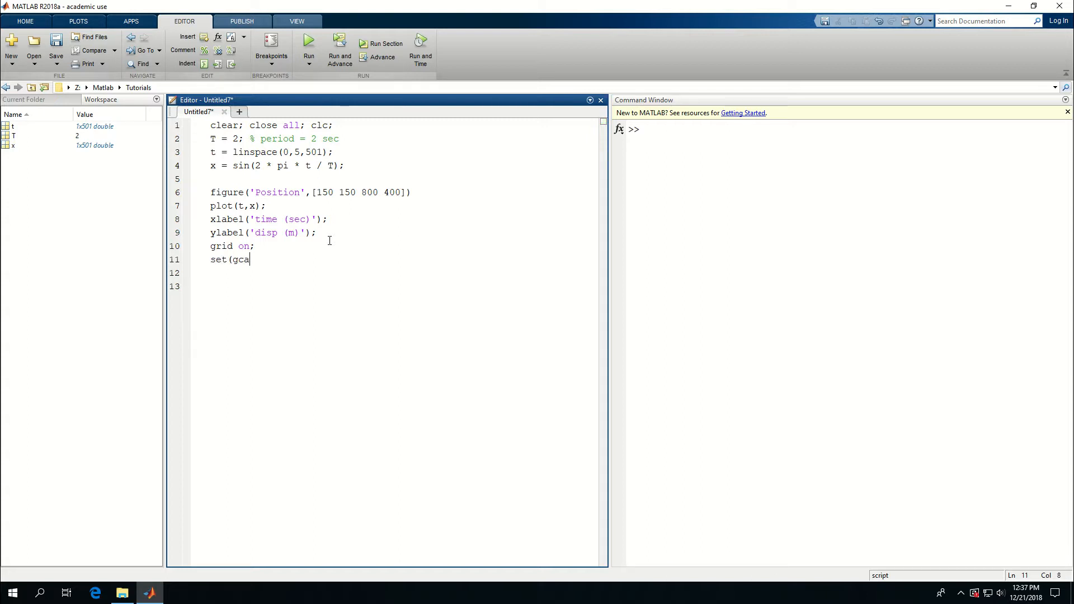
text(,)
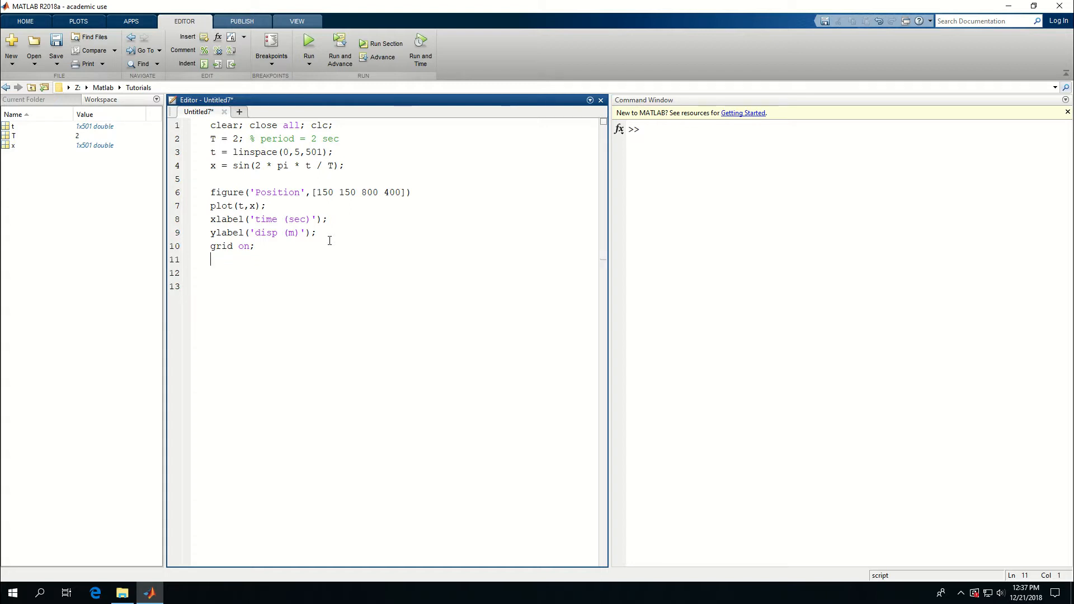
click(308, 43)
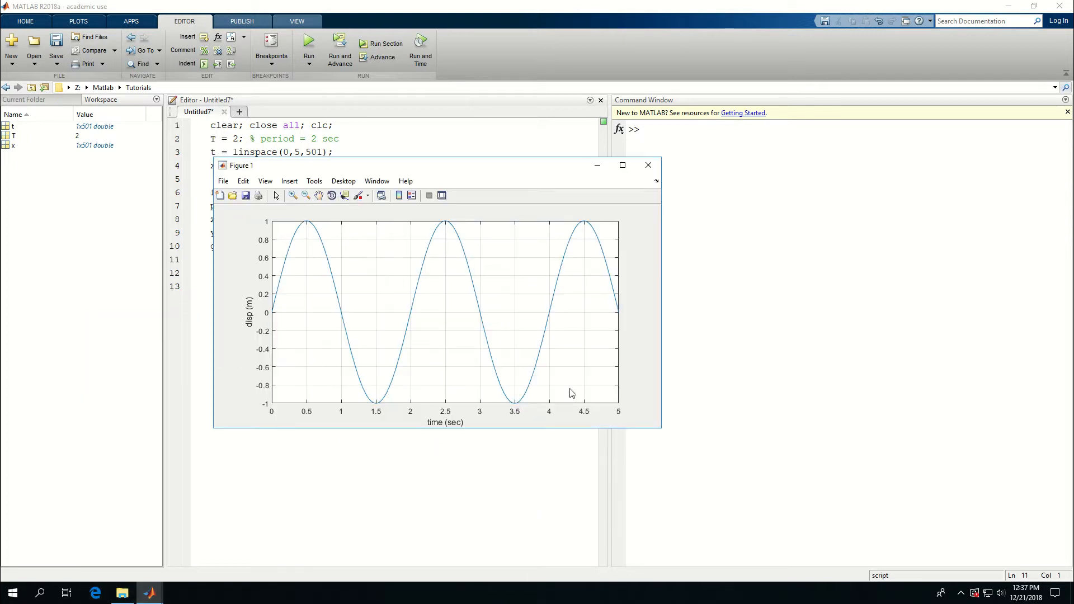
mouse_move(342, 339)
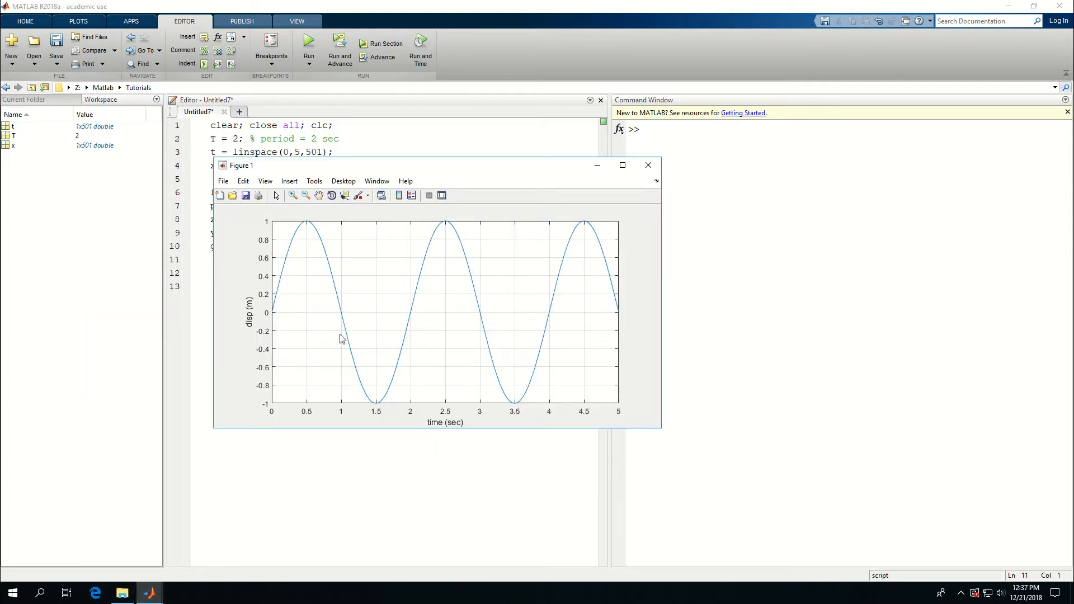
mouse_move(335, 314)
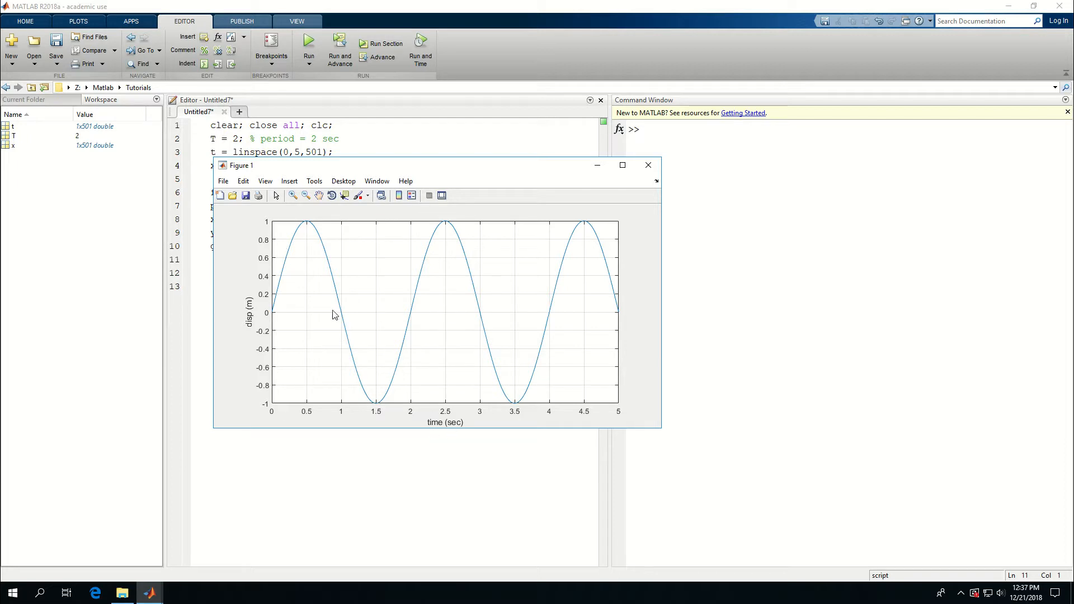
mouse_move(440, 246)
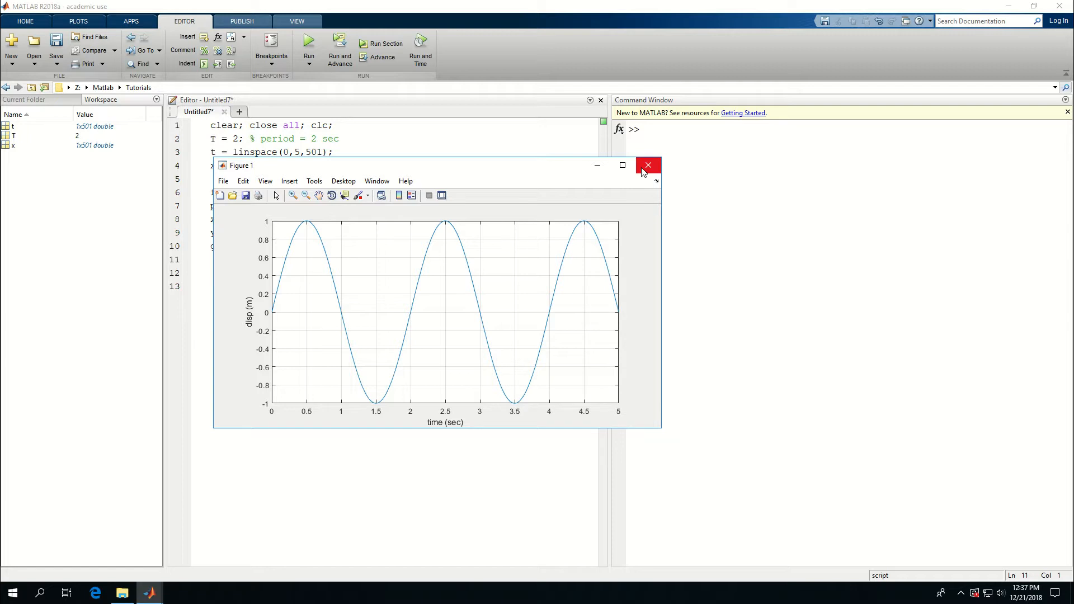
click(647, 165)
text(set()
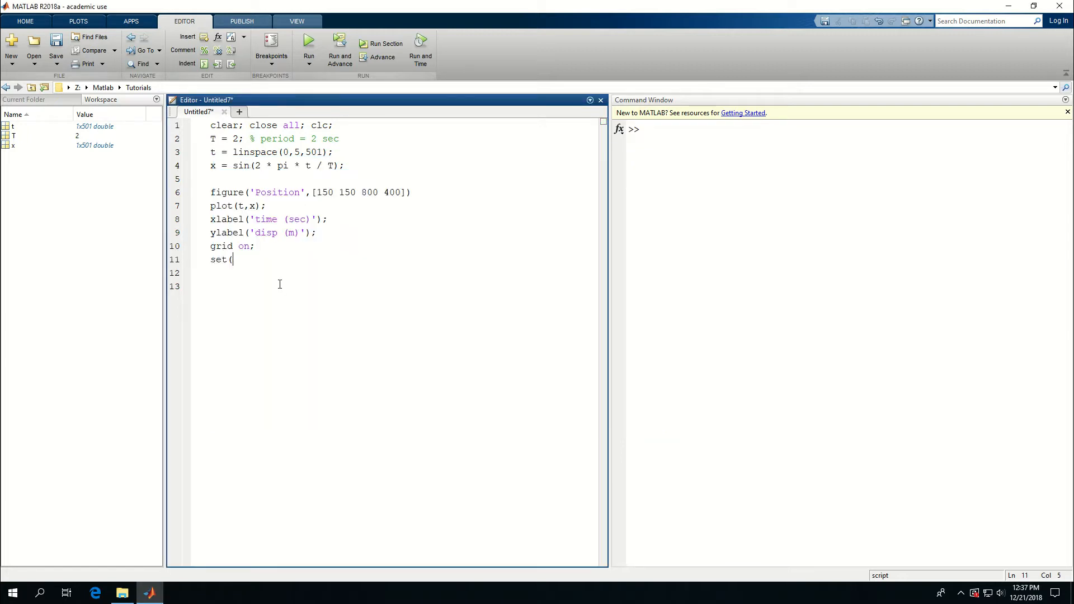
Complete the line as set(gca,'FontSize',12) for a 12-point axes font.
text(gca,')
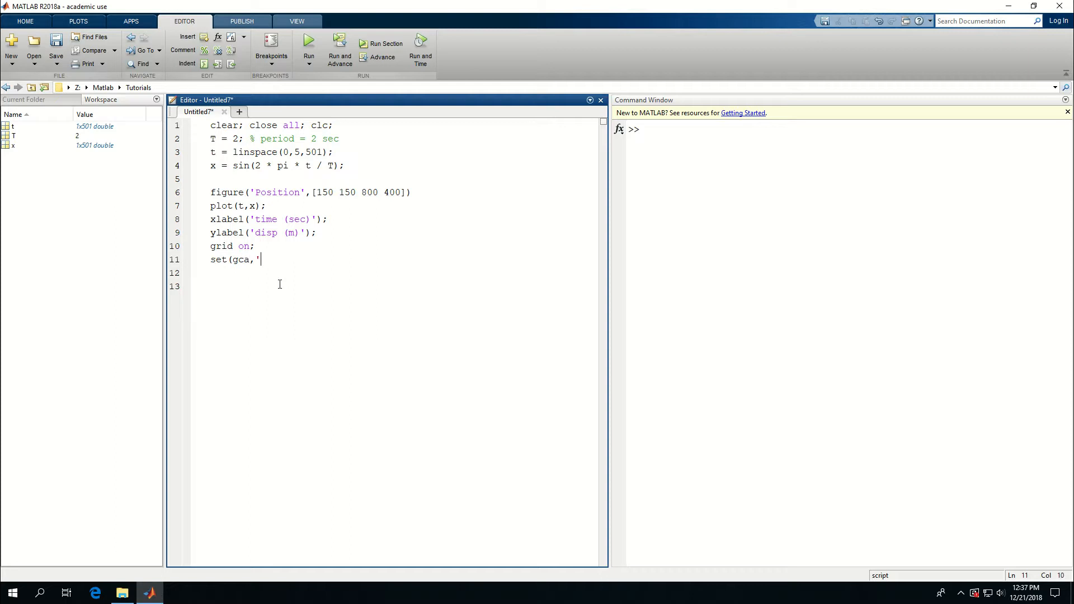
text(Fo)
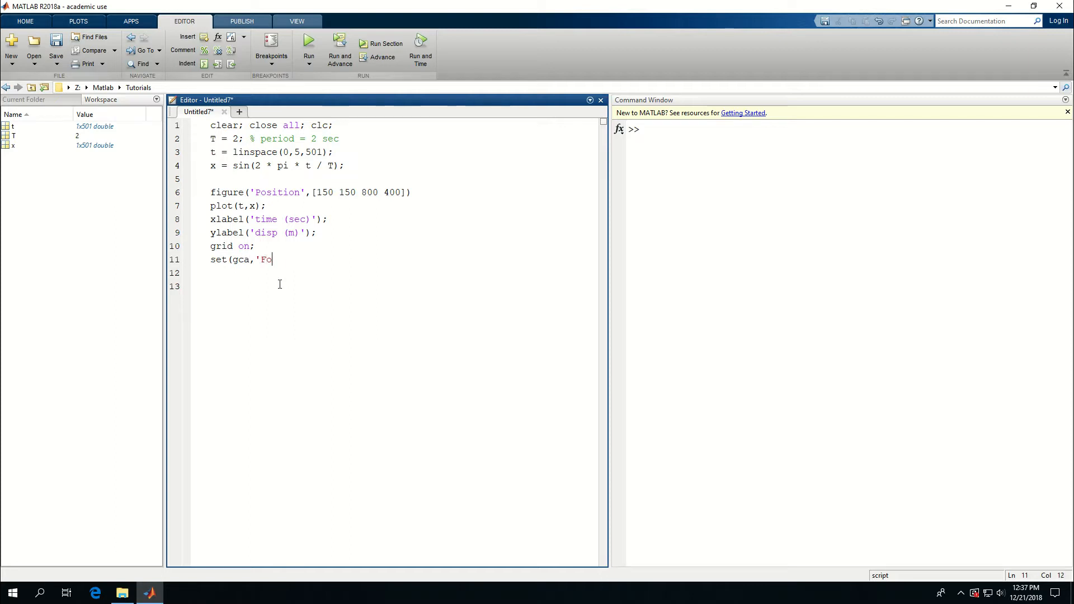
text(ntSize')
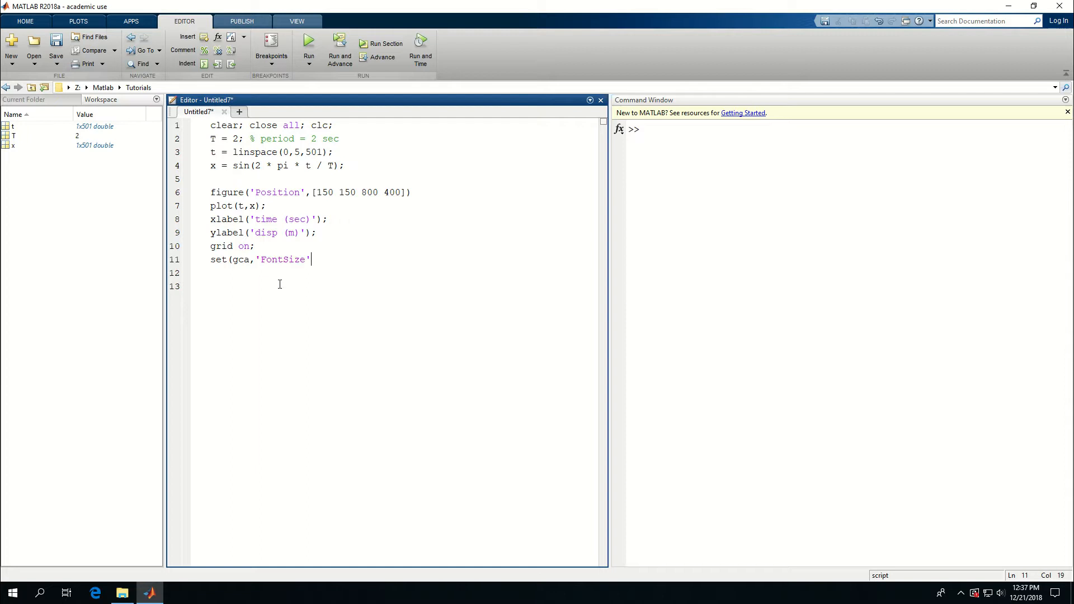
text(,12)
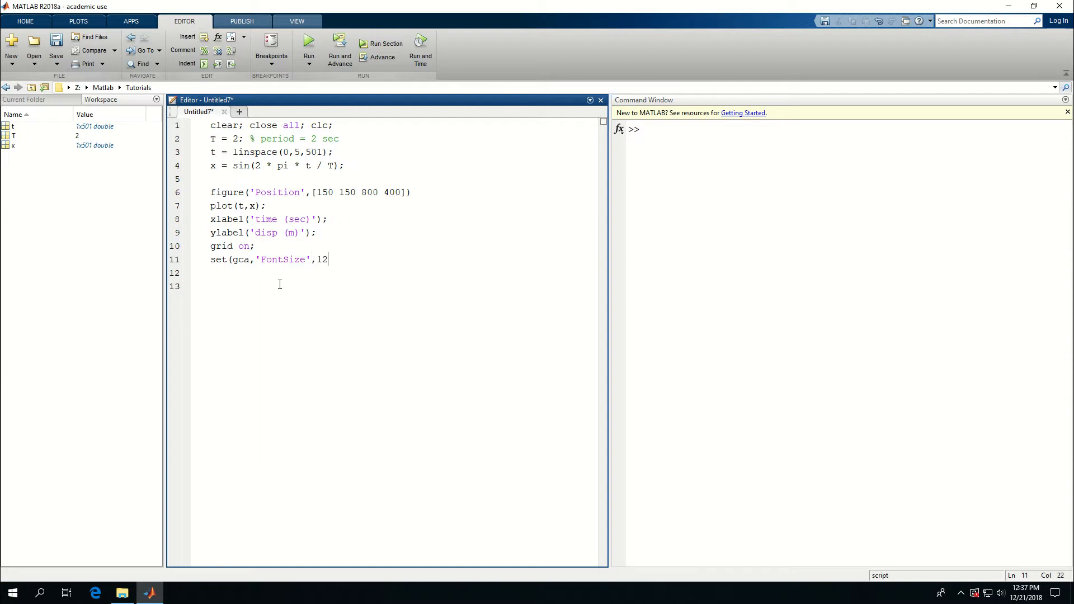
Add set(gca,'FontWeight','Bold'); on the next line, correcting a typo.
key(enter)
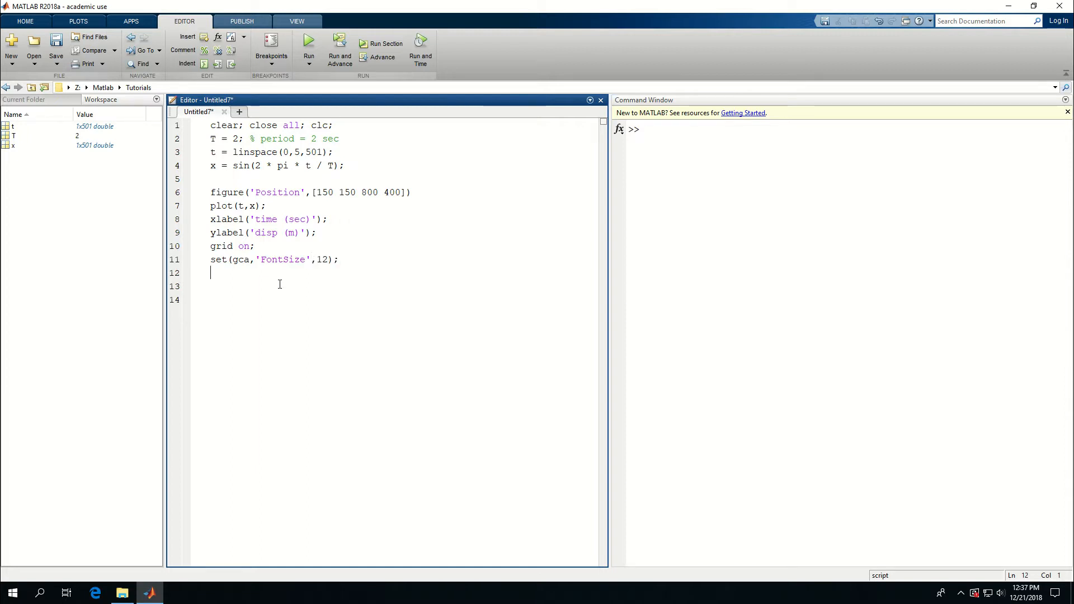
text(set(hgc)
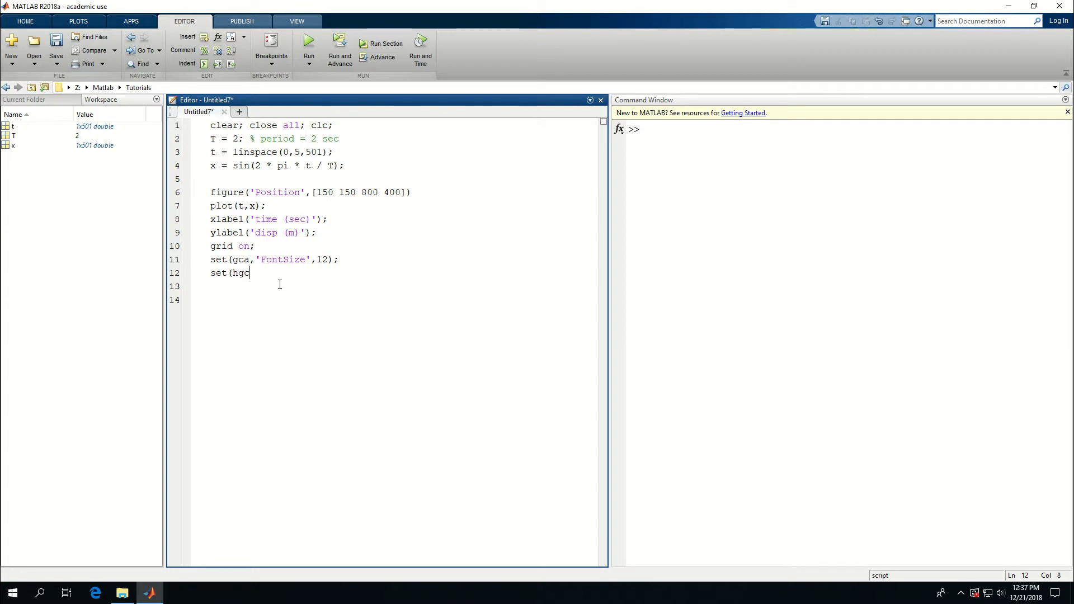
key(BackSpace)
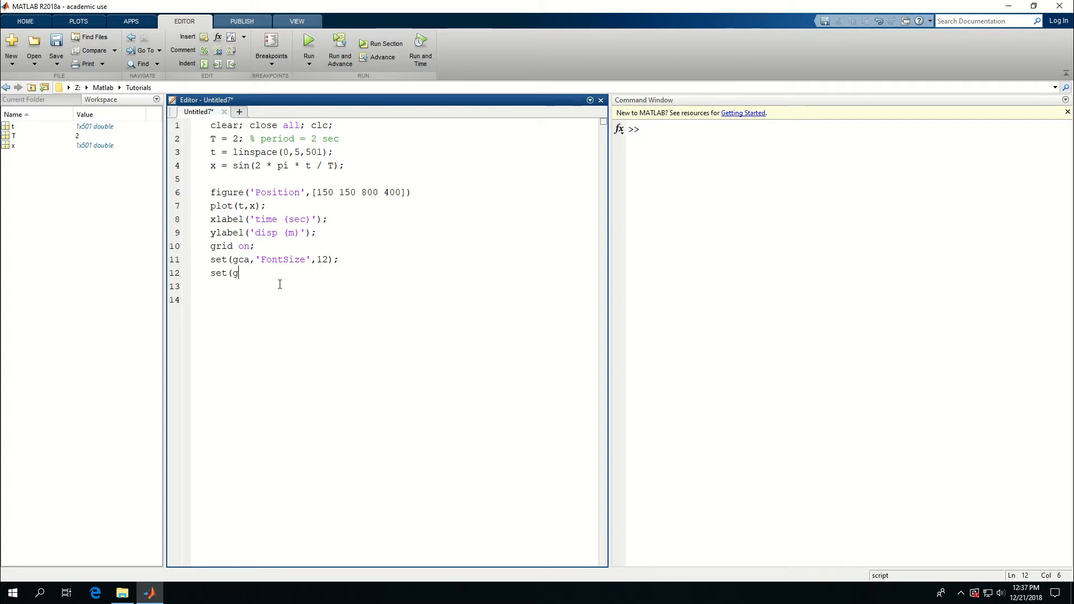
text(ca,'Fio)
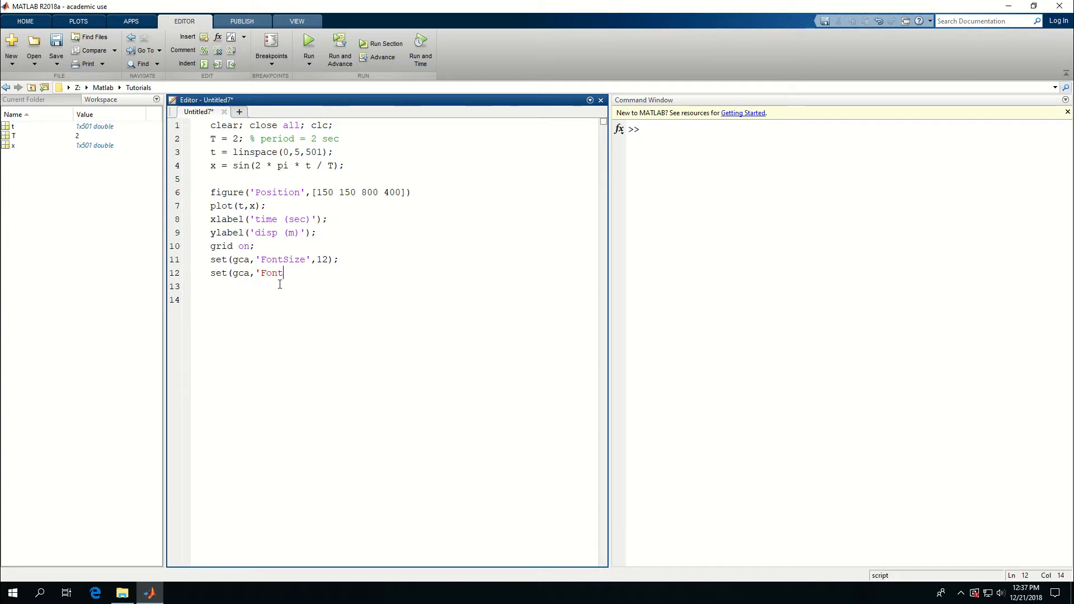
text(Weight)
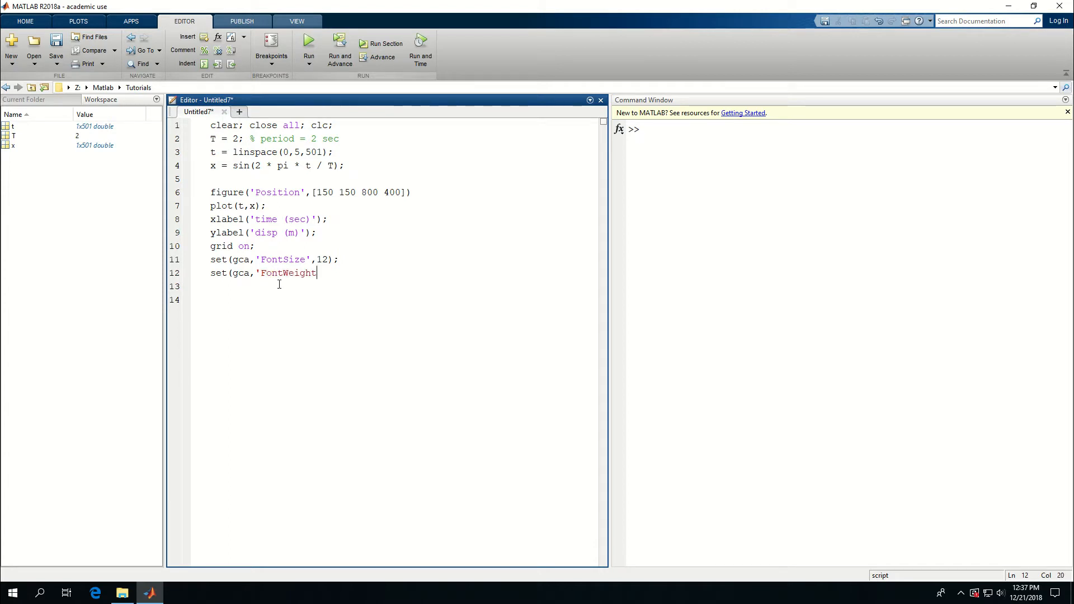
text(','Bold')
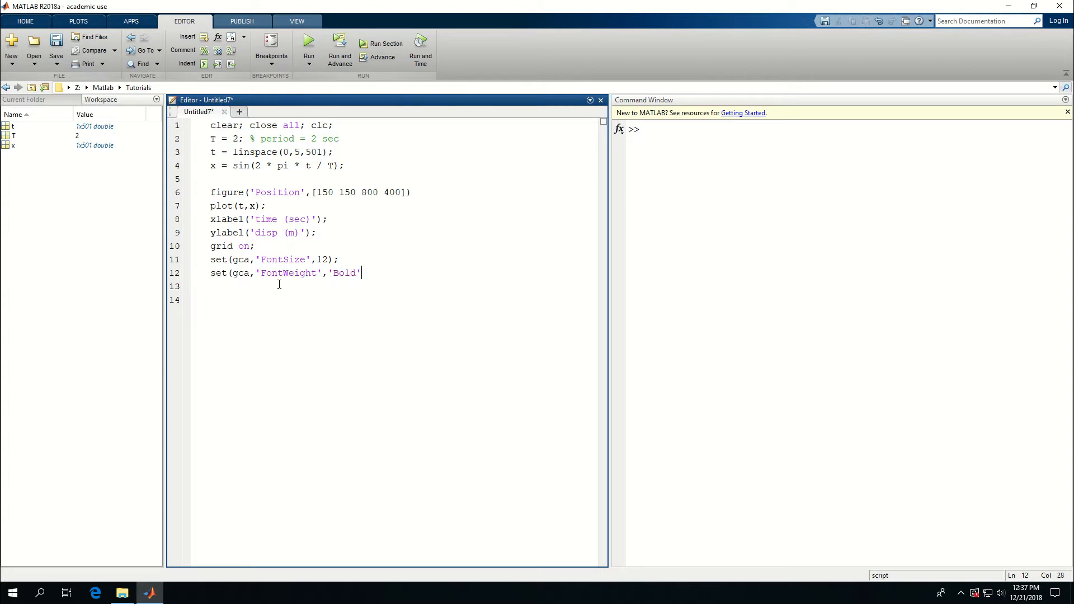
text();)
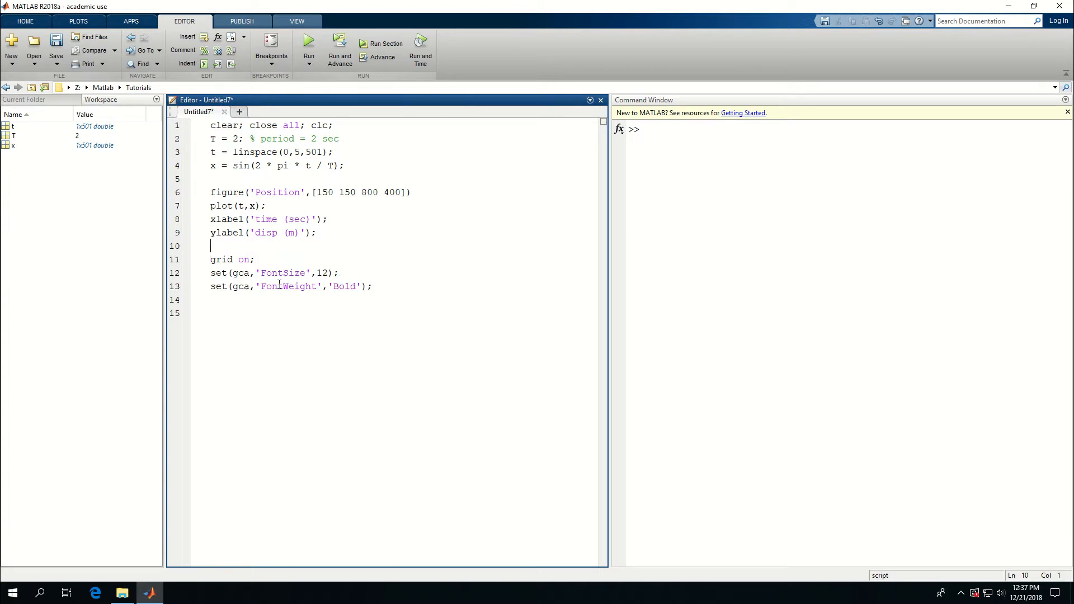
Add title('This is a title'); on line 10 and run the script.
text(title)
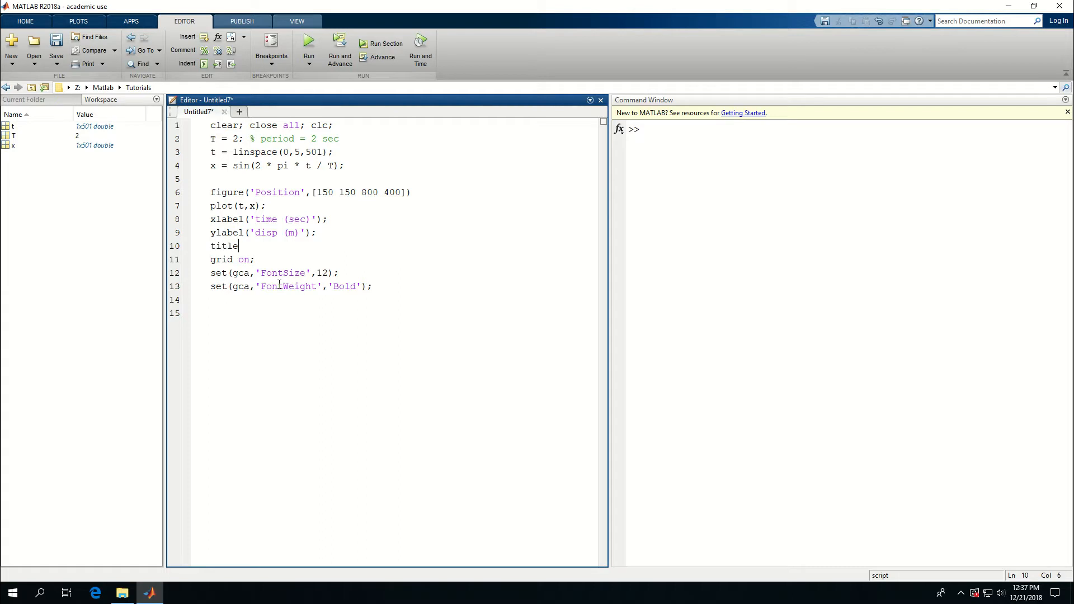
text(()
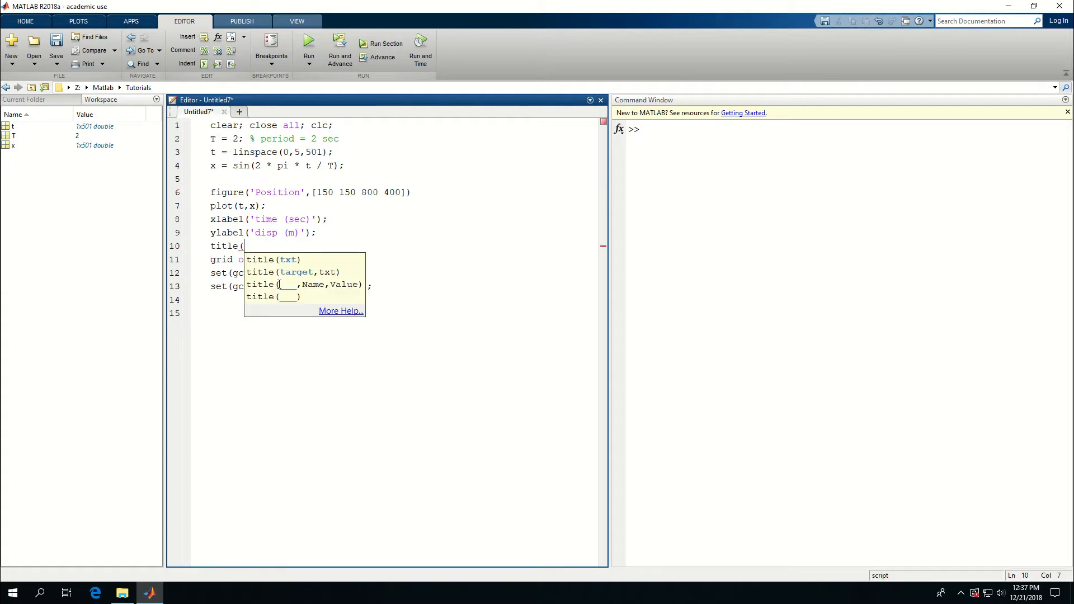
text('This is a)
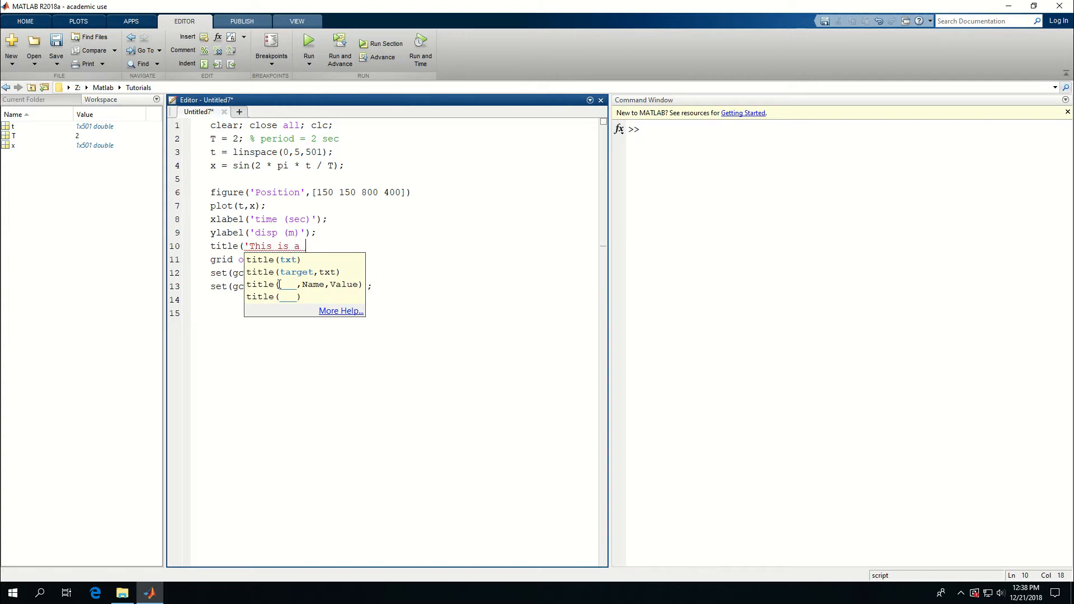
text(title)
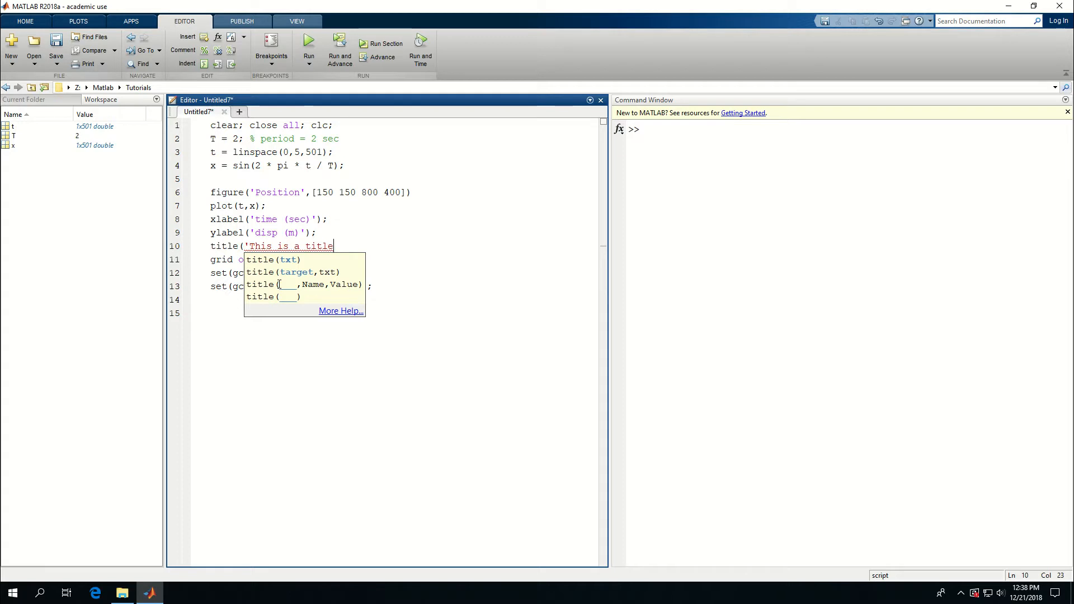
text(');)
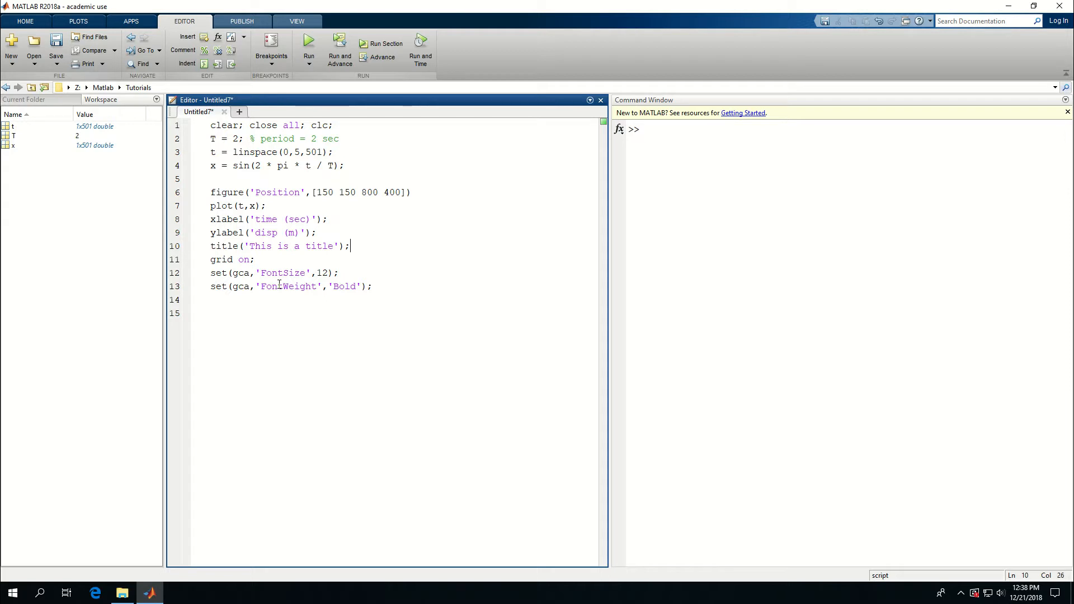
click(308, 43)
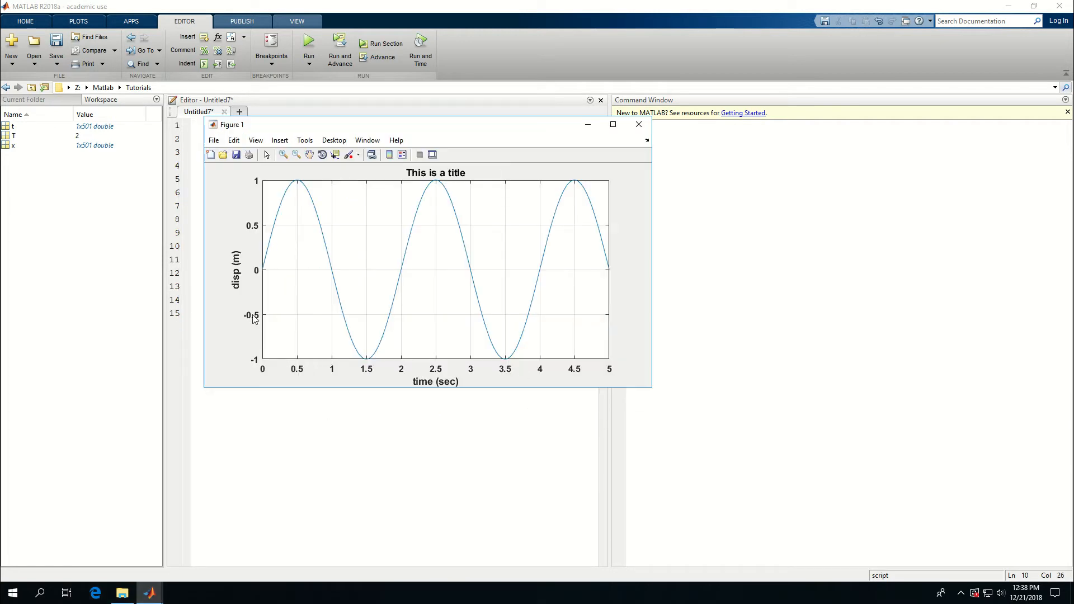
mouse_move(247, 225)
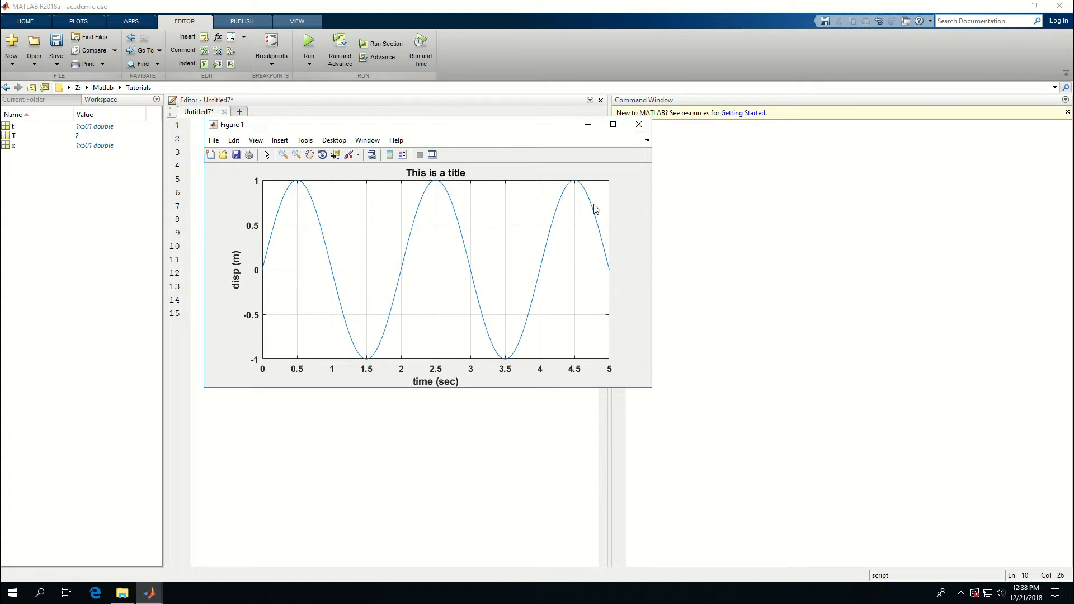
mouse_move(326, 316)
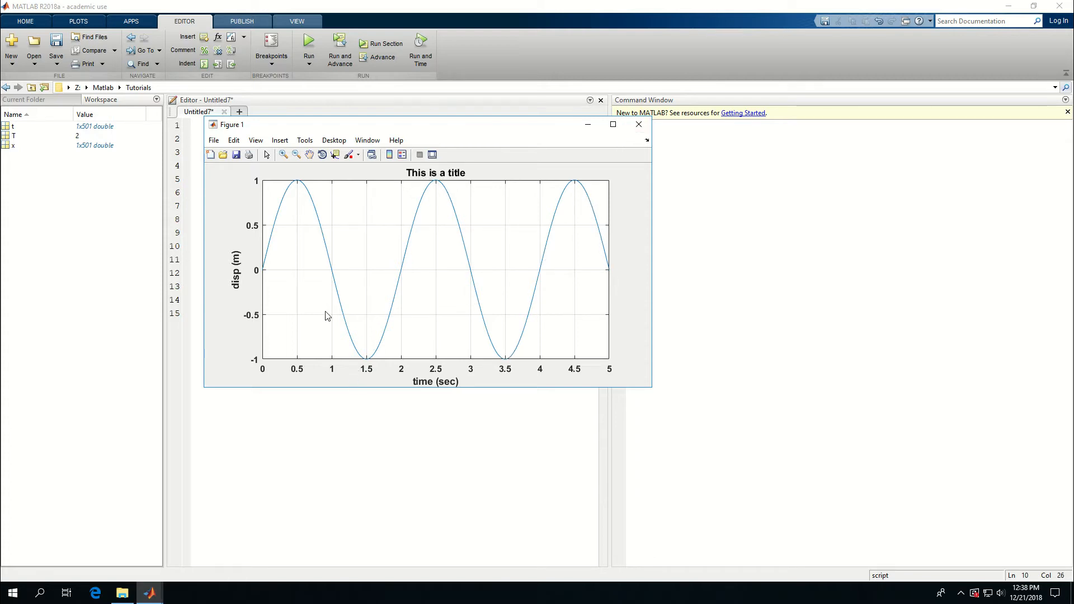
mouse_move(369, 382)
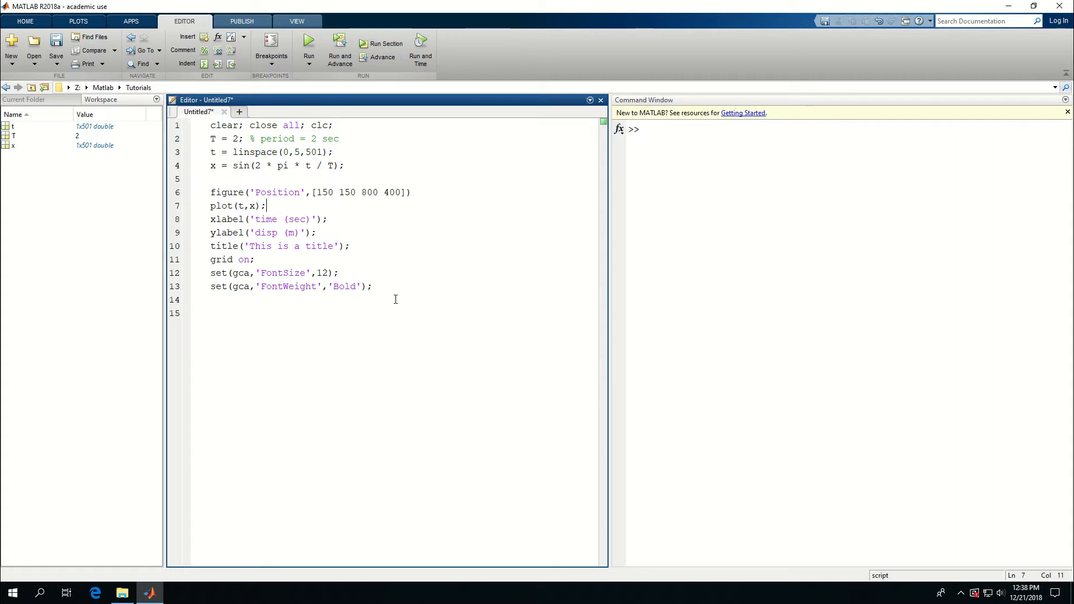
Change line 7 to plot(t,x,'r-','LineWidth',1.5) and run the script.
click(252, 205)
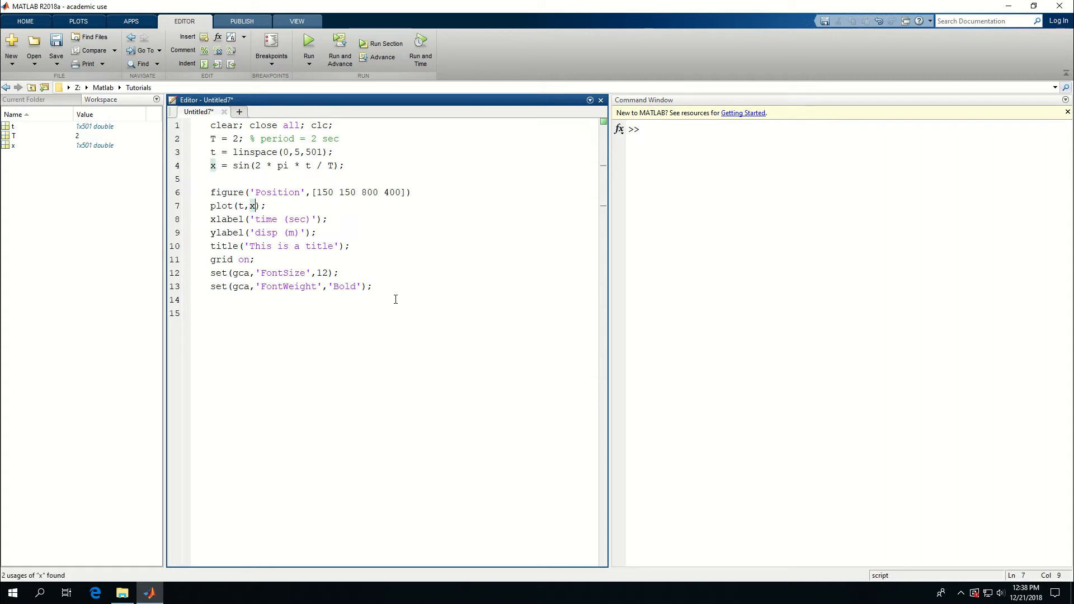
text(,)
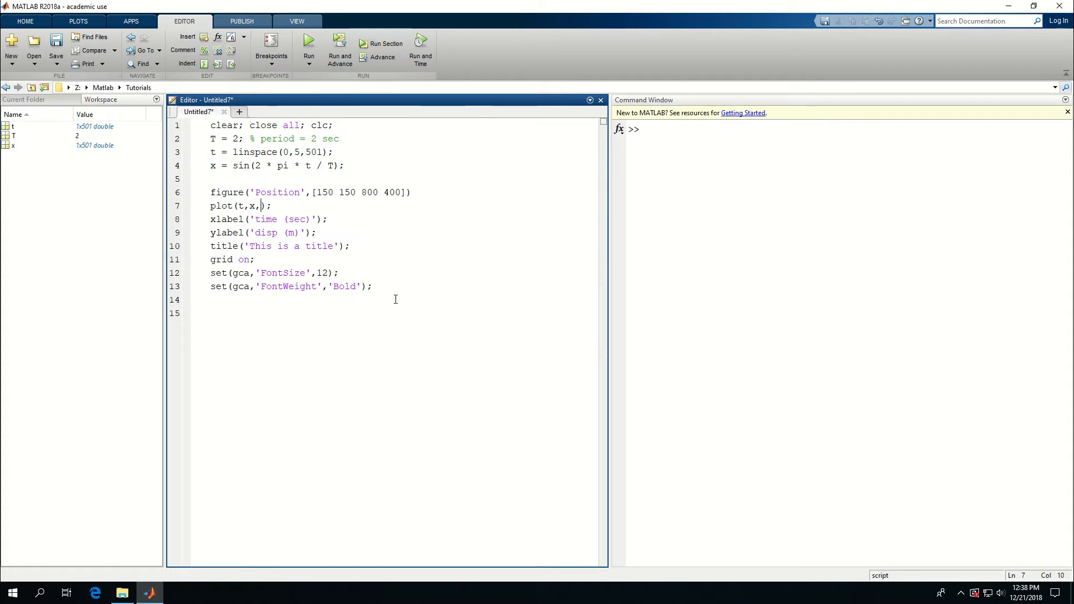
text('L)
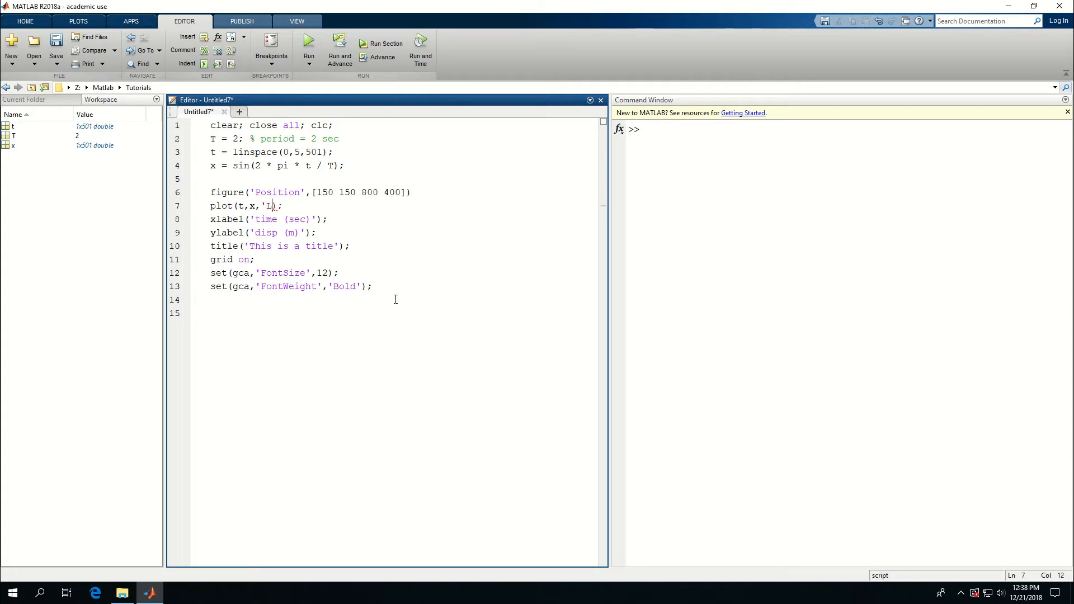
text(ineW)
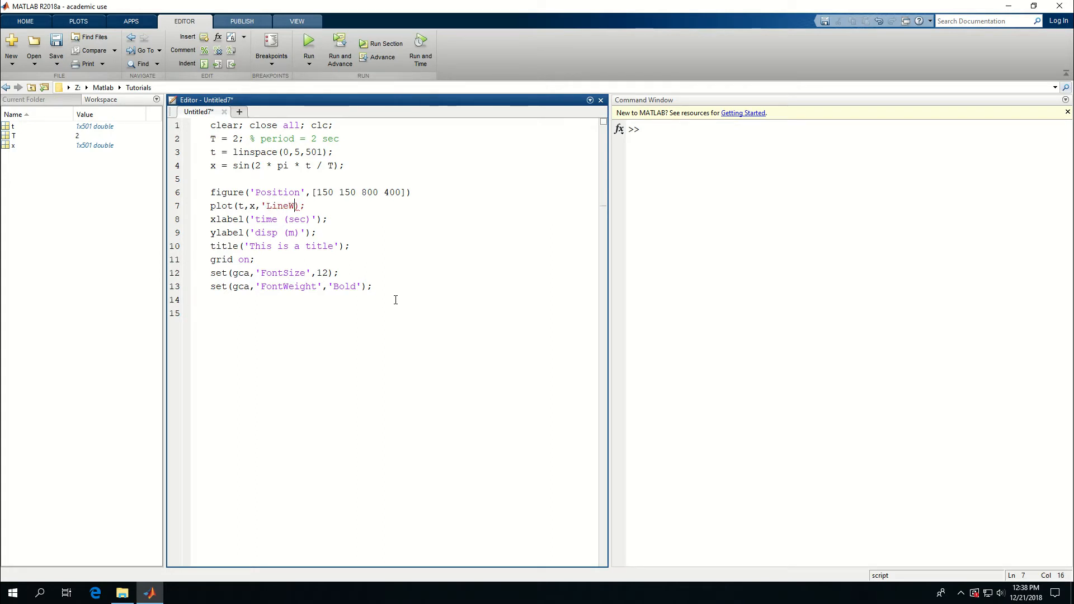
text(idth)
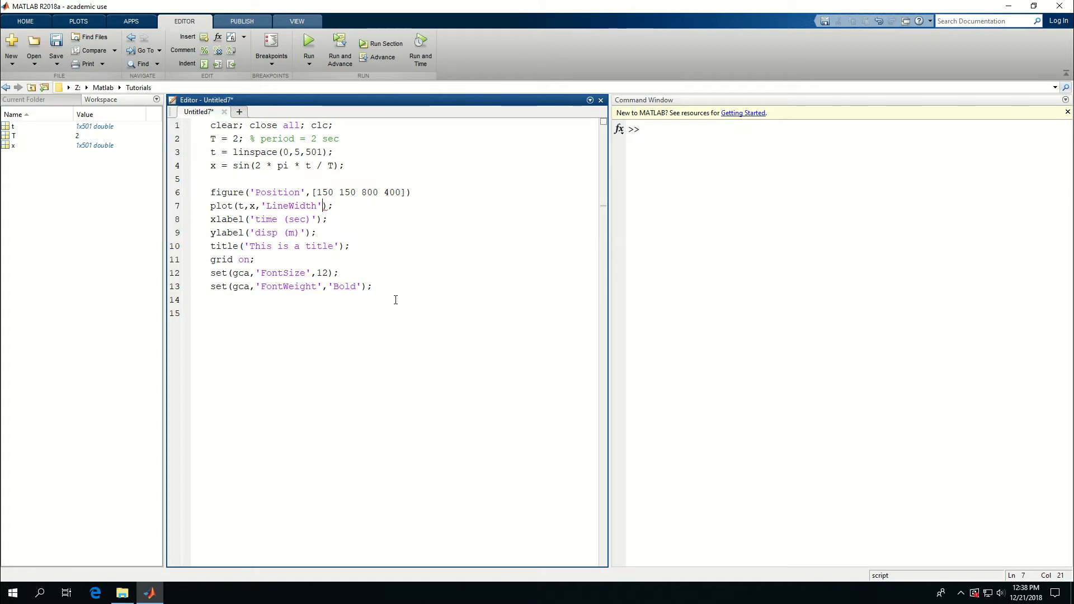
text(,)
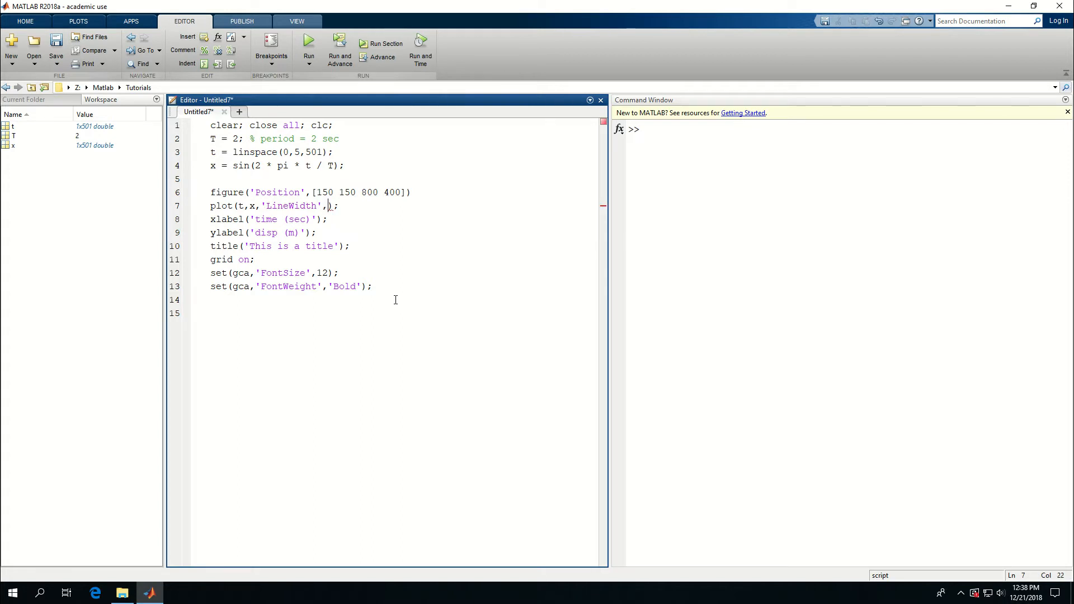
text(1.5)
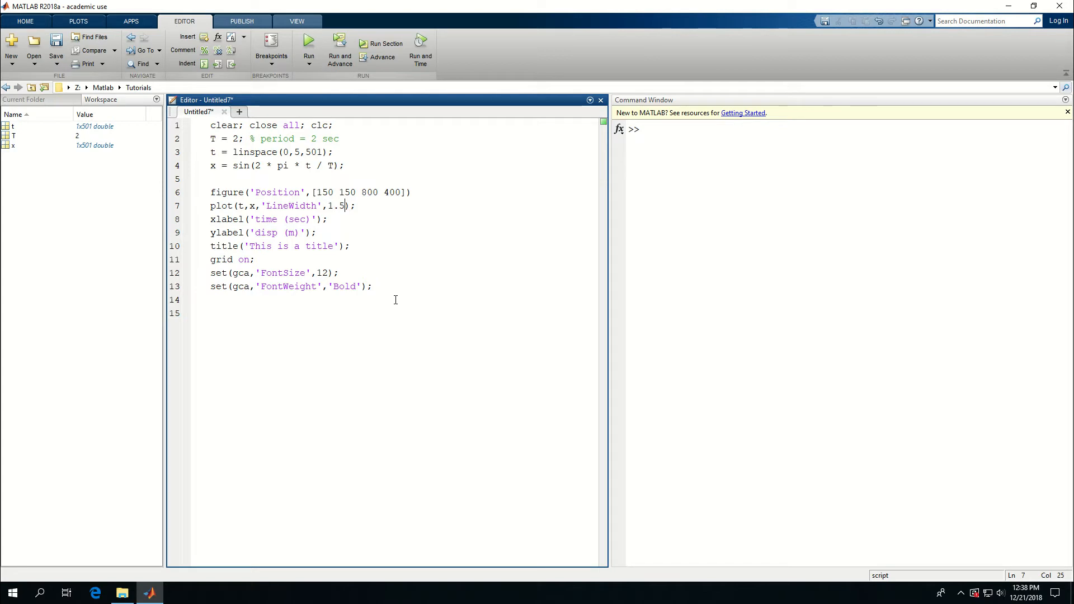
click(262, 205)
text(,)
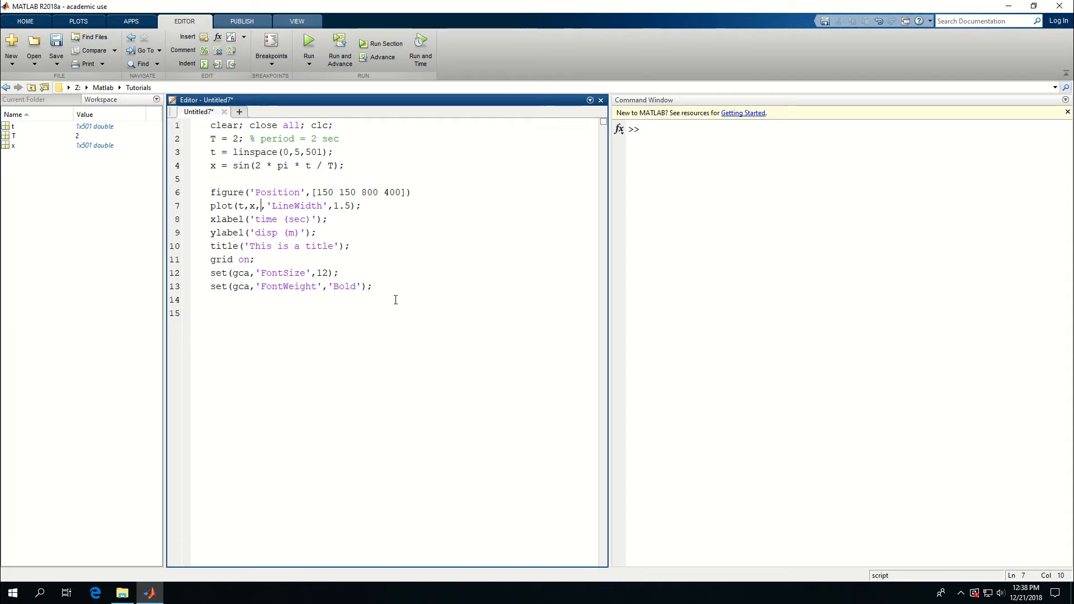
text(')
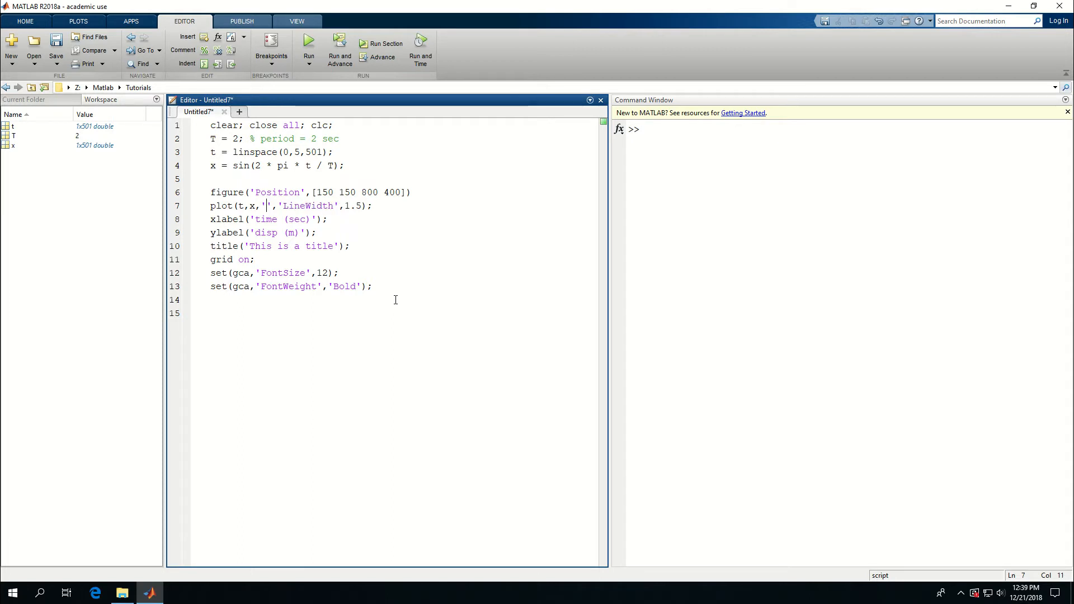
text(r-)
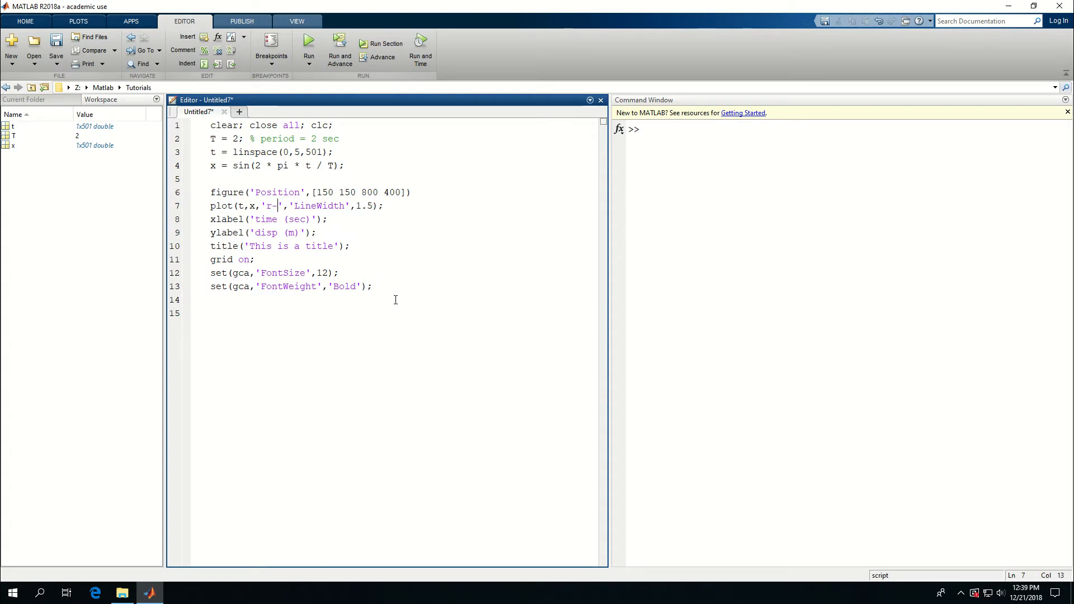
click(384, 48)
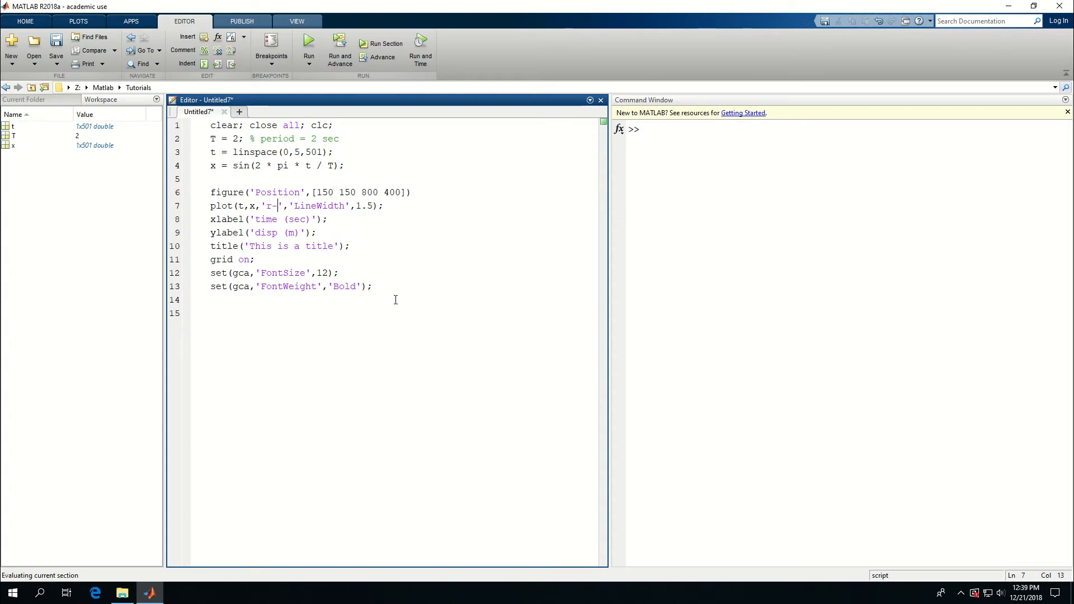
click(308, 42)
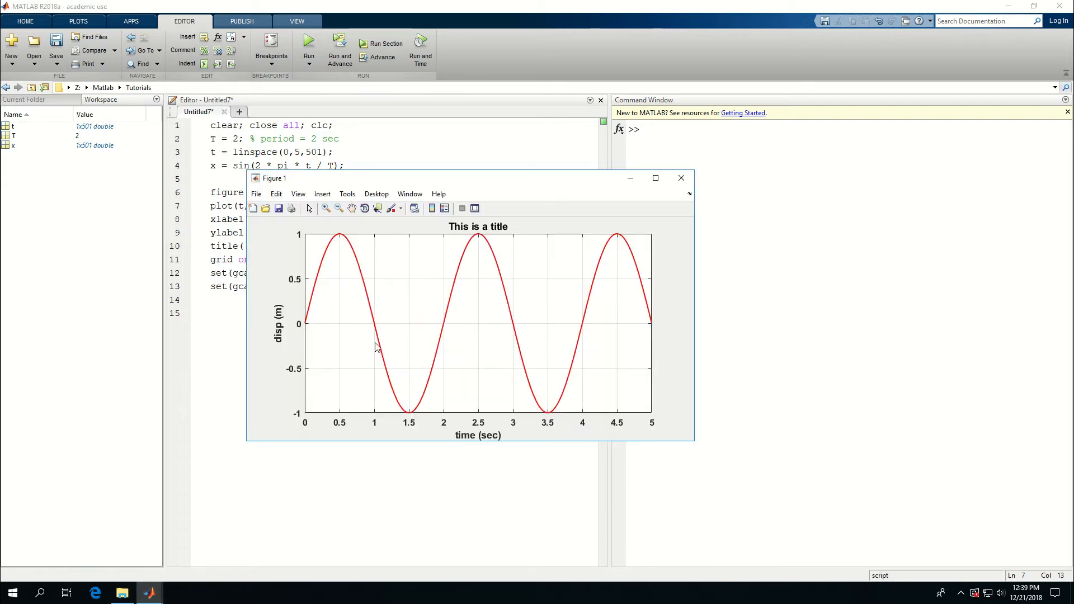
mouse_move(605, 228)
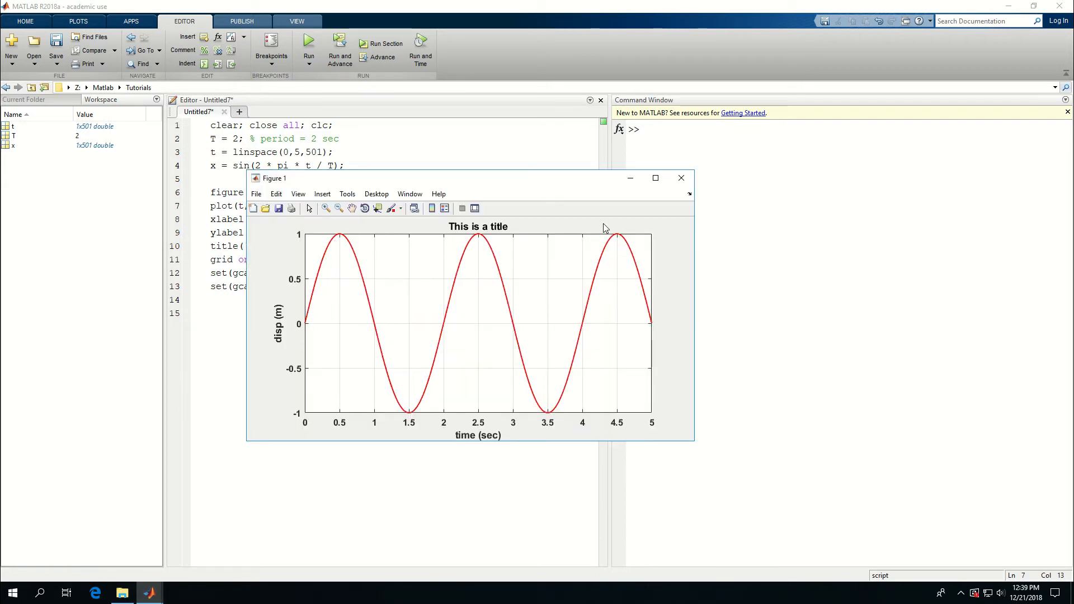
mouse_move(405, 401)
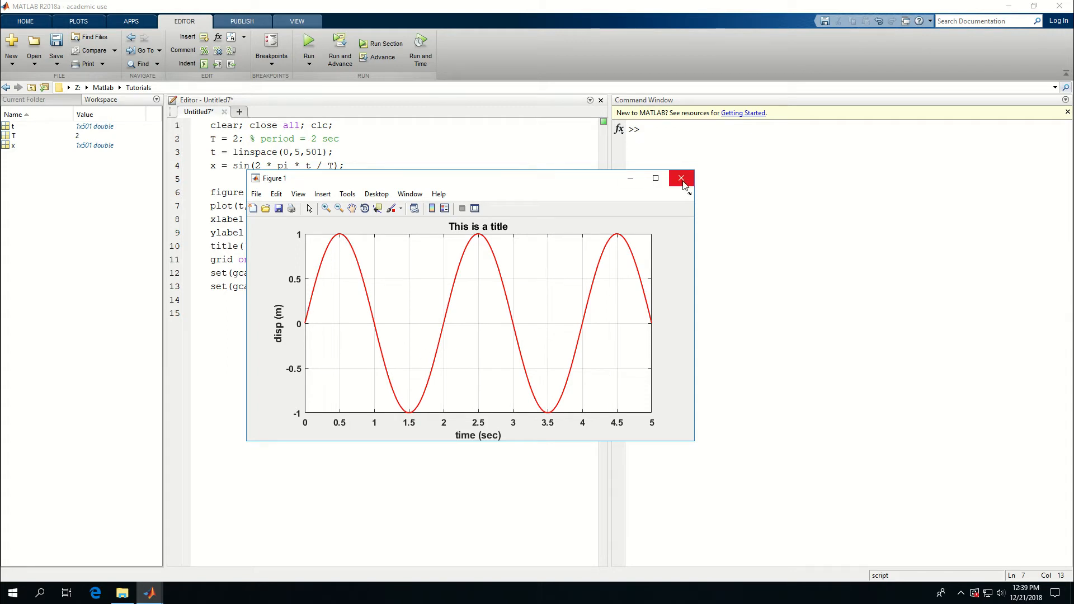
Close the figure, change the style to 'r--', and rerun the script.
click(681, 178)
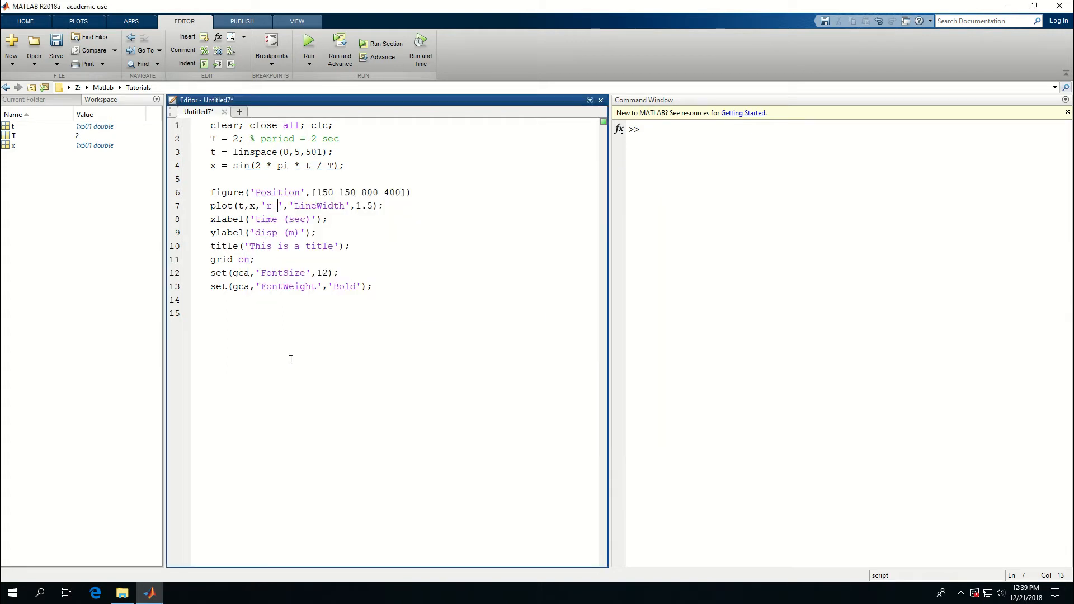
text(-)
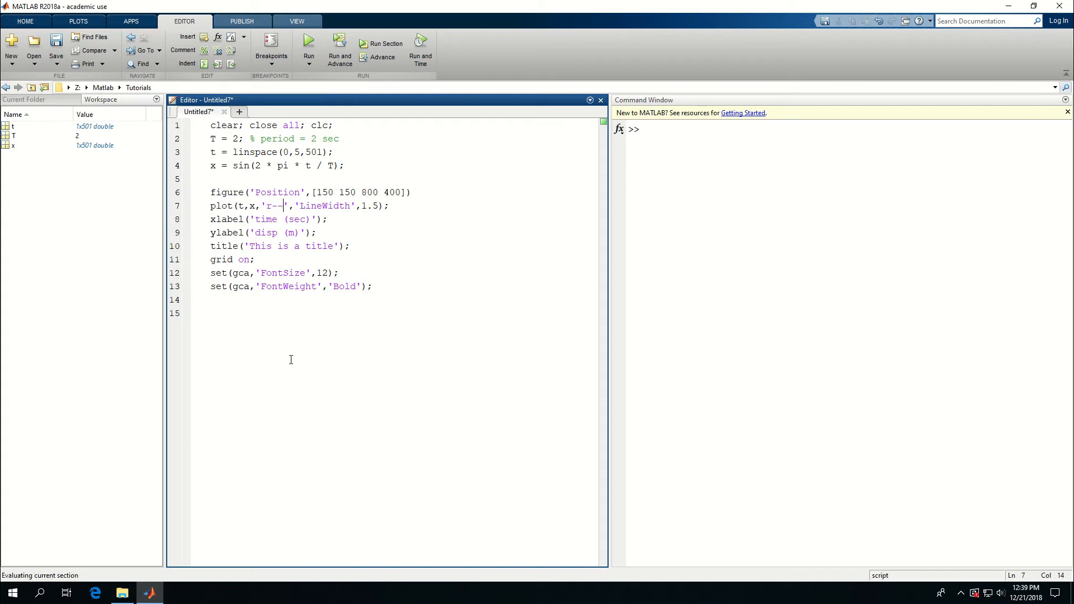
click(309, 43)
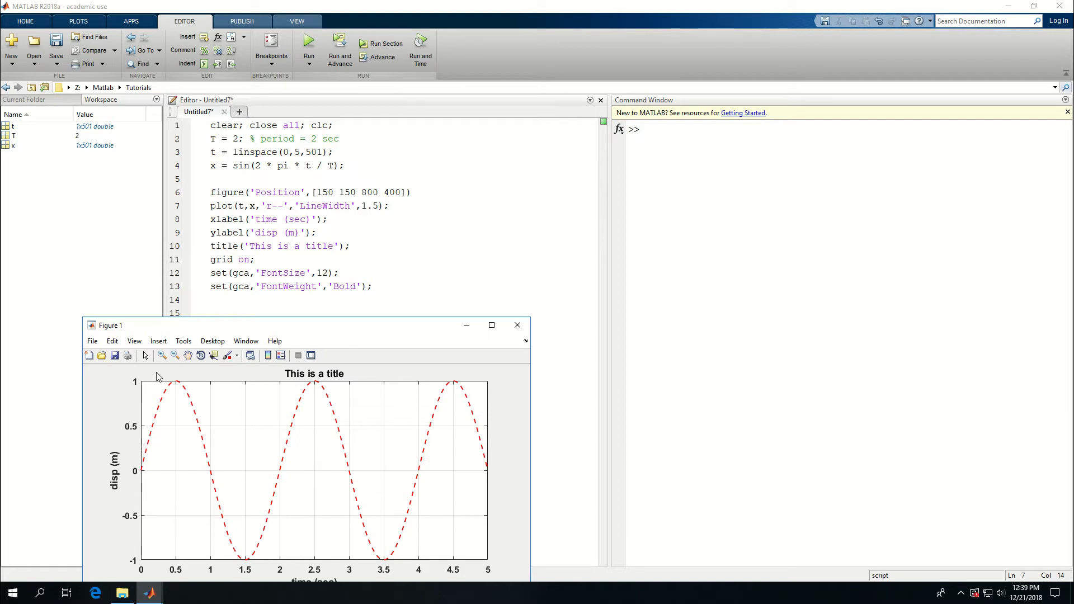
mouse_move(413, 332)
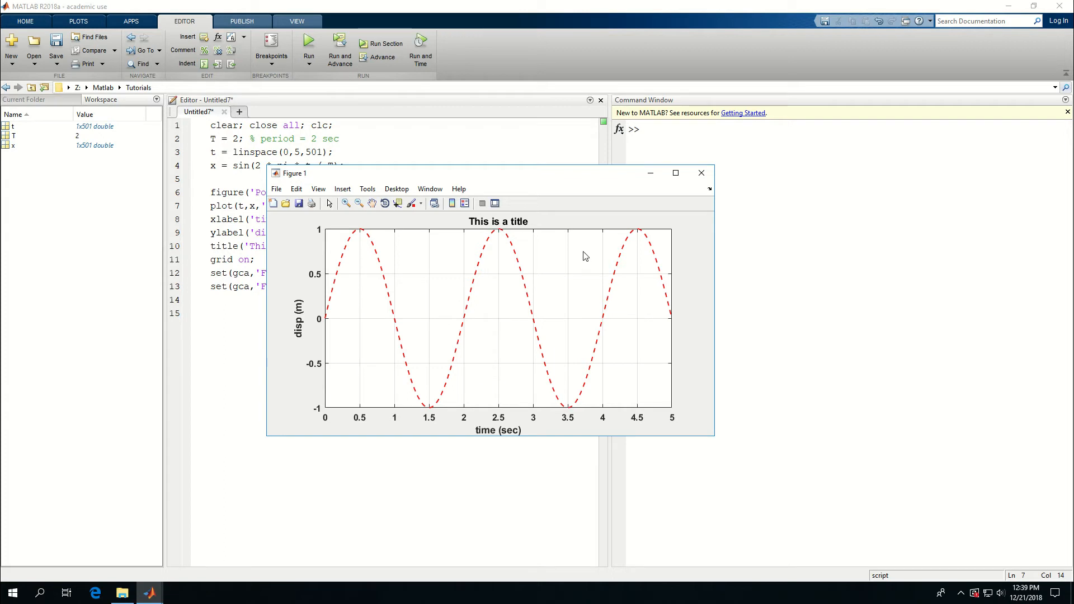
click(701, 173)
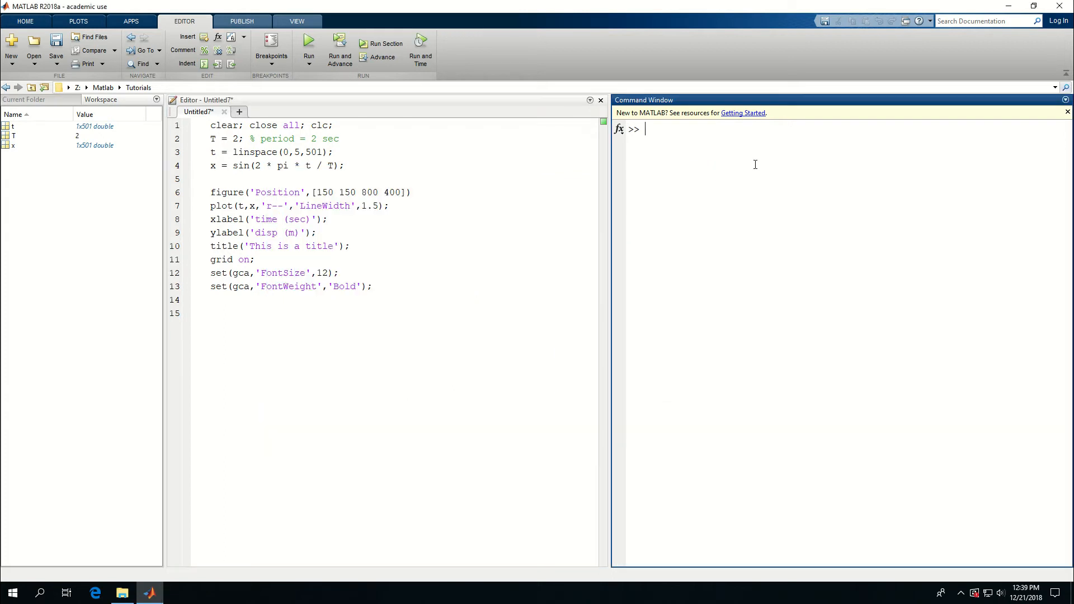
Show help plot and scroll through its colour, marker and line style tables.
text(help)
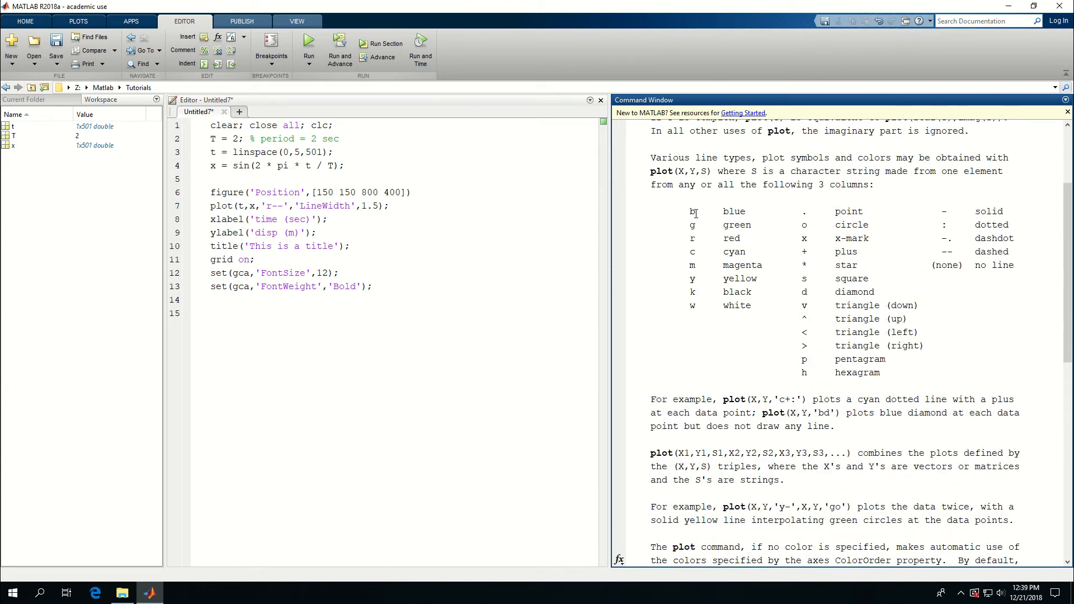
drag(694, 210, 830, 305)
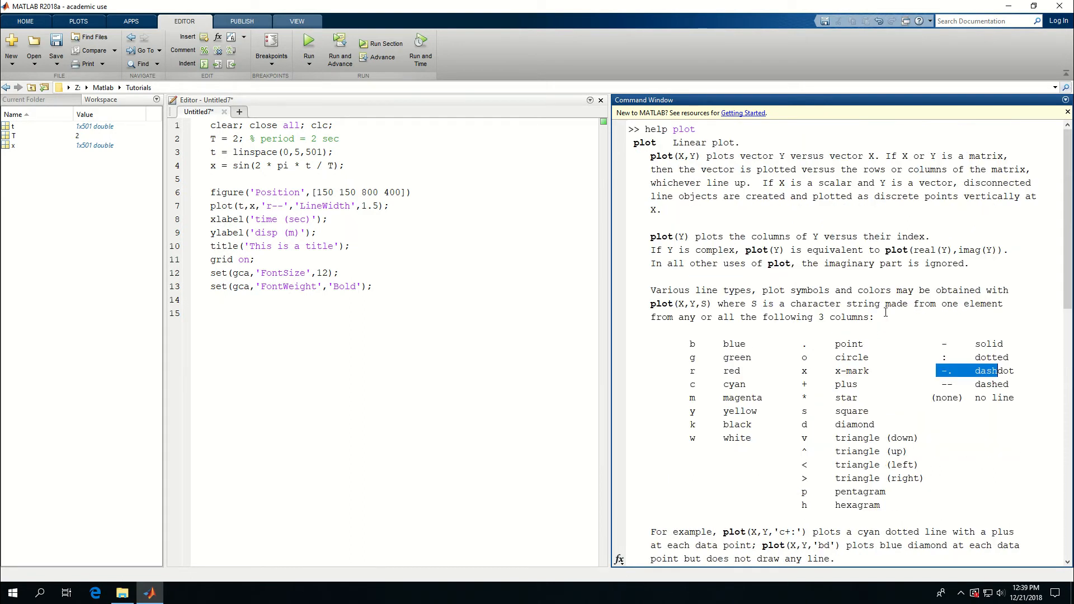
scroll(down, 3)
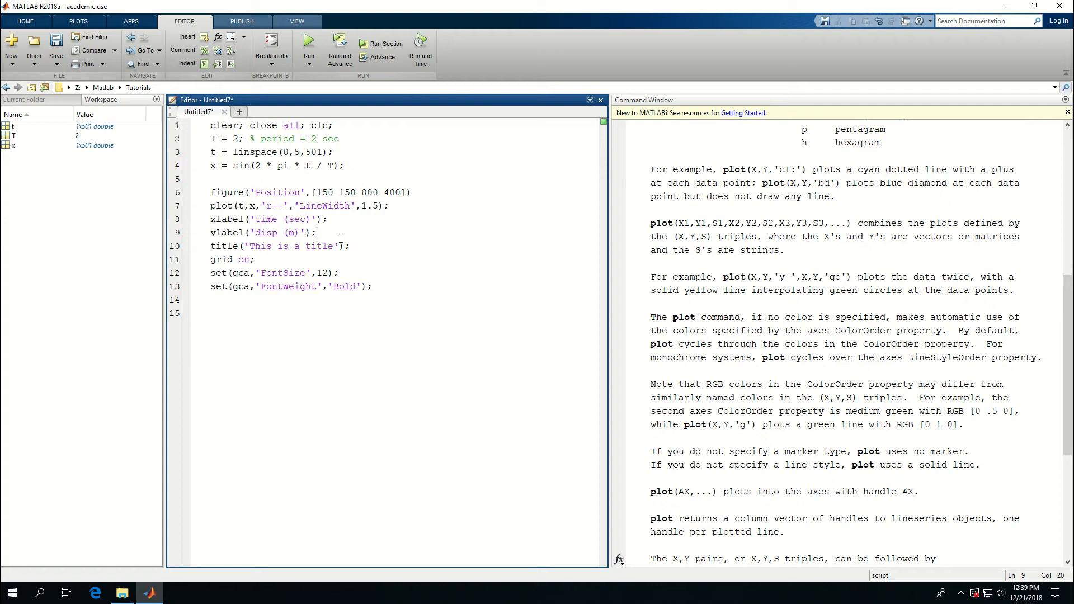
click(308, 43)
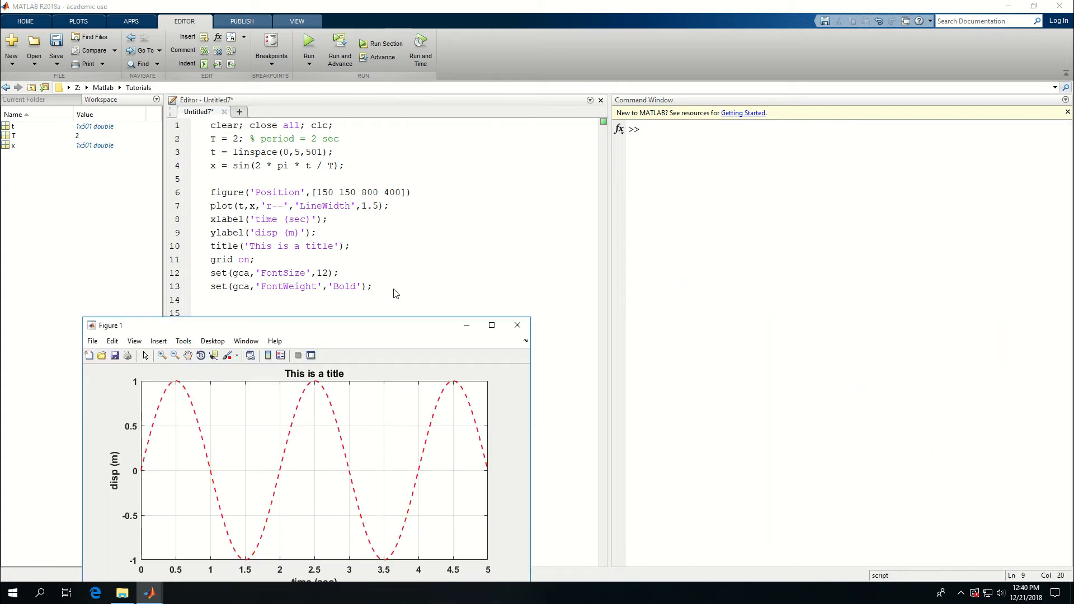
Move Figure 1 to the centre, open File > Save As, then cancel it.
drag(109, 325, 402, 156)
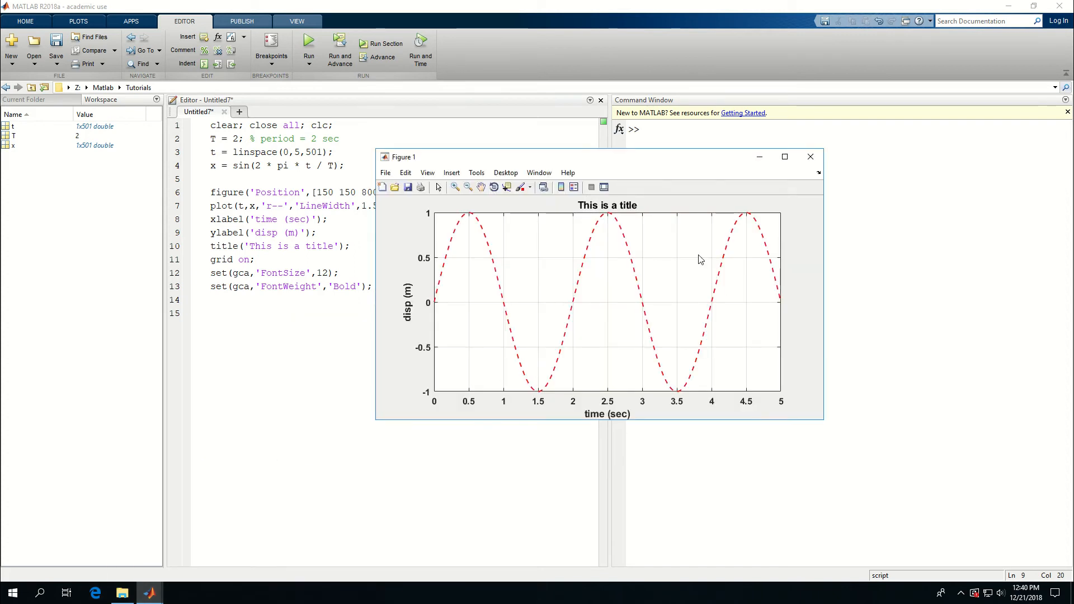
mouse_move(509, 369)
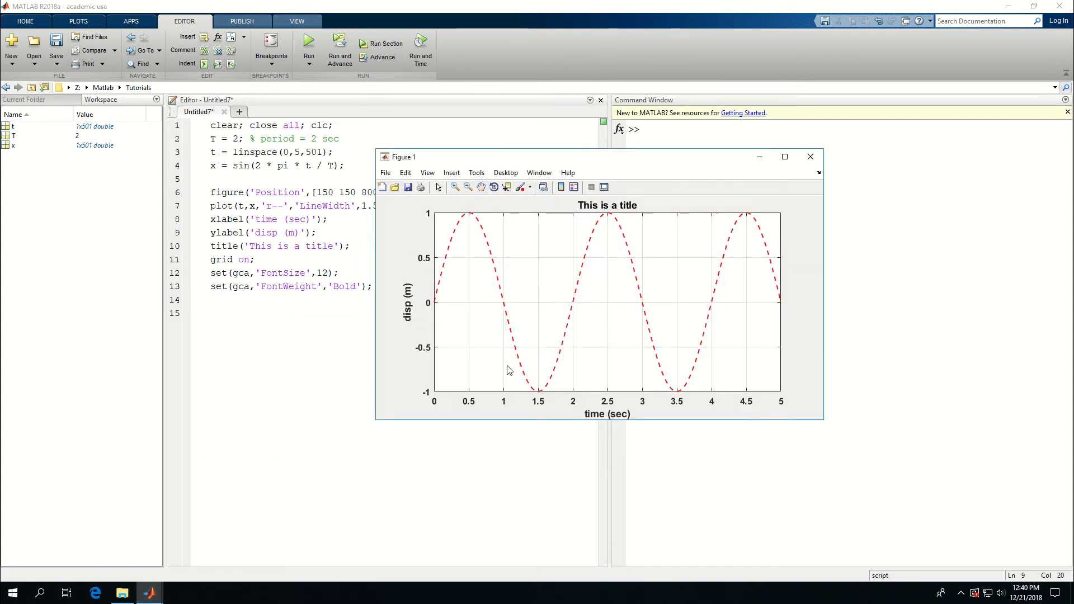
mouse_move(811, 157)
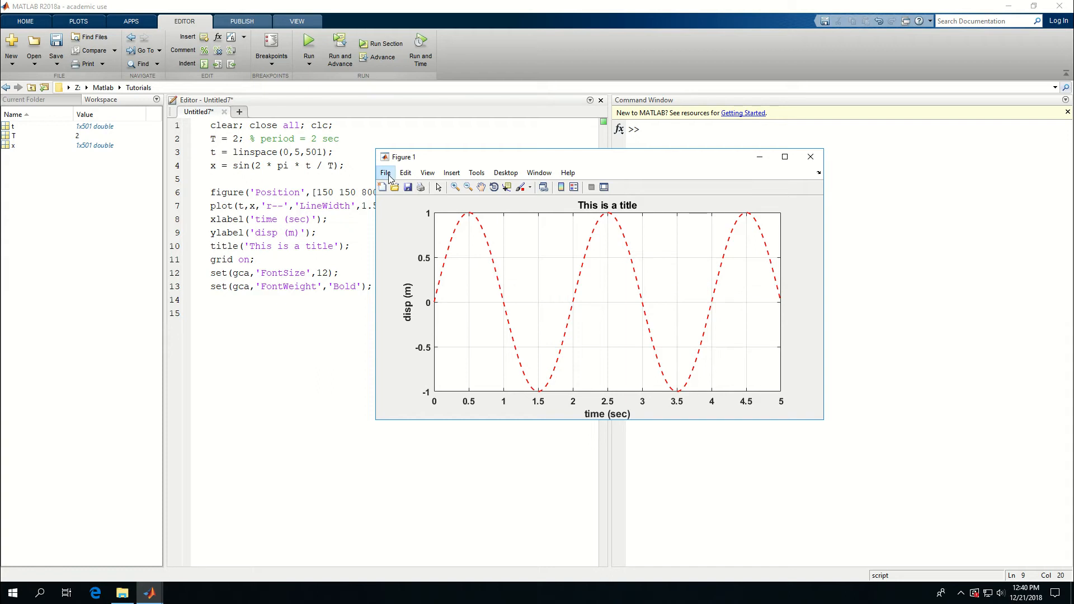
click(385, 173)
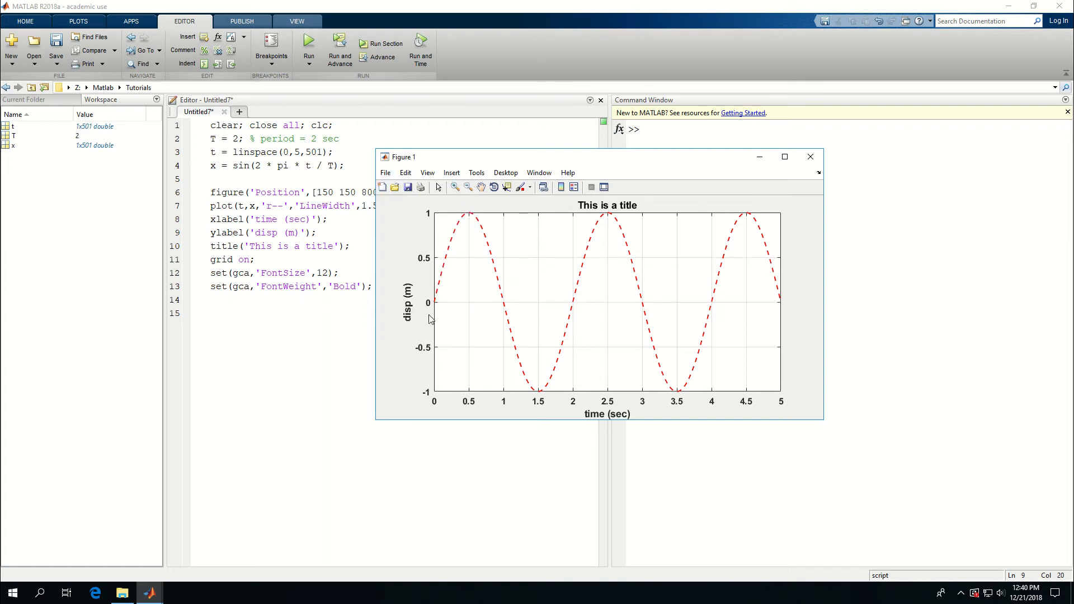
click(408, 186)
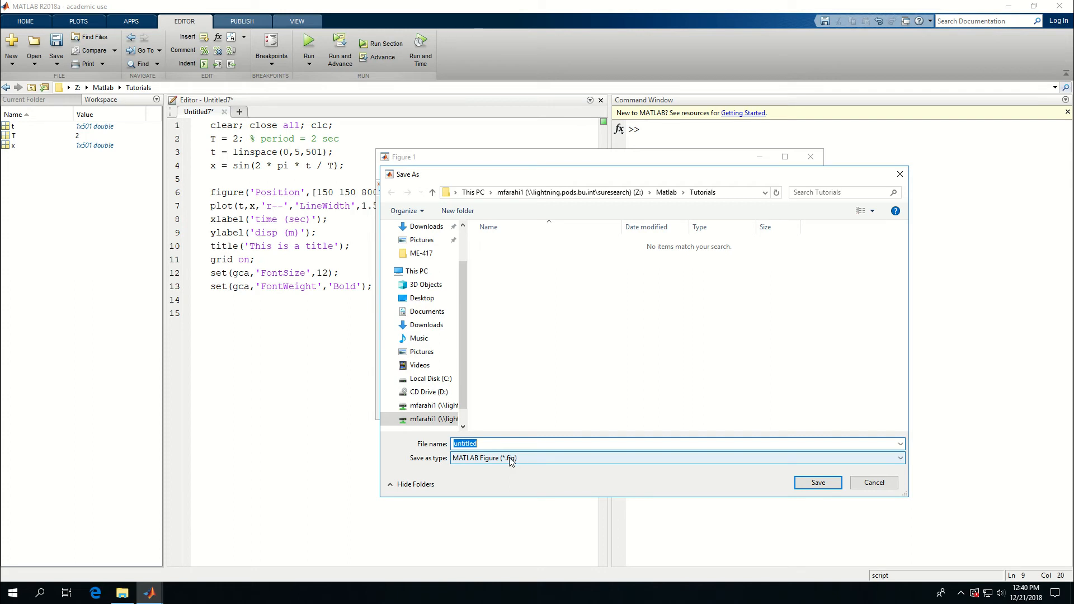
click(872, 482)
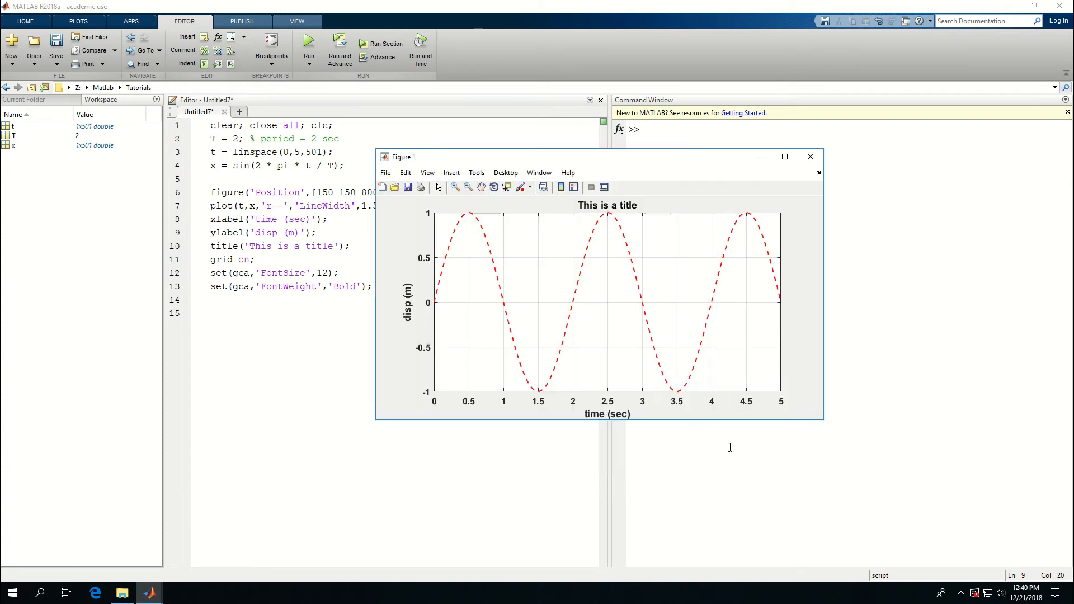
click(809, 156)
text(sa)
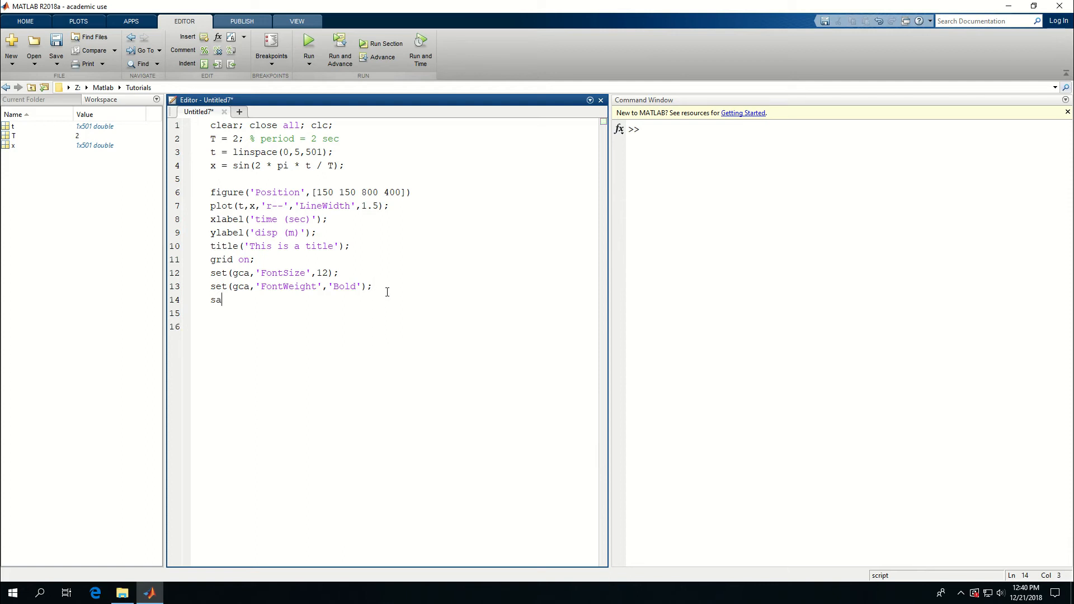
Add savefig('plot_01.fig'); on line 14 and run the script.
text(vefig)
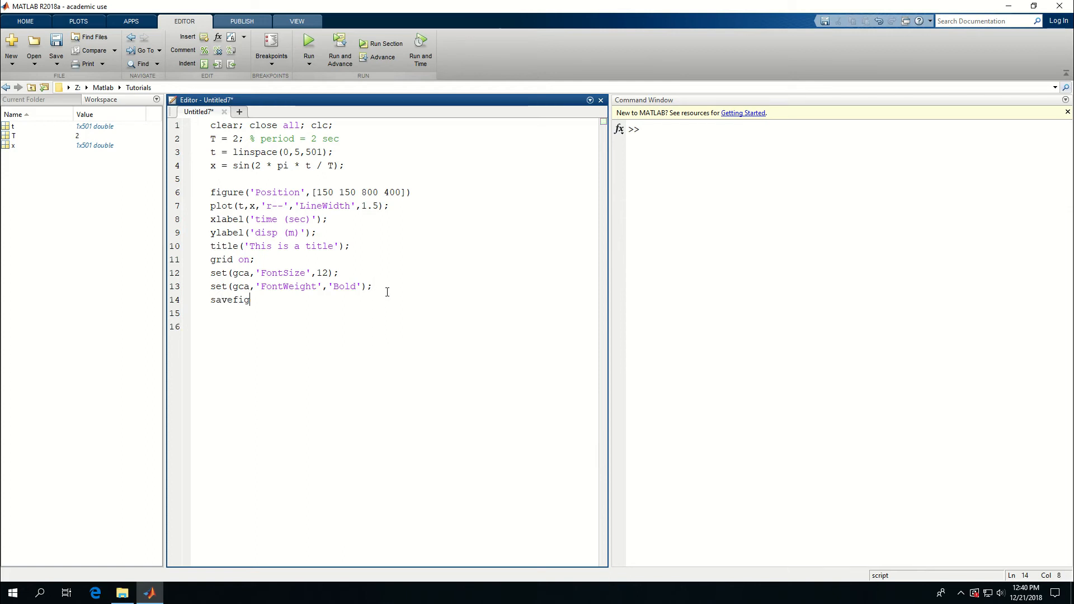
text(()
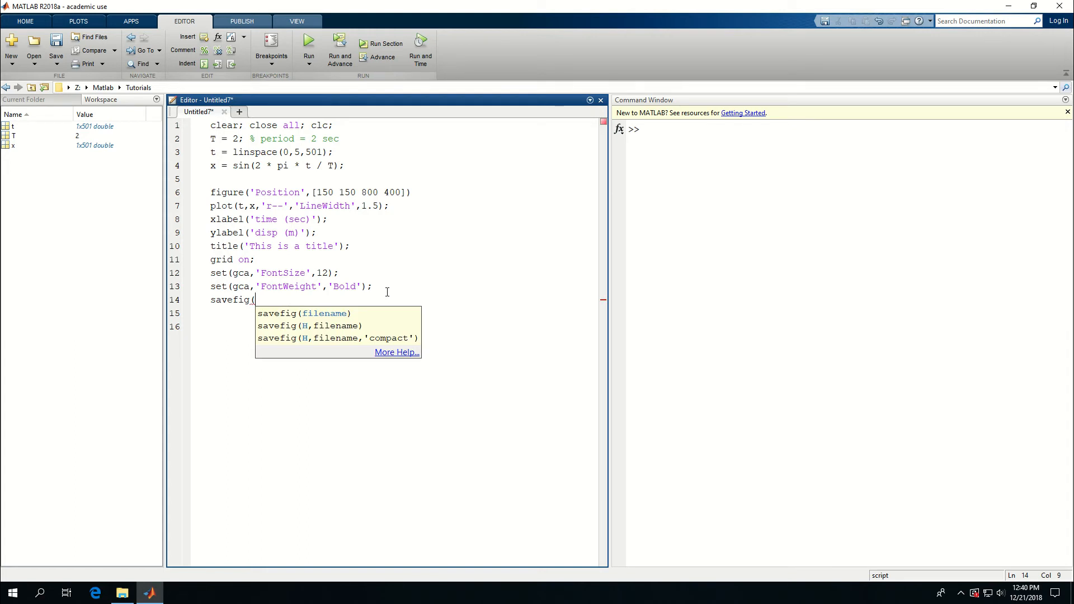
text('plot)
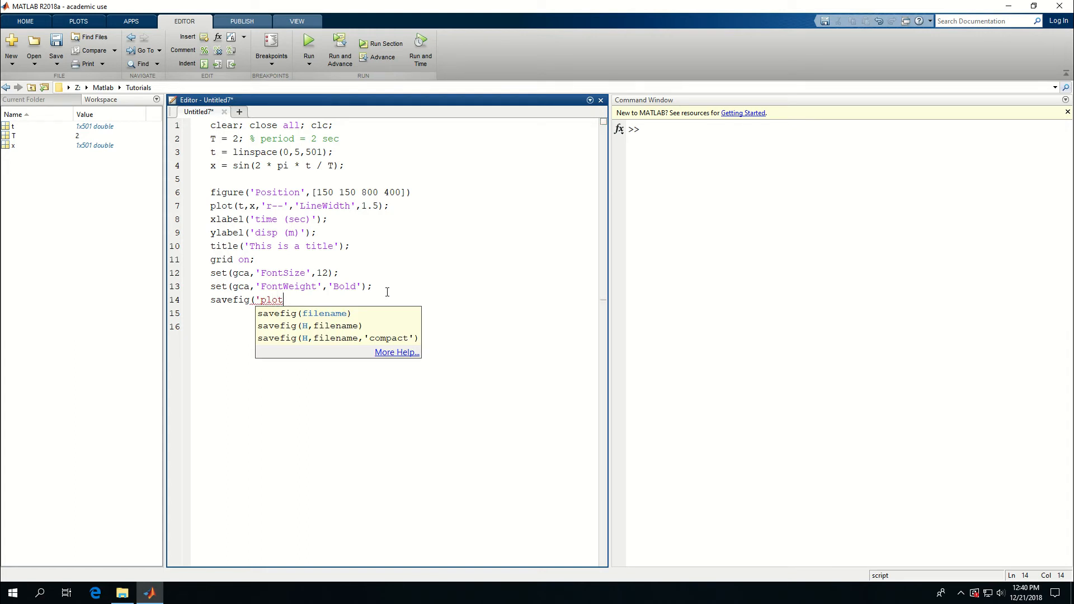
text(_01.fig)
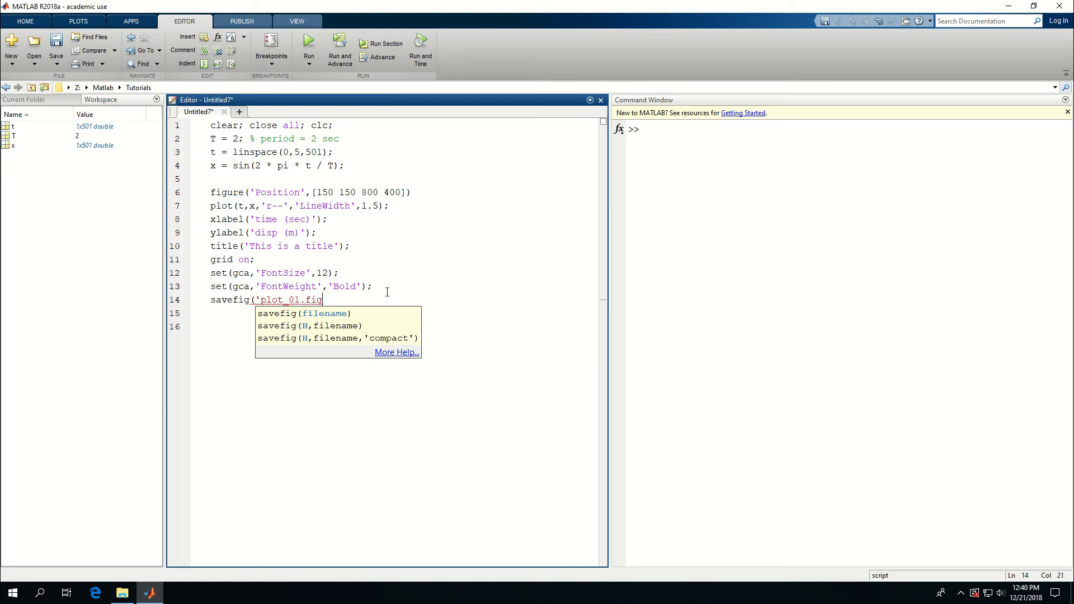
text(');)
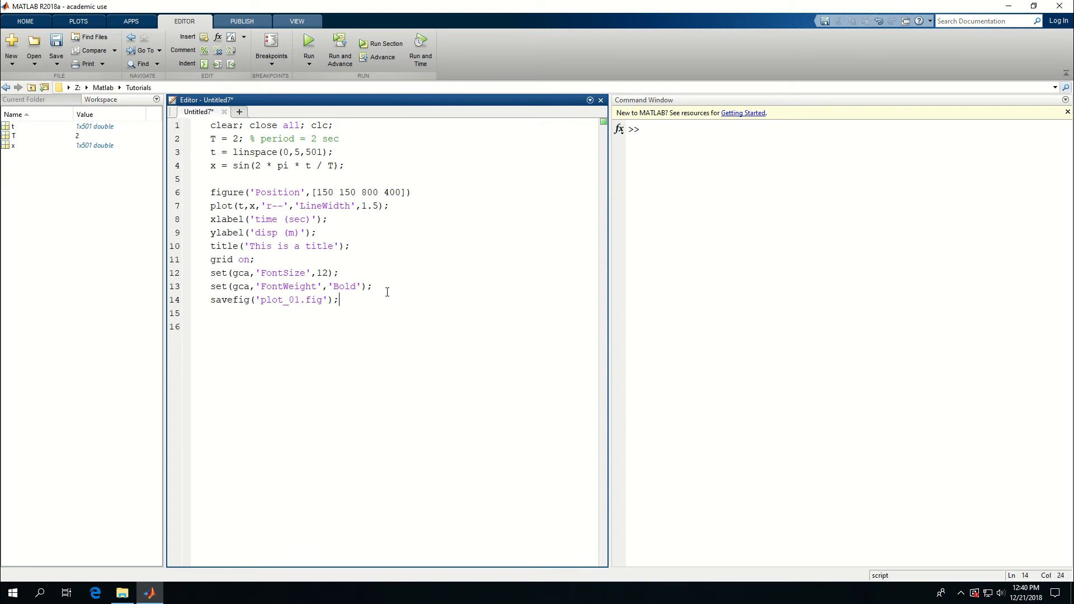
click(309, 43)
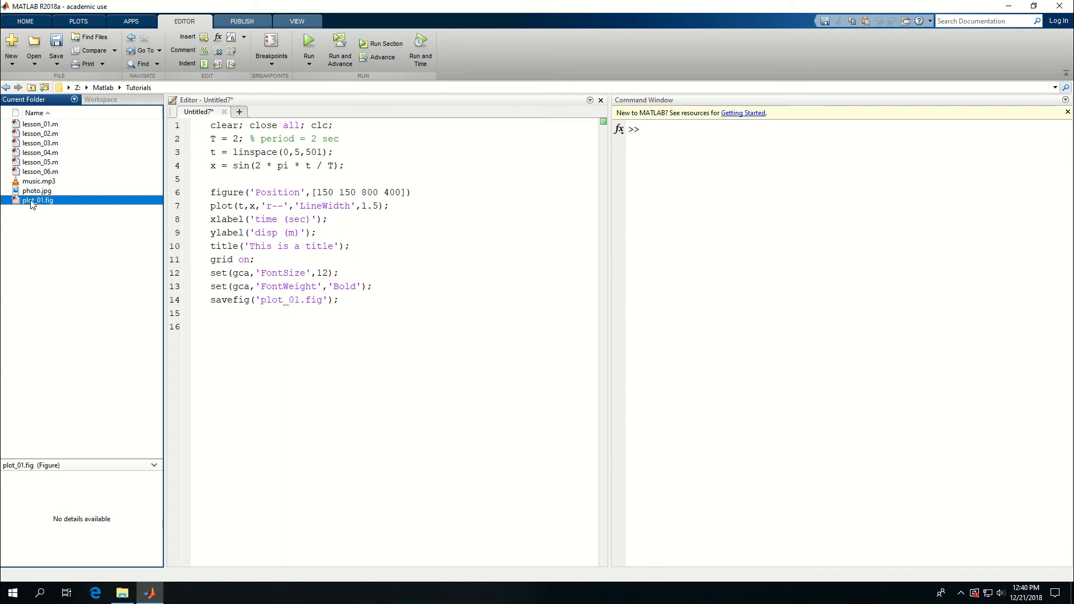
Open plot_01.fig from Current Folder and edit its title to 'Change the title'.
right_click(37, 201)
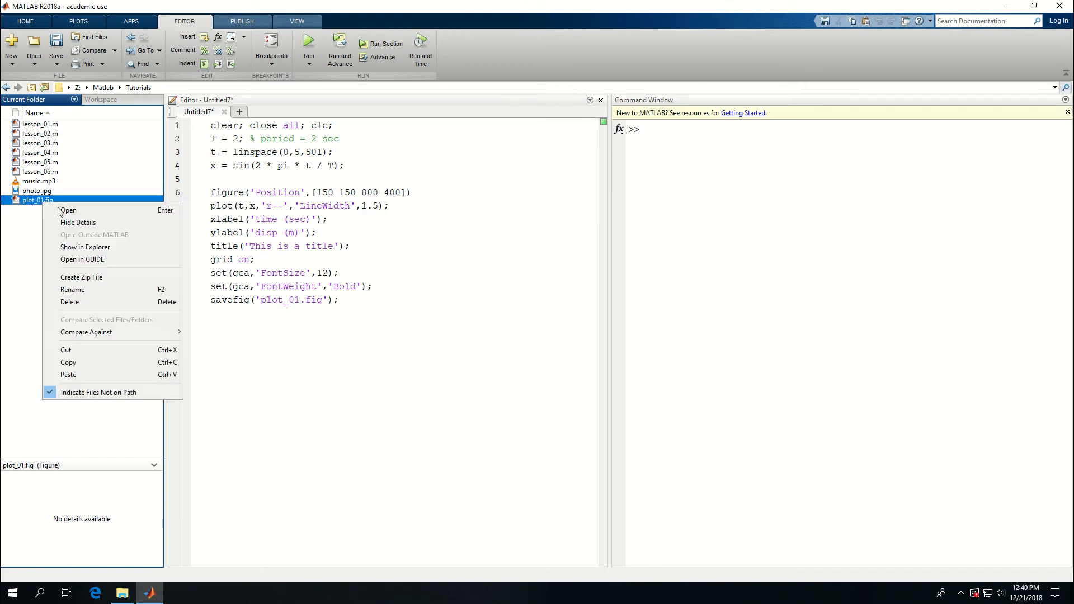
click(68, 210)
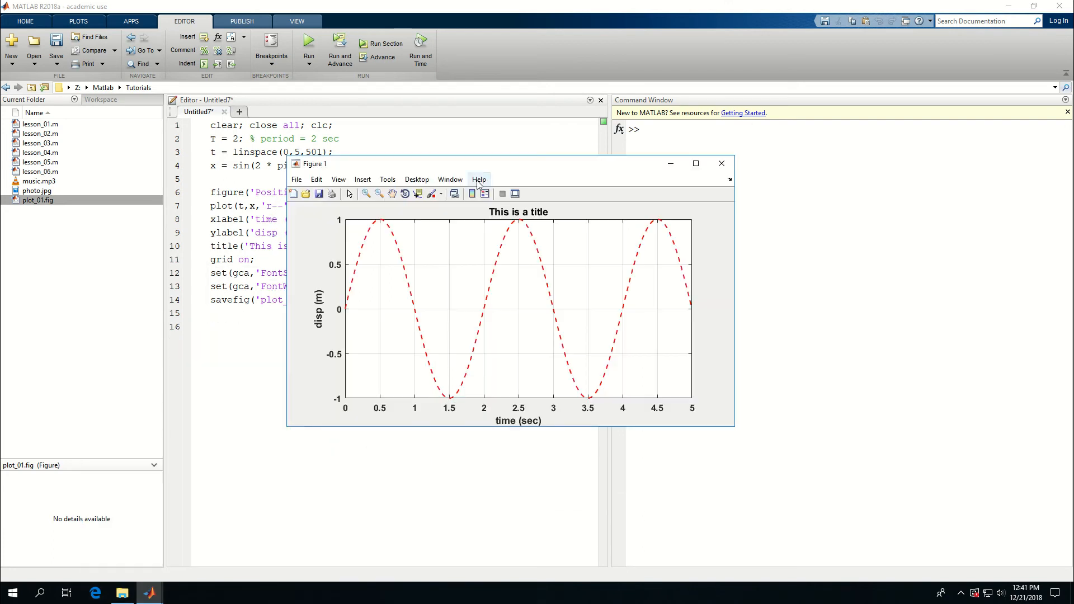
mouse_move(340, 305)
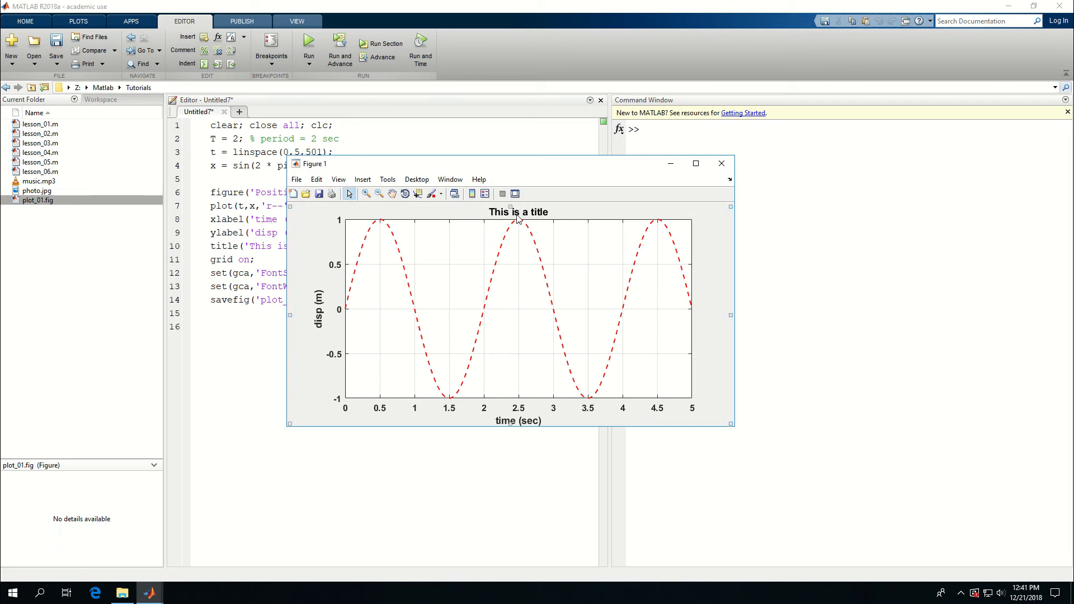
double_click(518, 211)
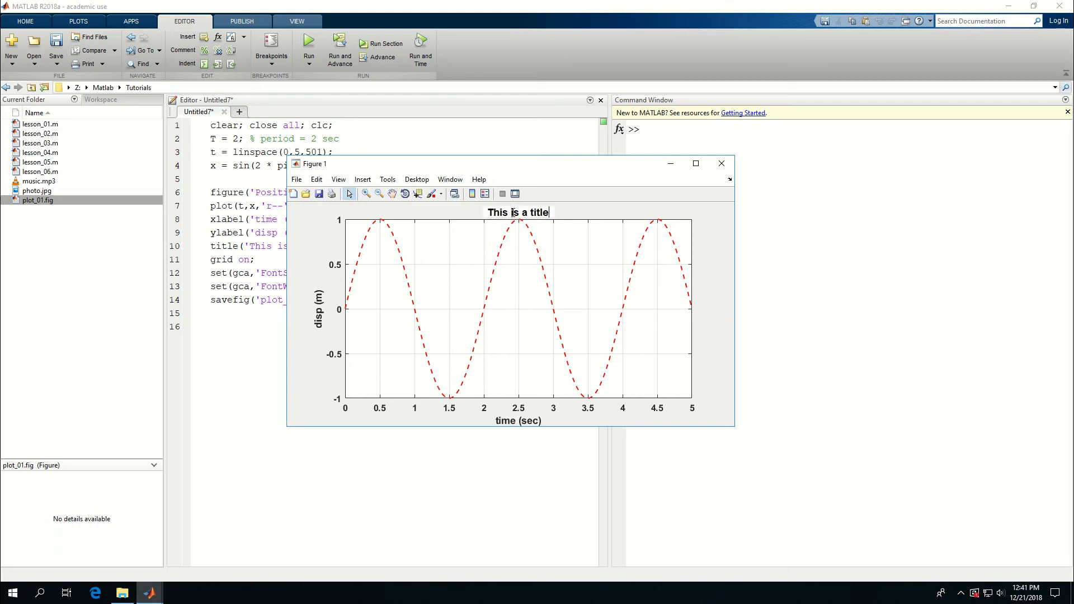
double_click(516, 211)
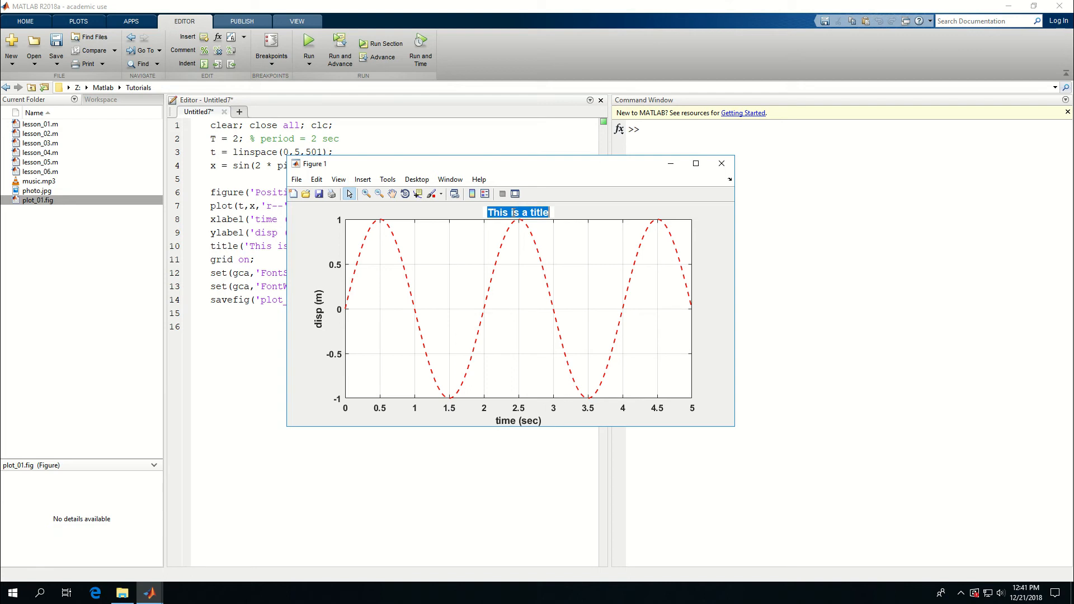
text(VChange the)
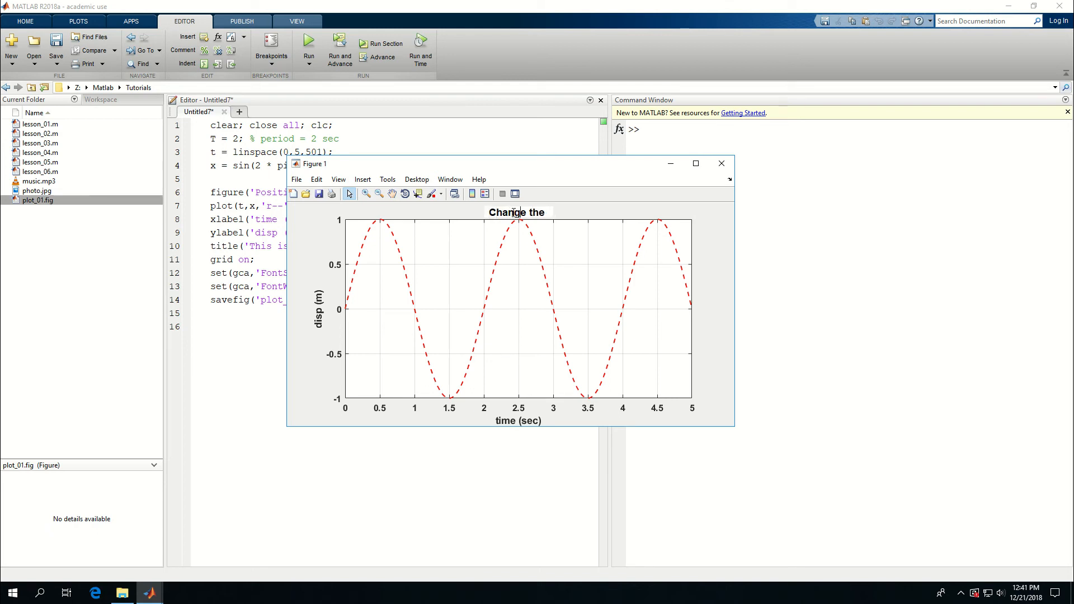
text(title)
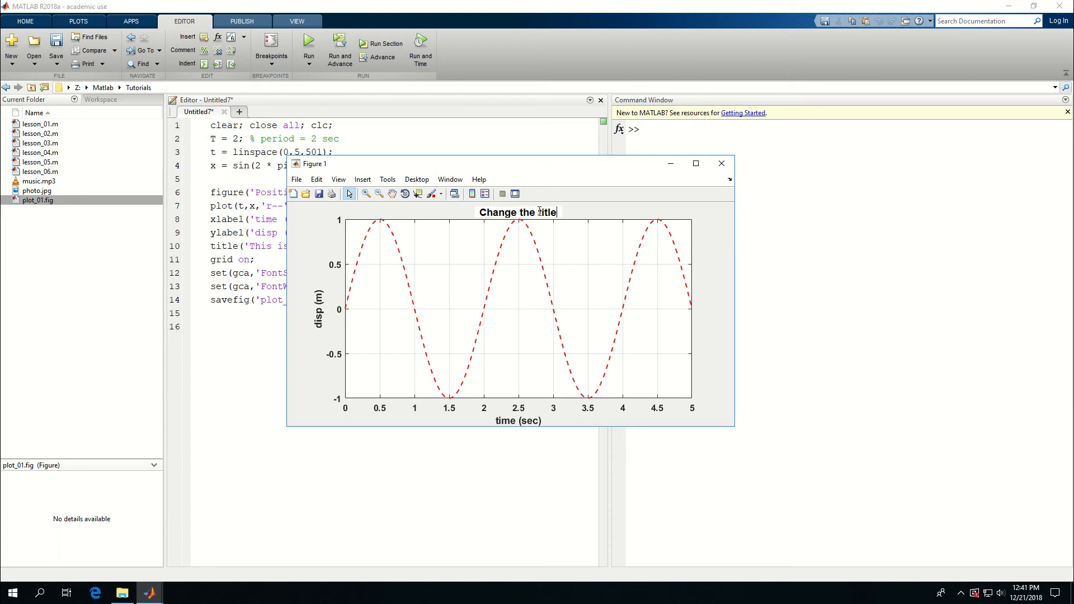
click(502, 388)
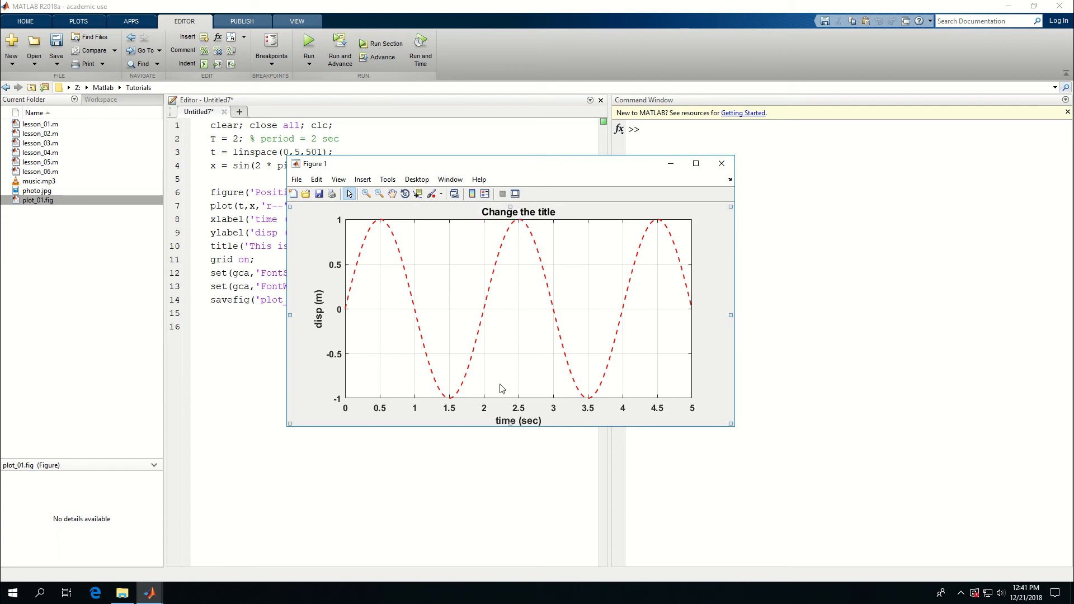
mouse_move(716, 177)
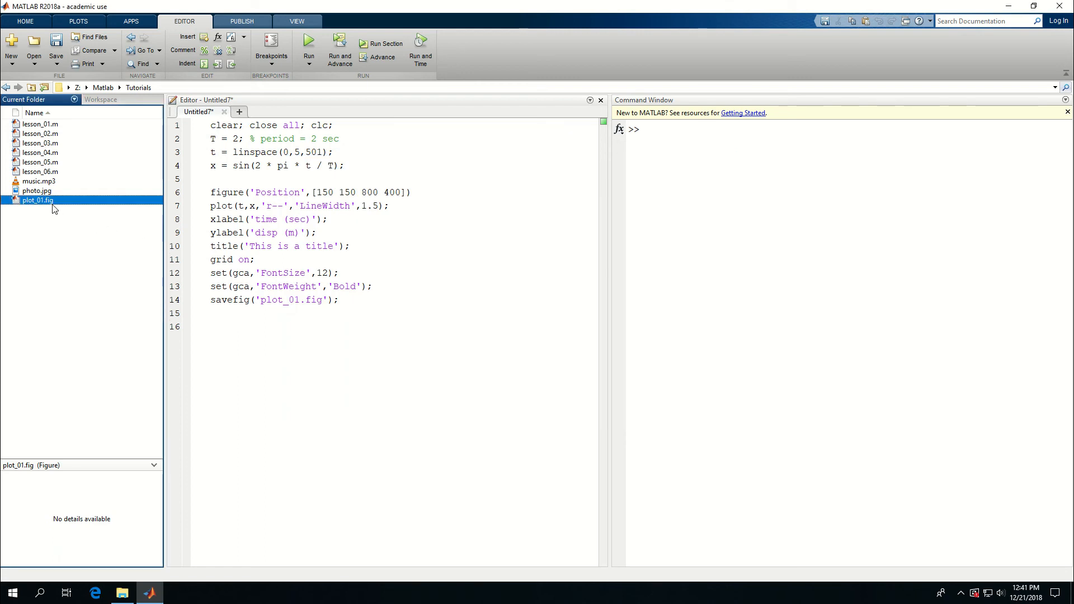
In Edit Plot mode, set the sine line's colour to blue, then close the figure.
double_click(37, 199)
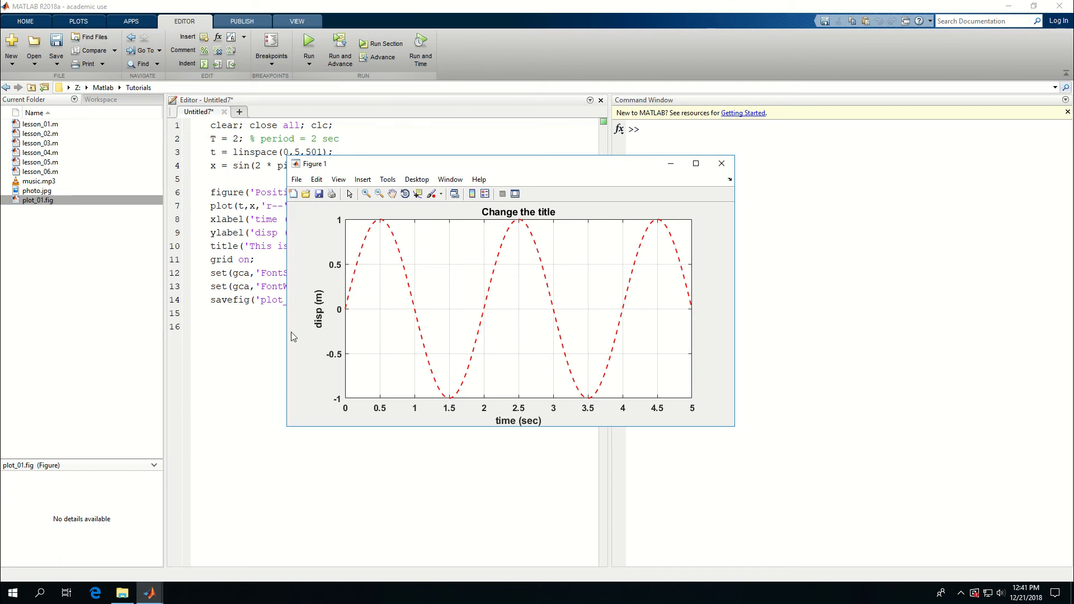
mouse_move(674, 366)
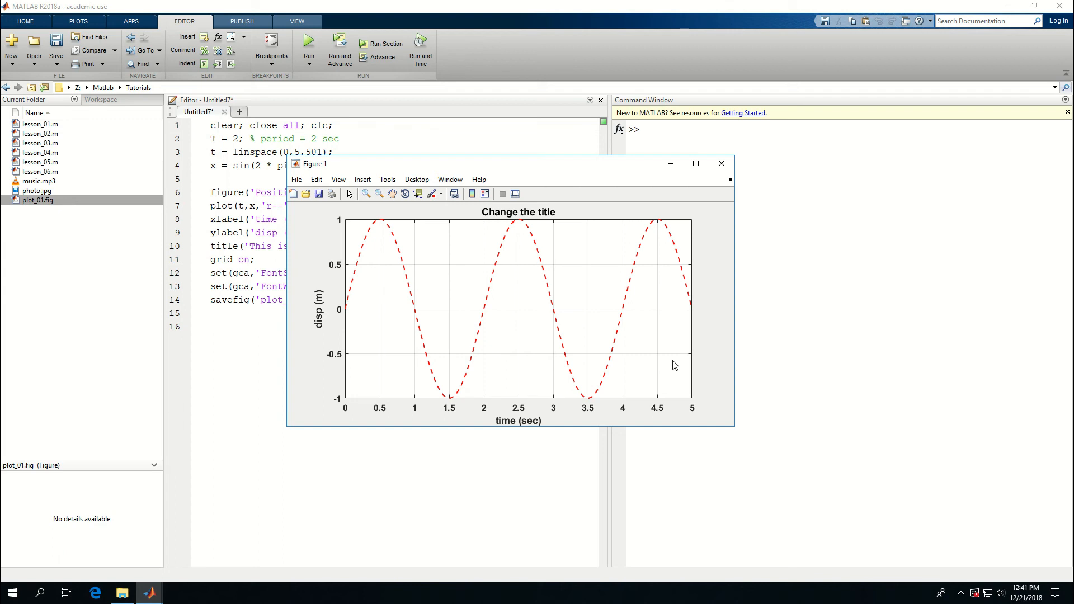
mouse_move(349, 201)
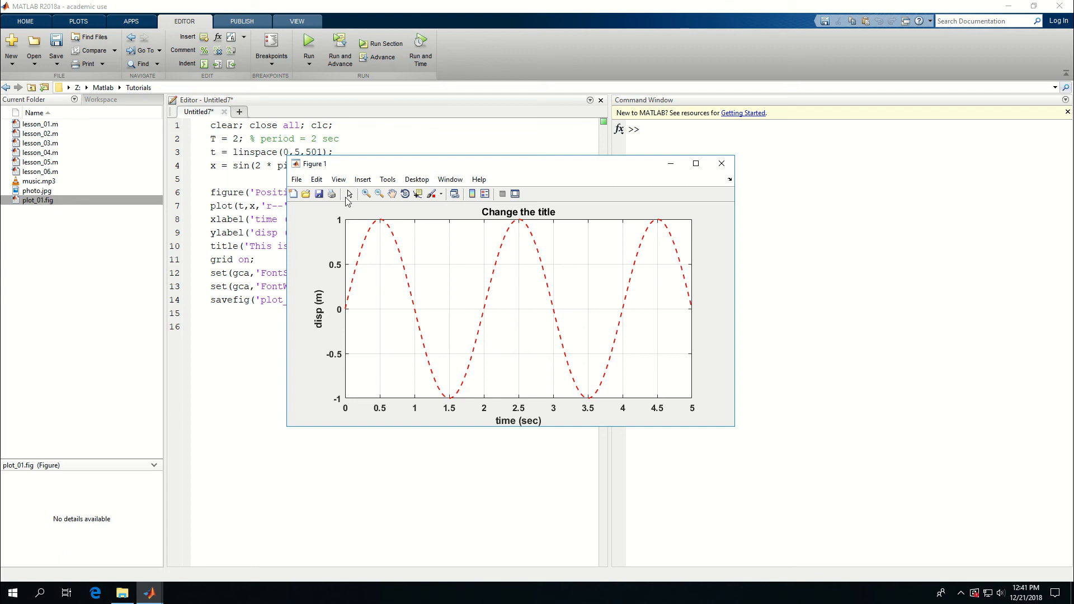
click(348, 193)
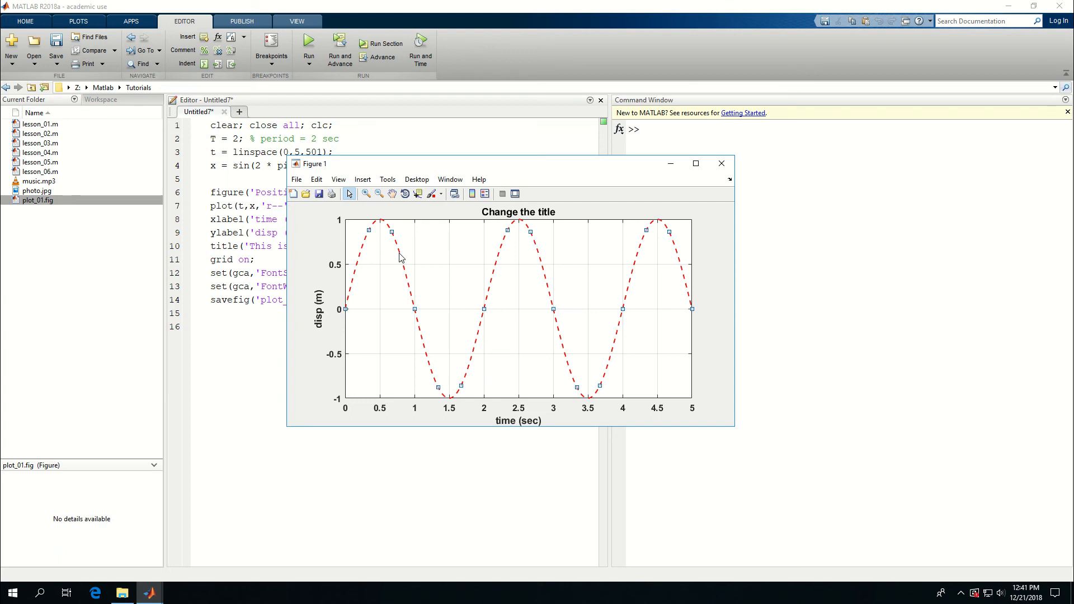
right_click(399, 258)
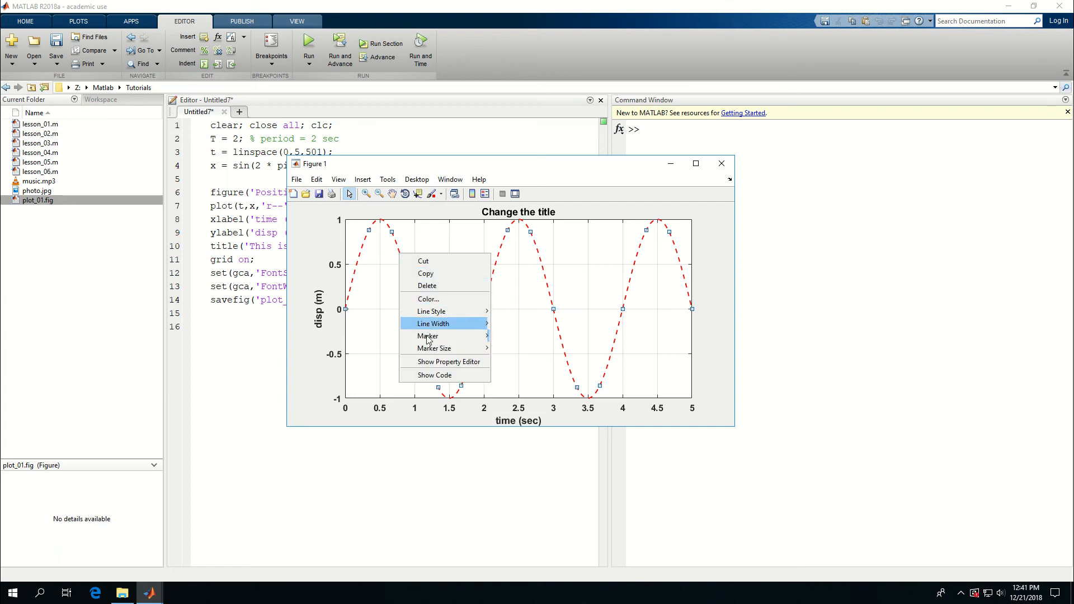
click(624, 353)
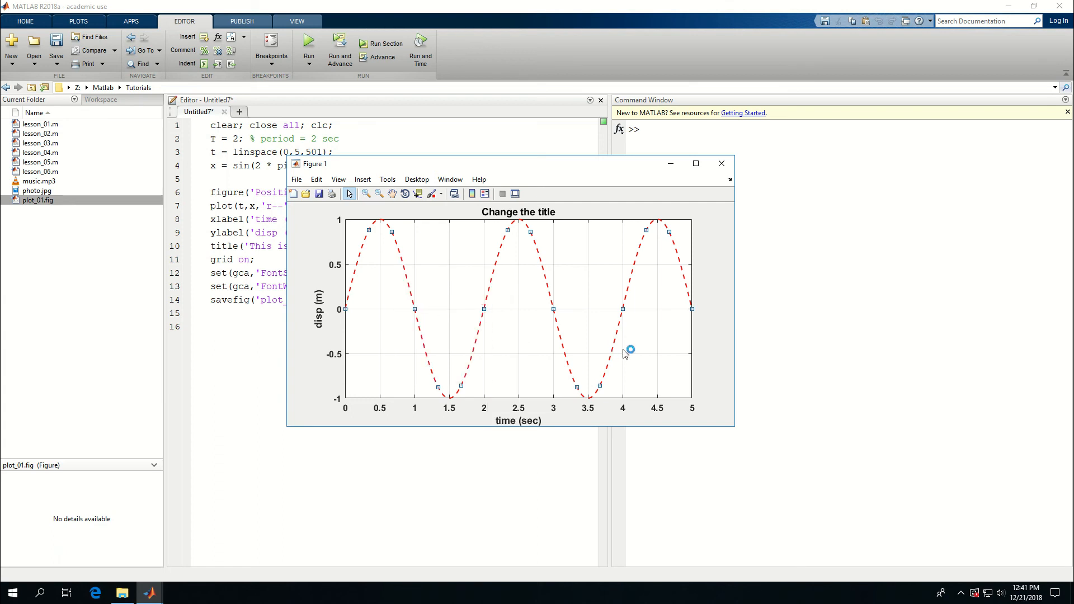
mouse_move(624, 354)
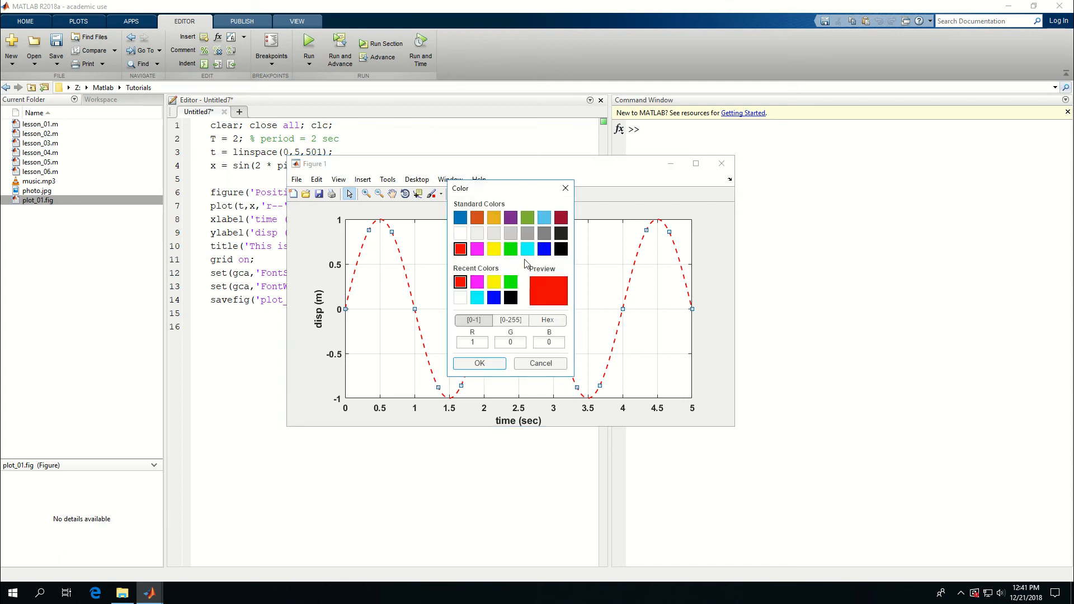
click(479, 363)
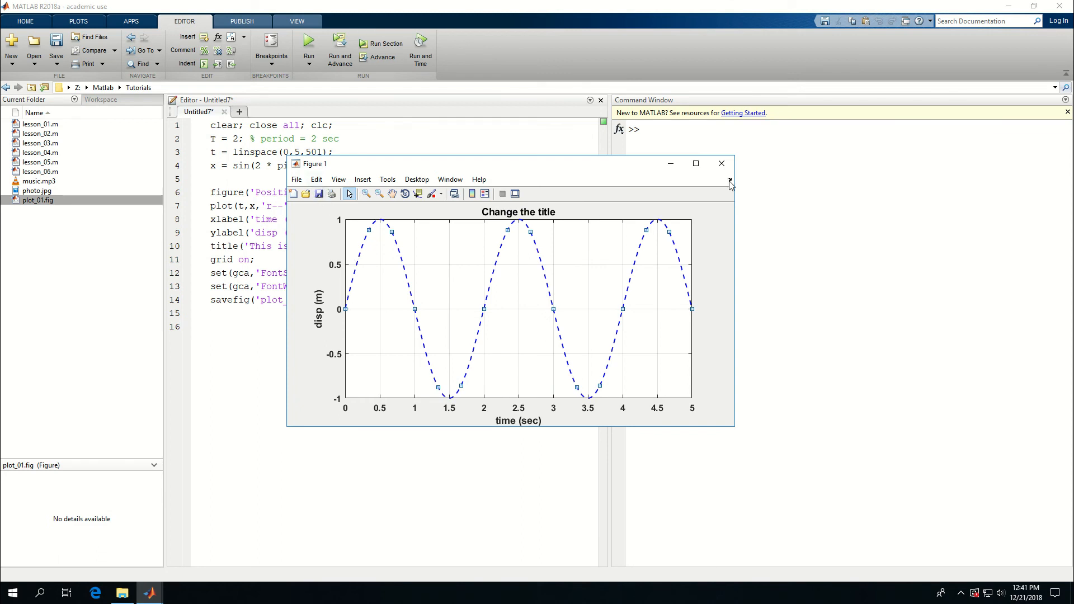
click(720, 162)
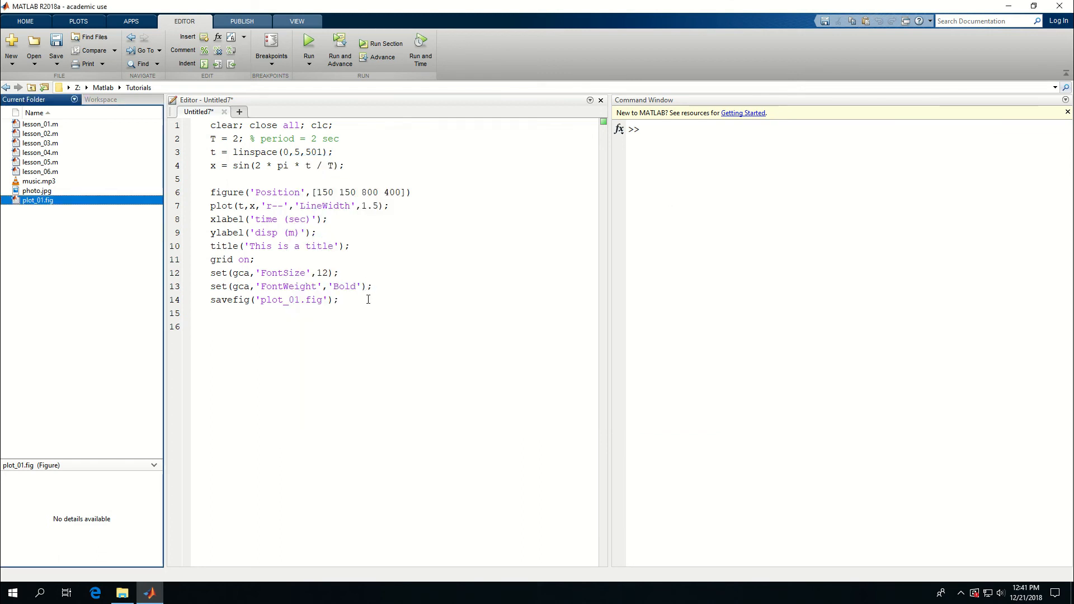